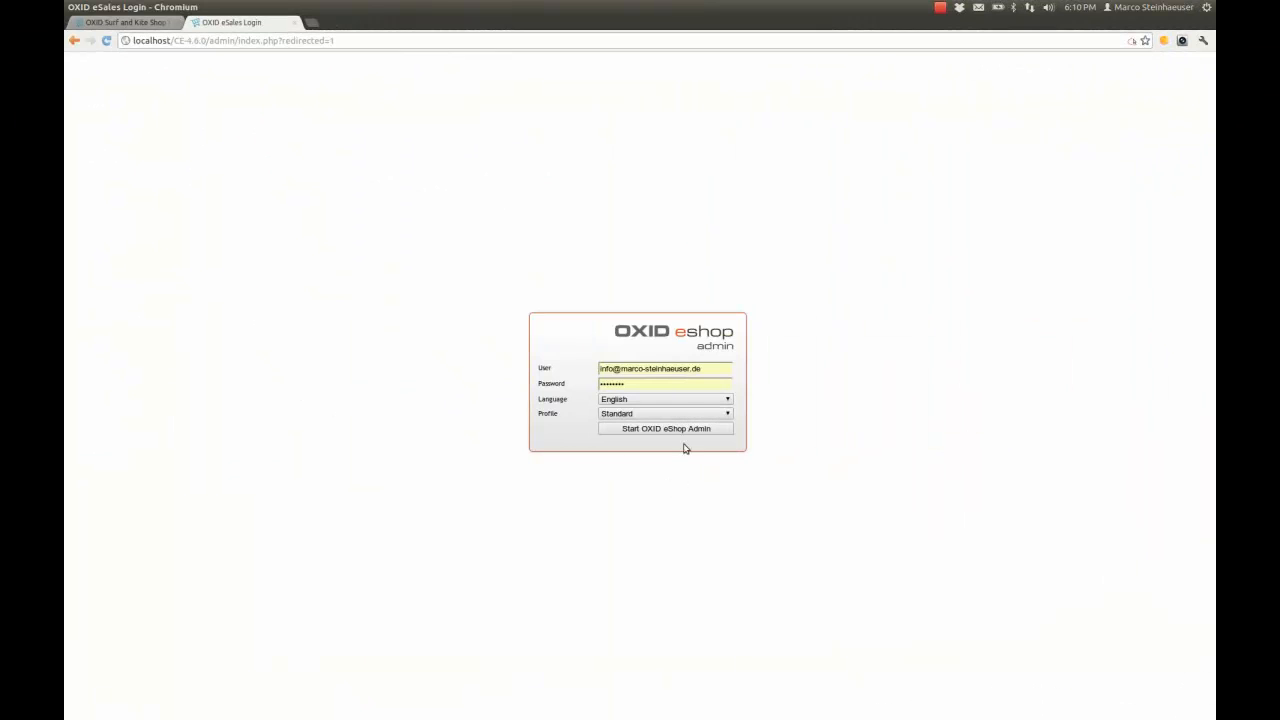
Step: Sign in to the shop administration and reach Master Settings > Core Settings
{"action": "left_click", "coordinate": [666, 428]}
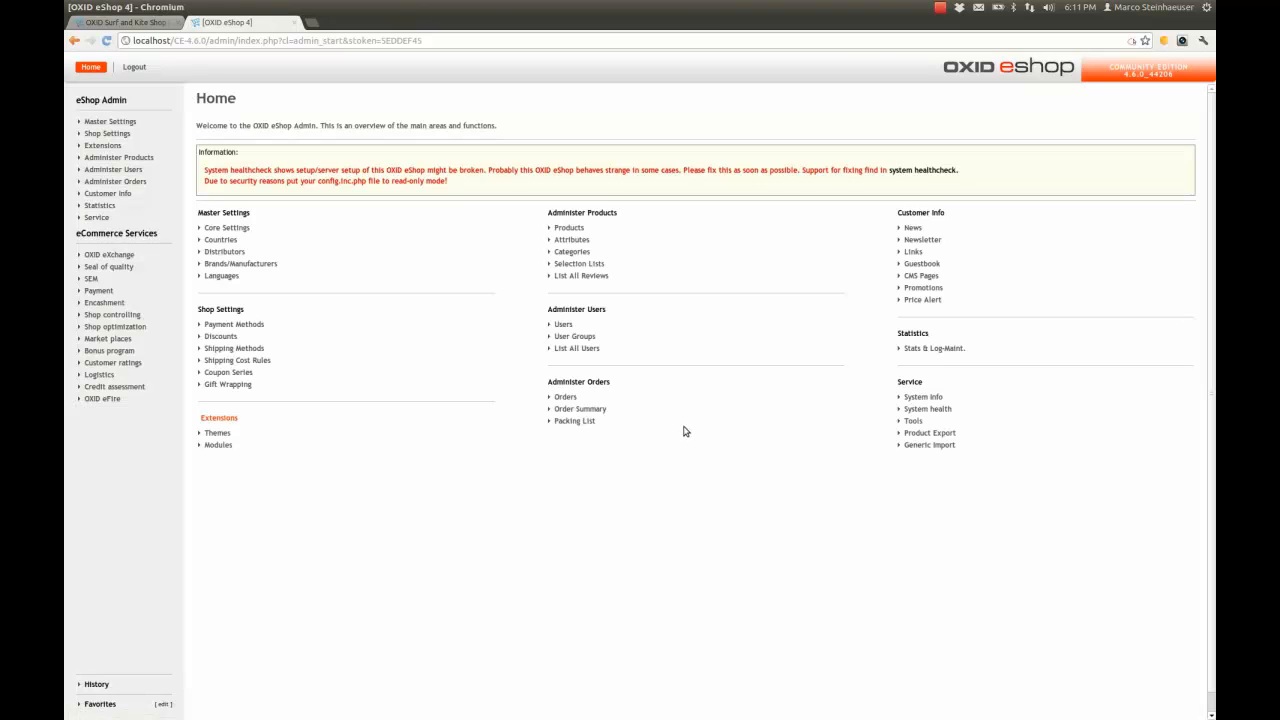
{"action": "left_click", "coordinate": [110, 122]}
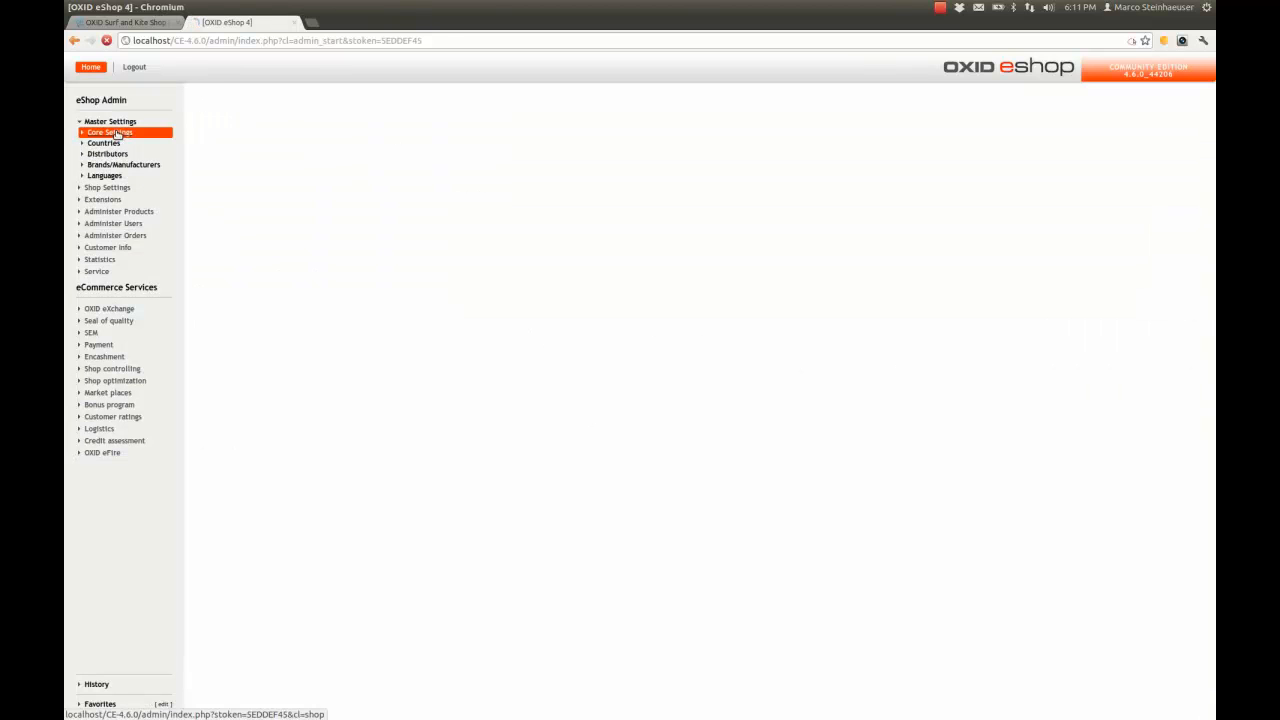
{"action": "left_click", "coordinate": [110, 132]}
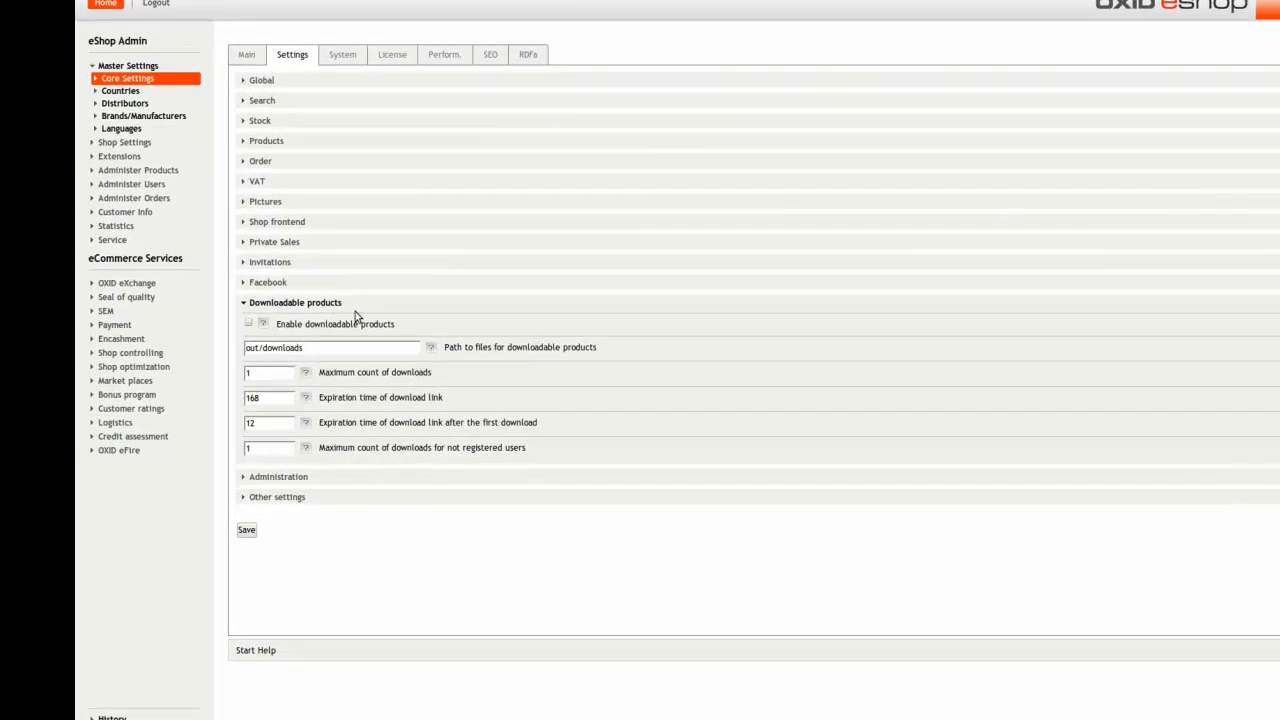
Step: Expand the Downloadable products settings showing downloads enabled with the out/downloads path
{"action": "left_click", "coordinate": [248, 322]}
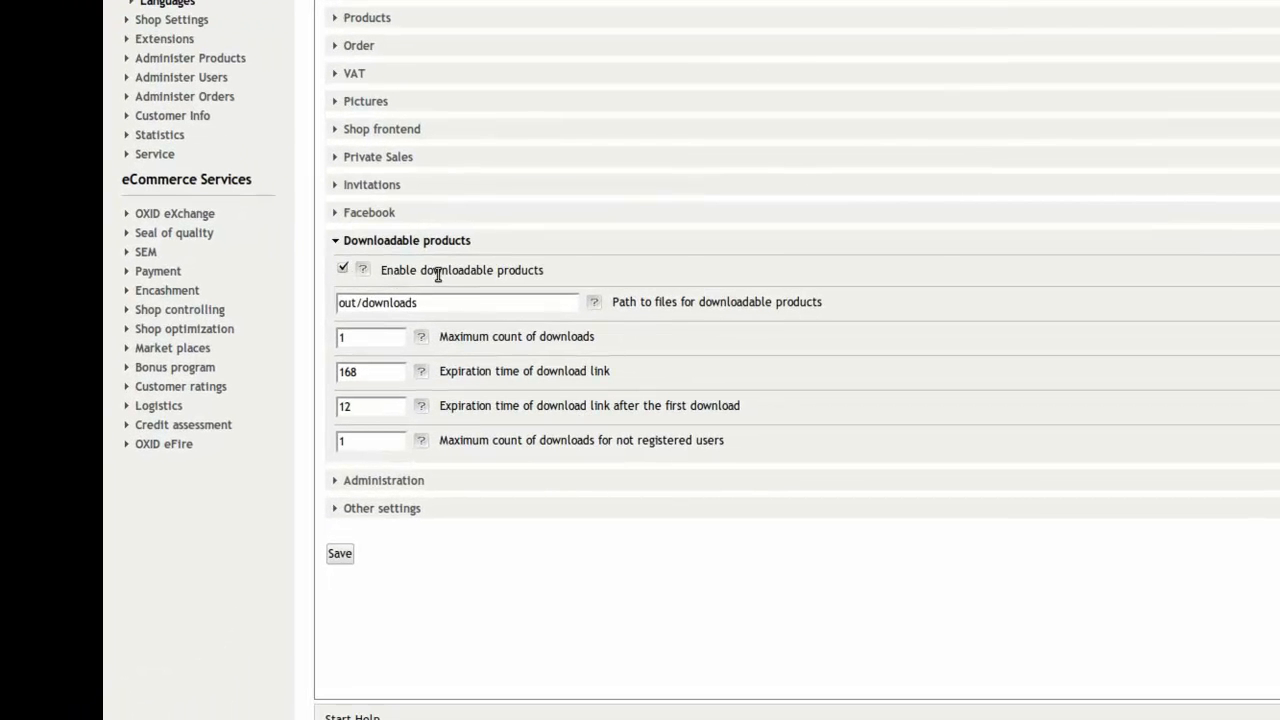
{"action": "left_click", "coordinate": [456, 302]}
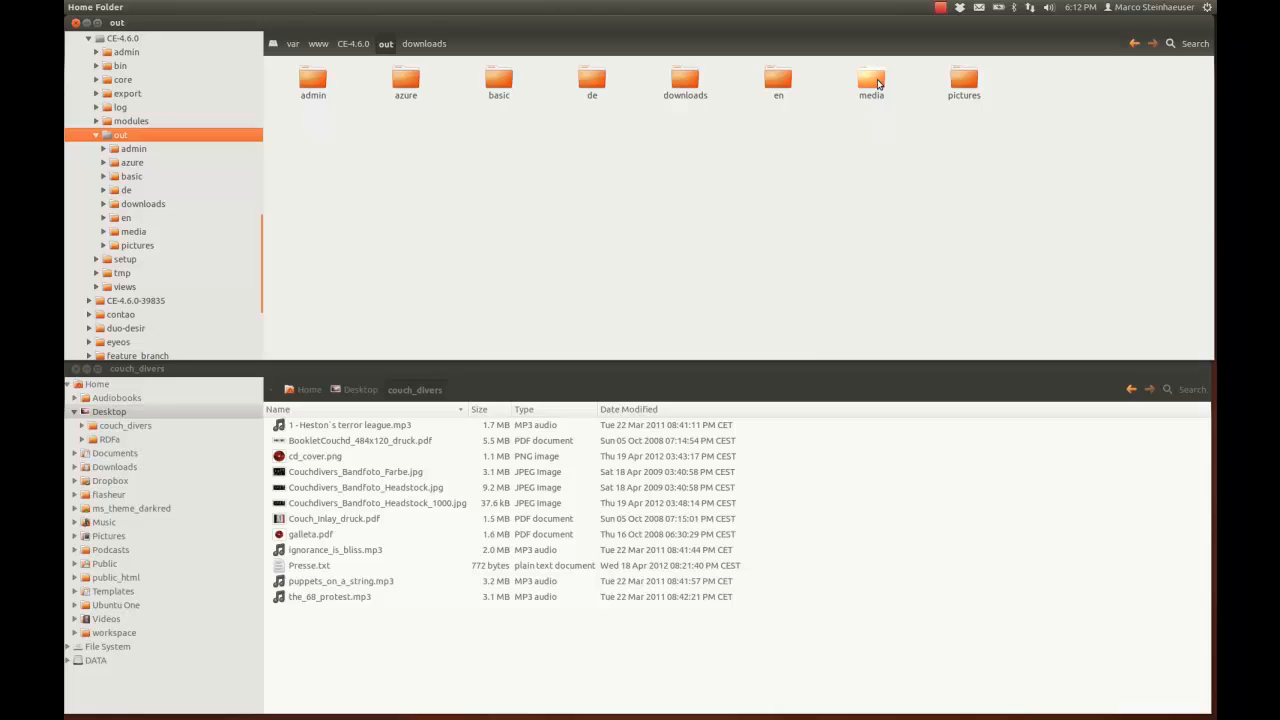
Step: Show the shop's /var/www/CE-4.6.0/out folder in Nautilus beside the couch_divers media folder
{"action": "left_click", "coordinate": [684, 82]}
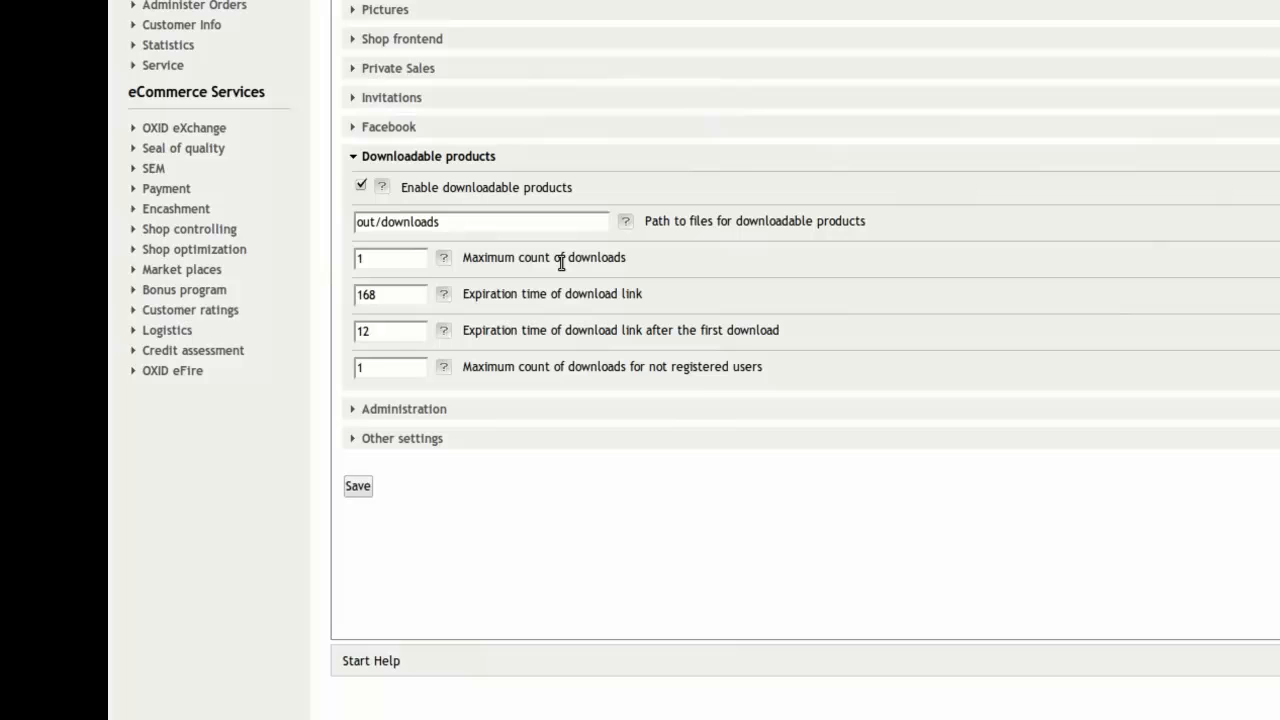
Step: Review the download count limit and 168 link expiry, then expand Administer Products
{"action": "left_click", "coordinate": [390, 258]}
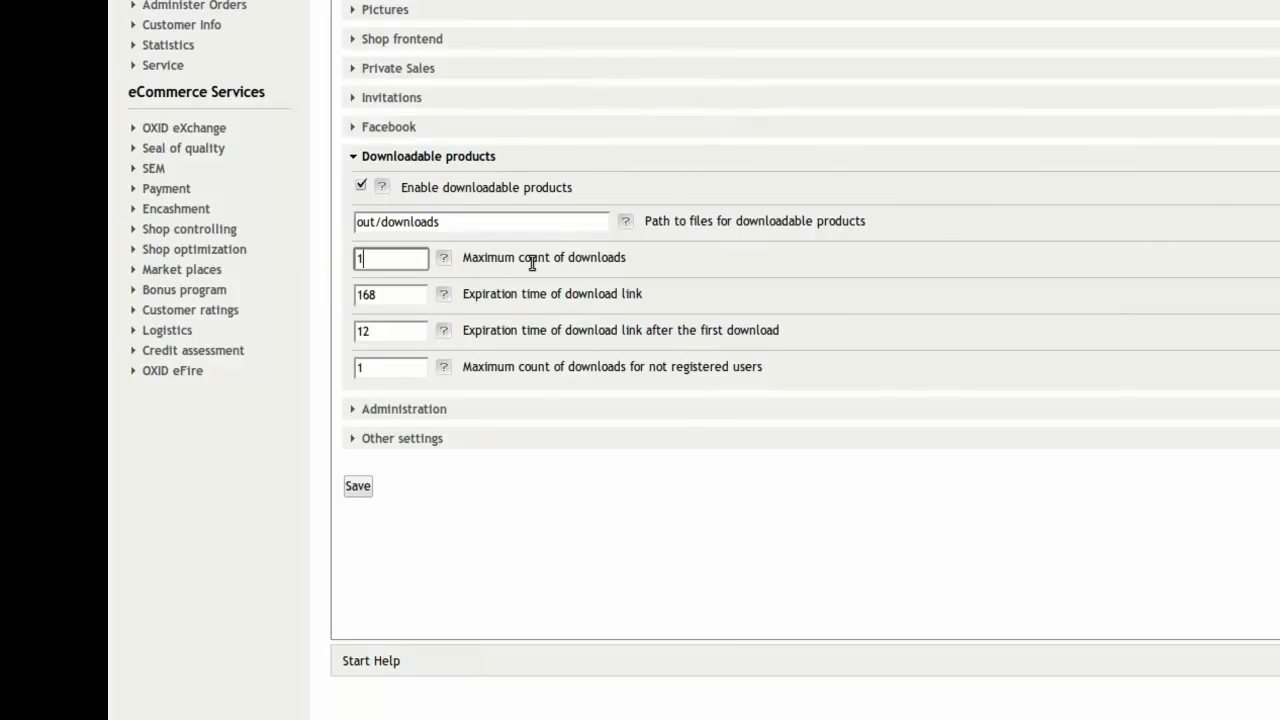
{"action": "left_click", "coordinate": [390, 294]}
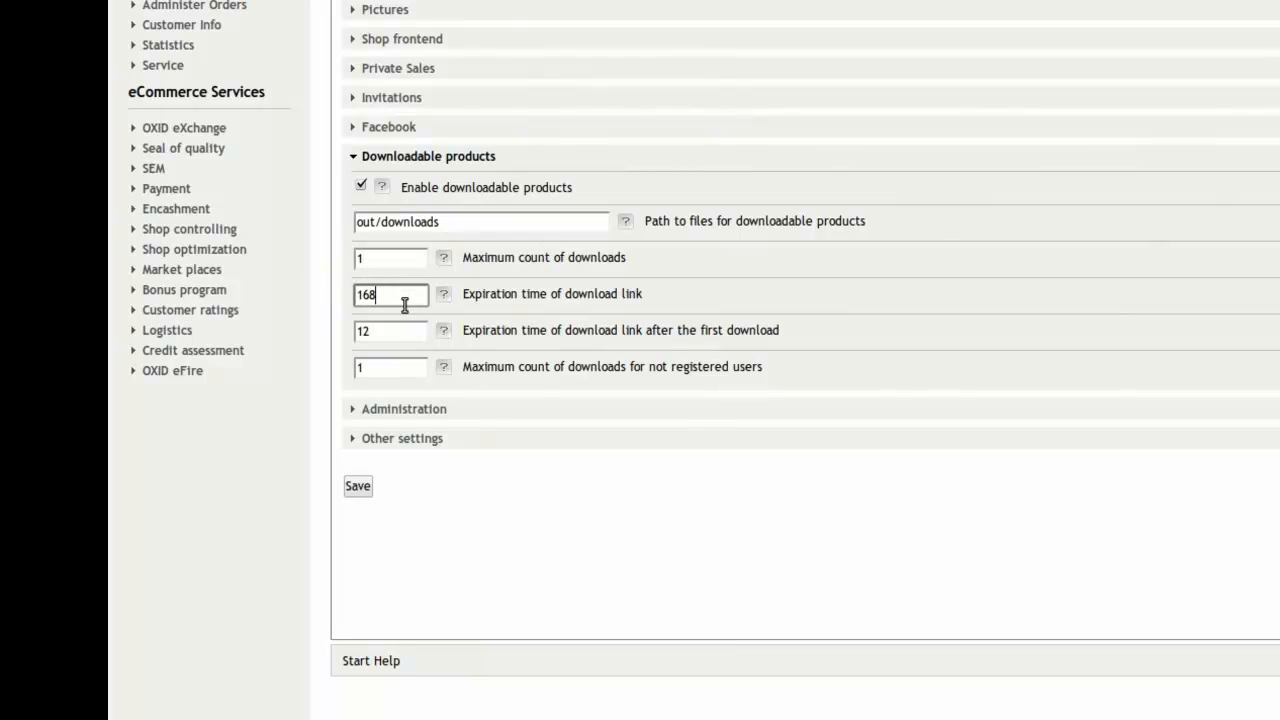
{"action": "left_click", "coordinate": [444, 294]}
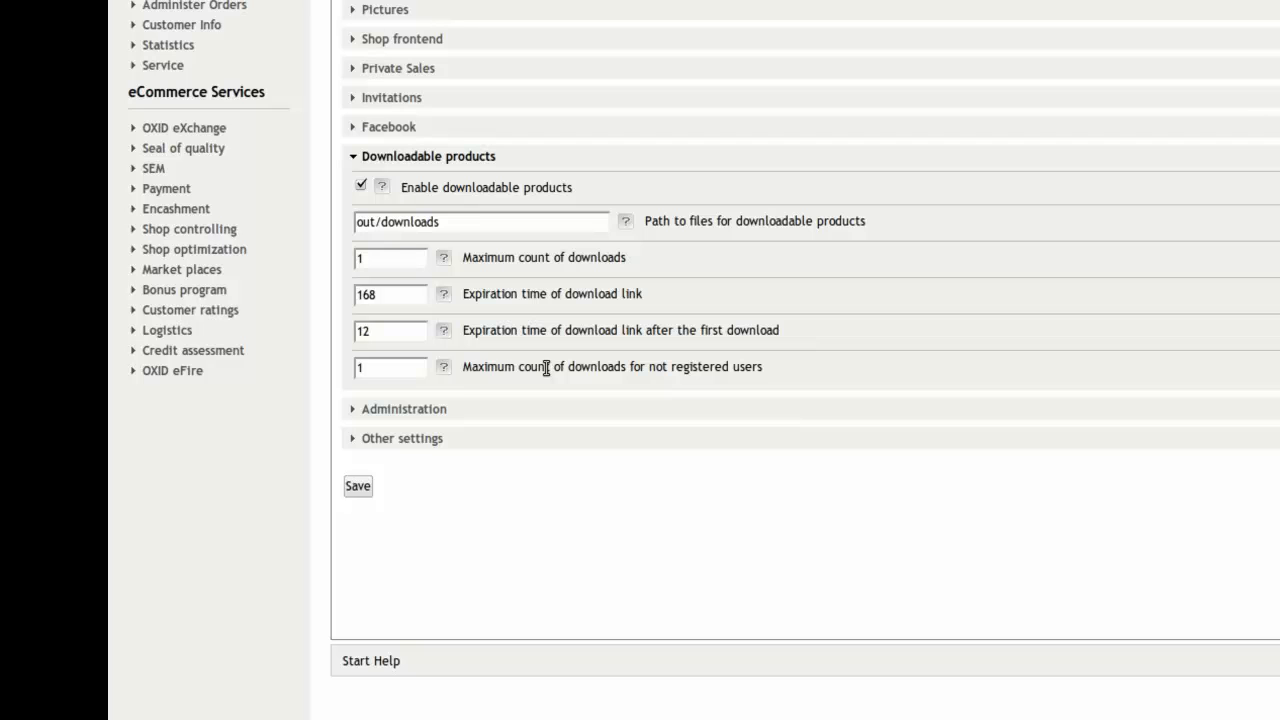
{"action": "mouse_move", "coordinate": [516, 366]}
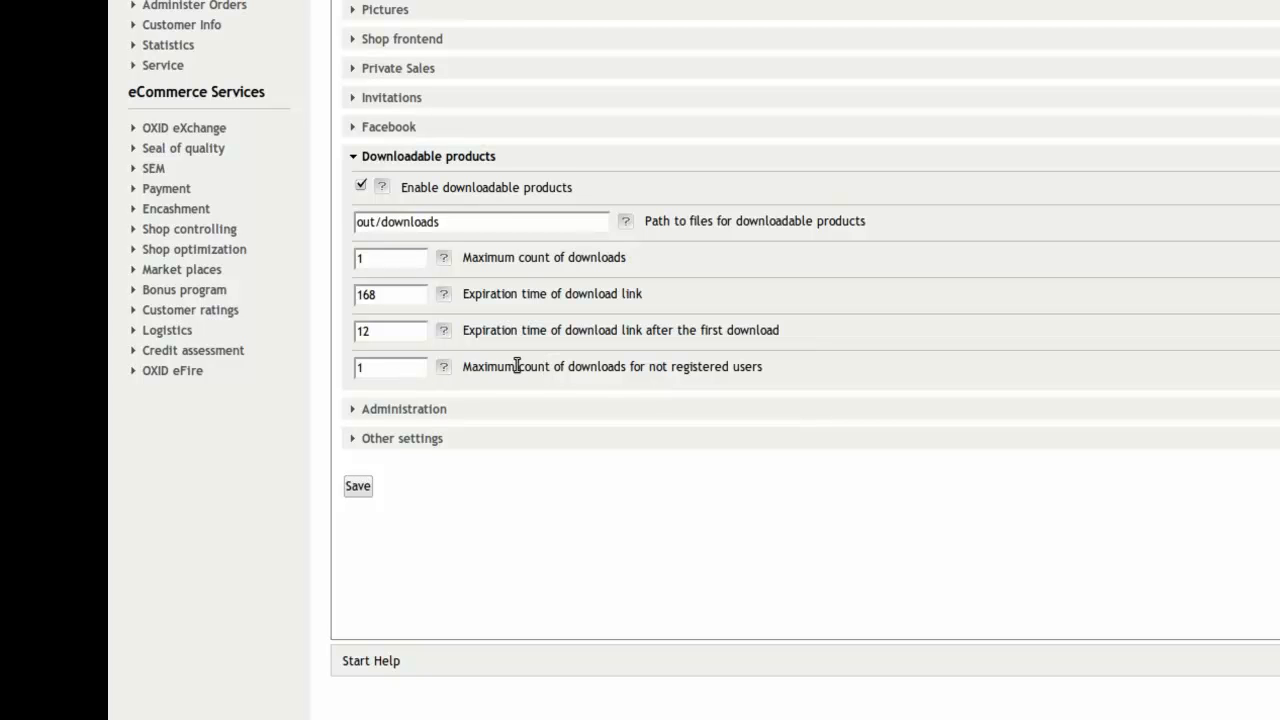
{"action": "mouse_move", "coordinate": [424, 486]}
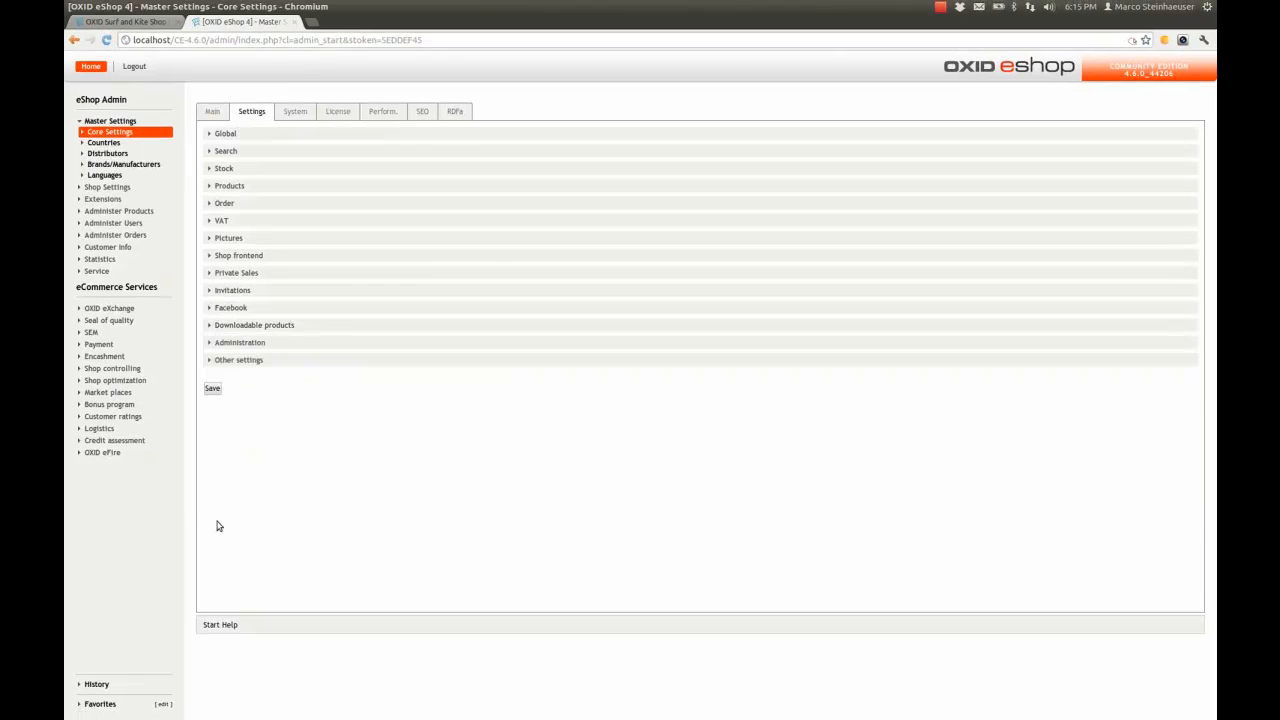
{"action": "mouse_move", "coordinate": [228, 204]}
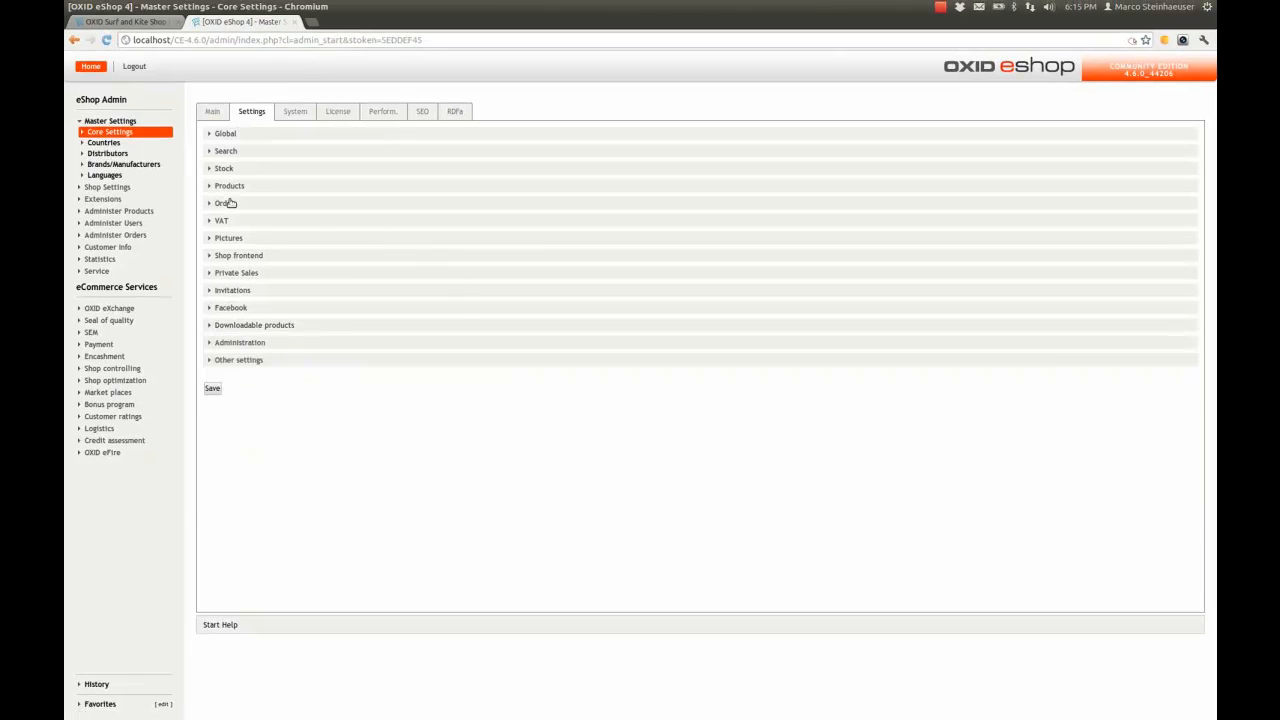
{"action": "left_click", "coordinate": [118, 156]}
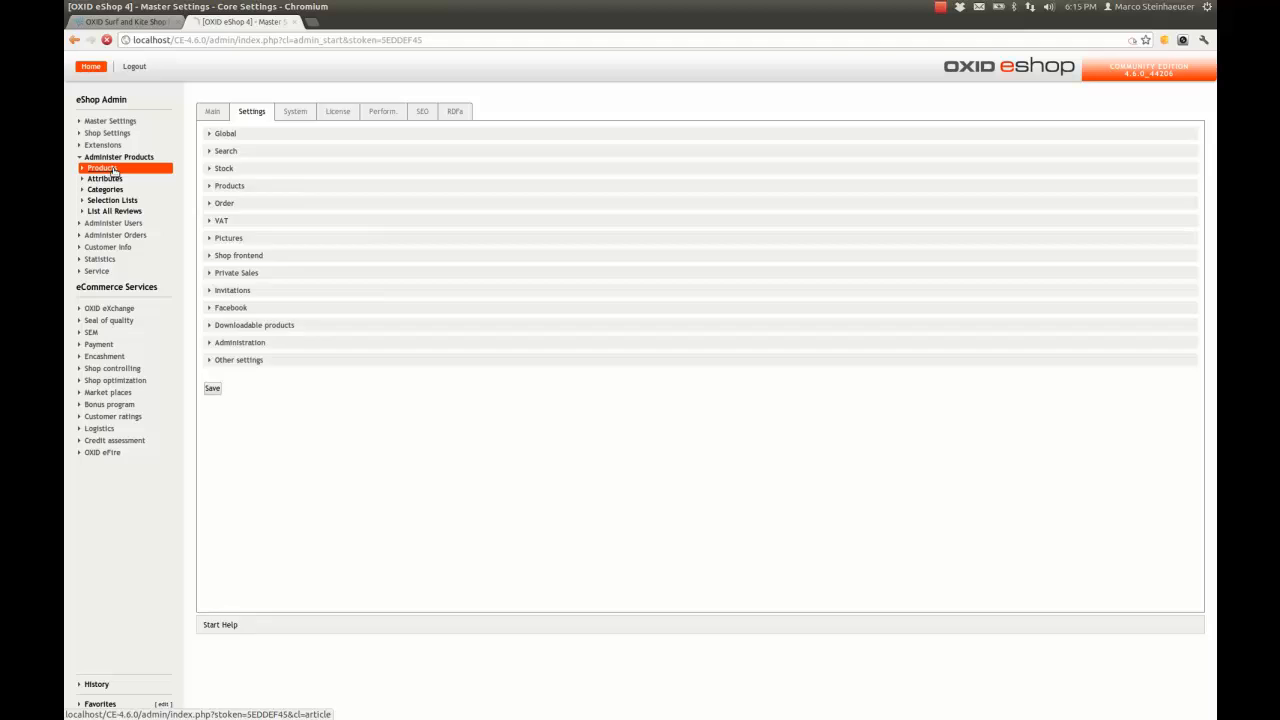
Step: Start an active product Couch Divers CD #1, number 10102, priced 2.97, with short description and tags
{"action": "left_click", "coordinate": [100, 168]}
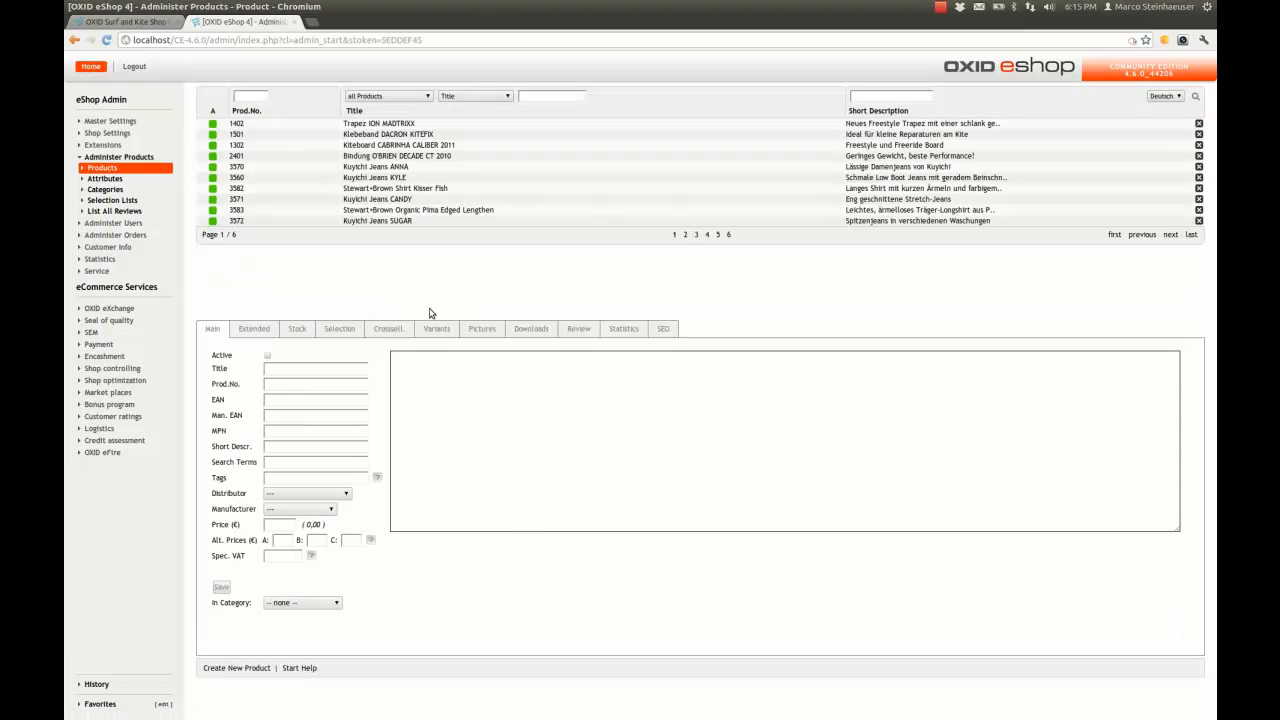
{"action": "mouse_move", "coordinate": [236, 668]}
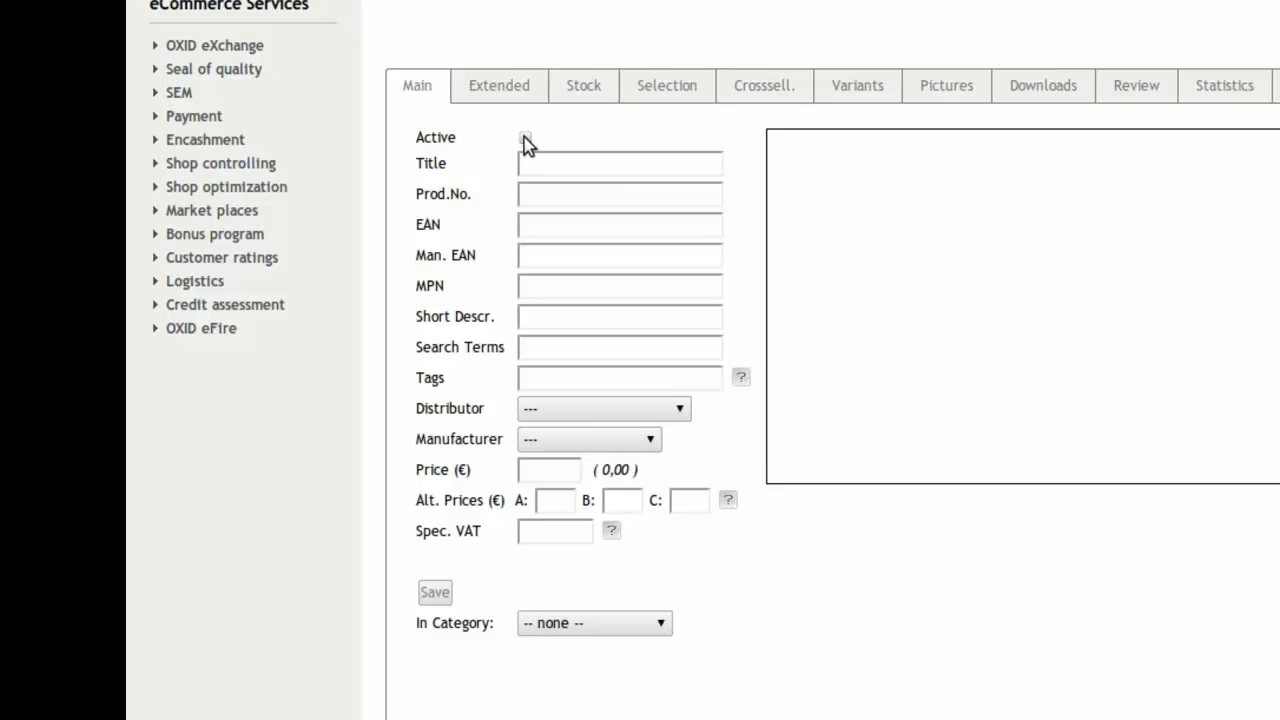
{"action": "left_click", "coordinate": [524, 136]}
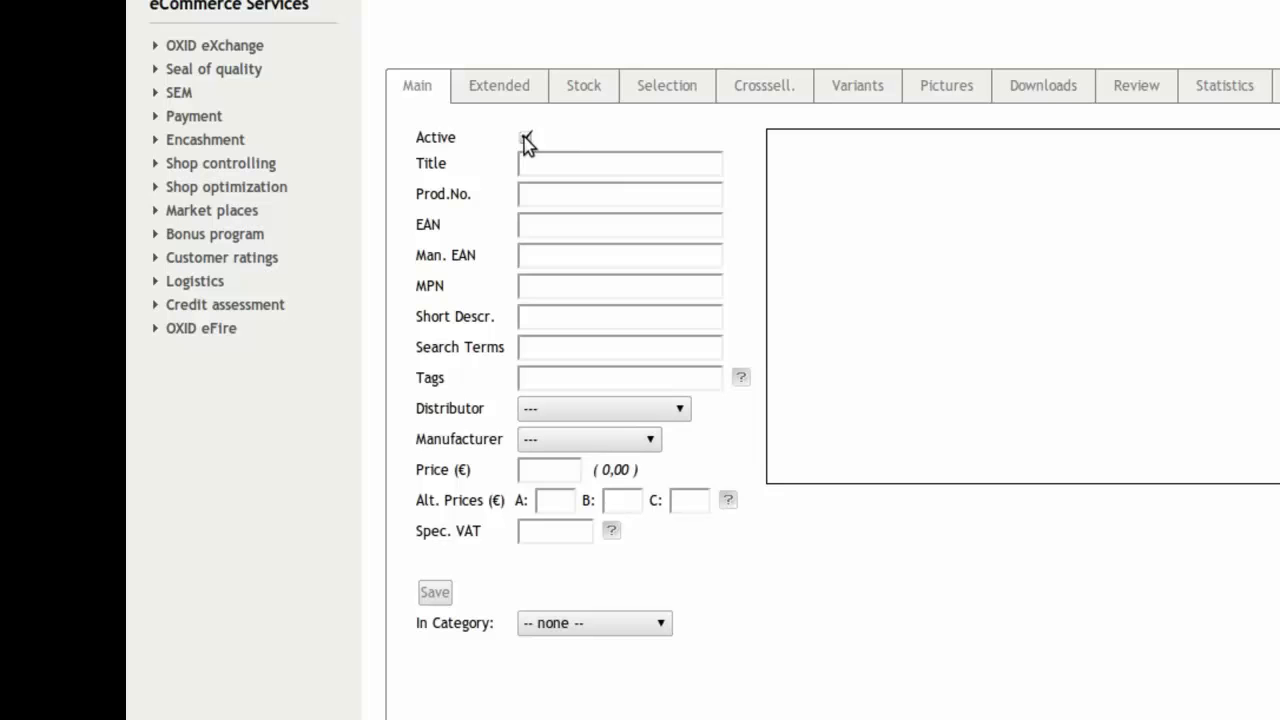
{"action": "type", "text": "Couch"}
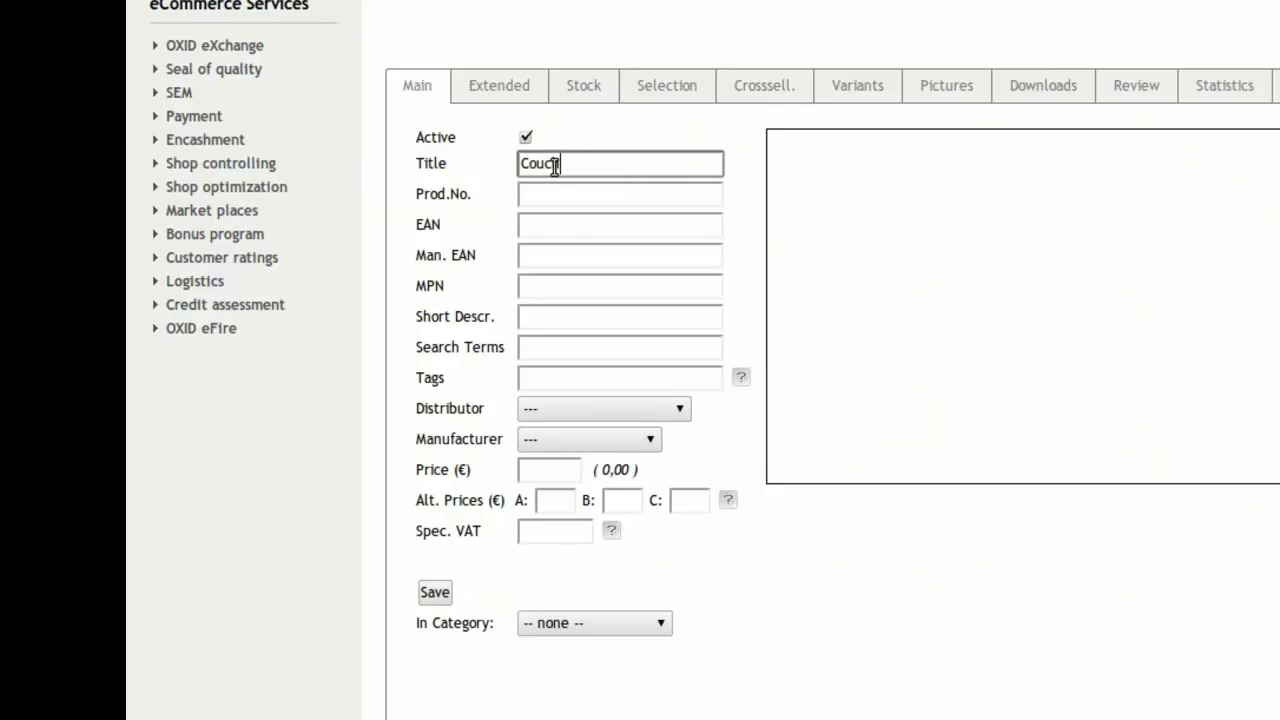
{"action": "type", "text": "Dive"}
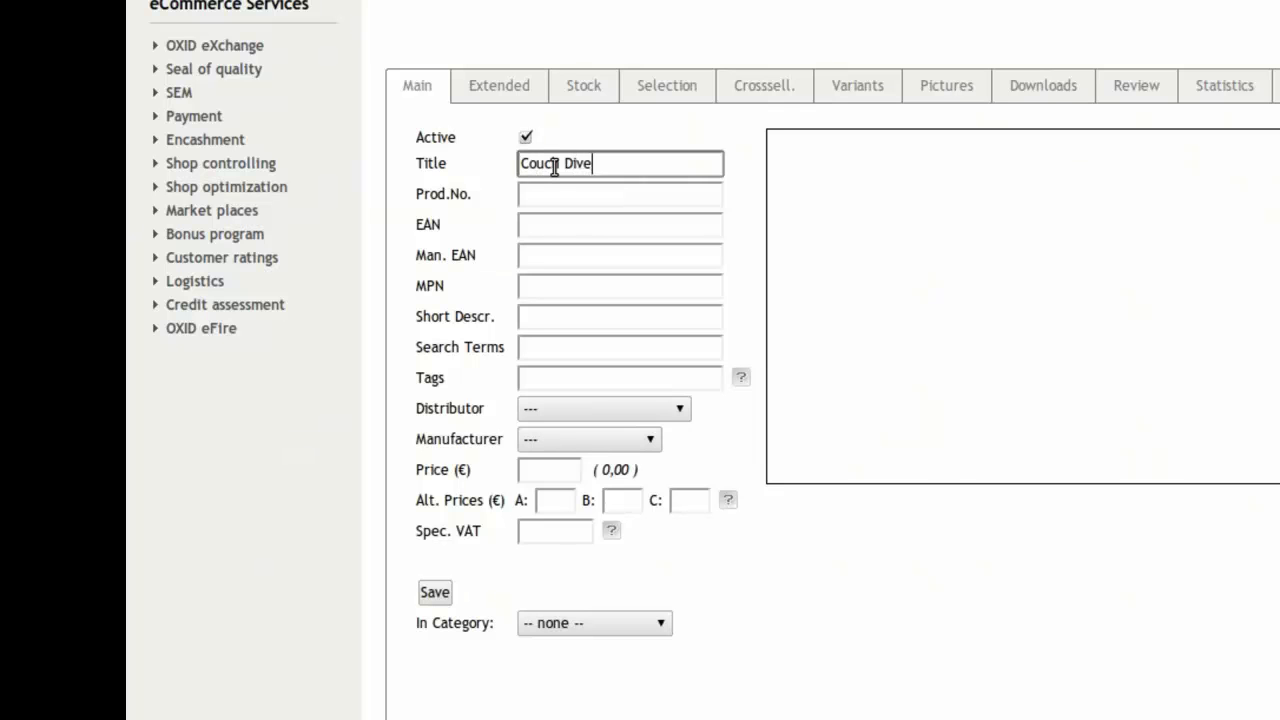
{"action": "type", "text": "doe"}
{"action": "left_click", "coordinate": [620, 348]}
{"action": "type", "text": "couch"}
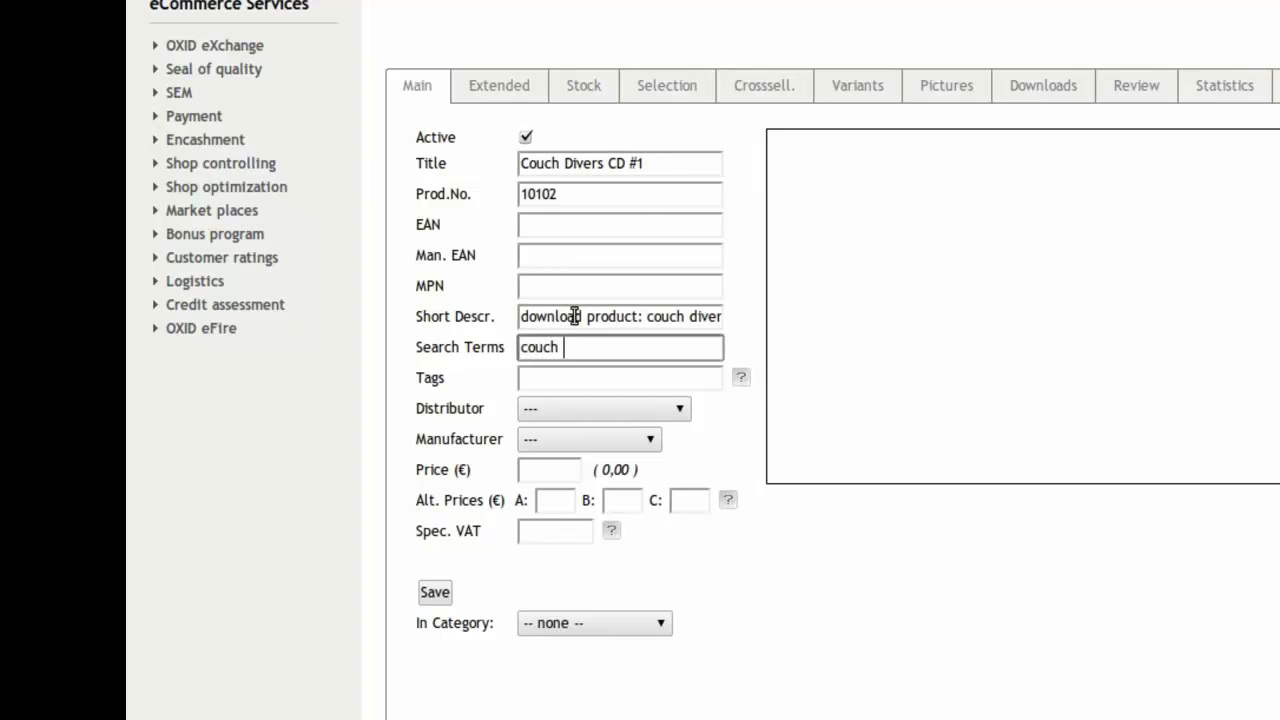
{"action": "type", "text": "2.97"}
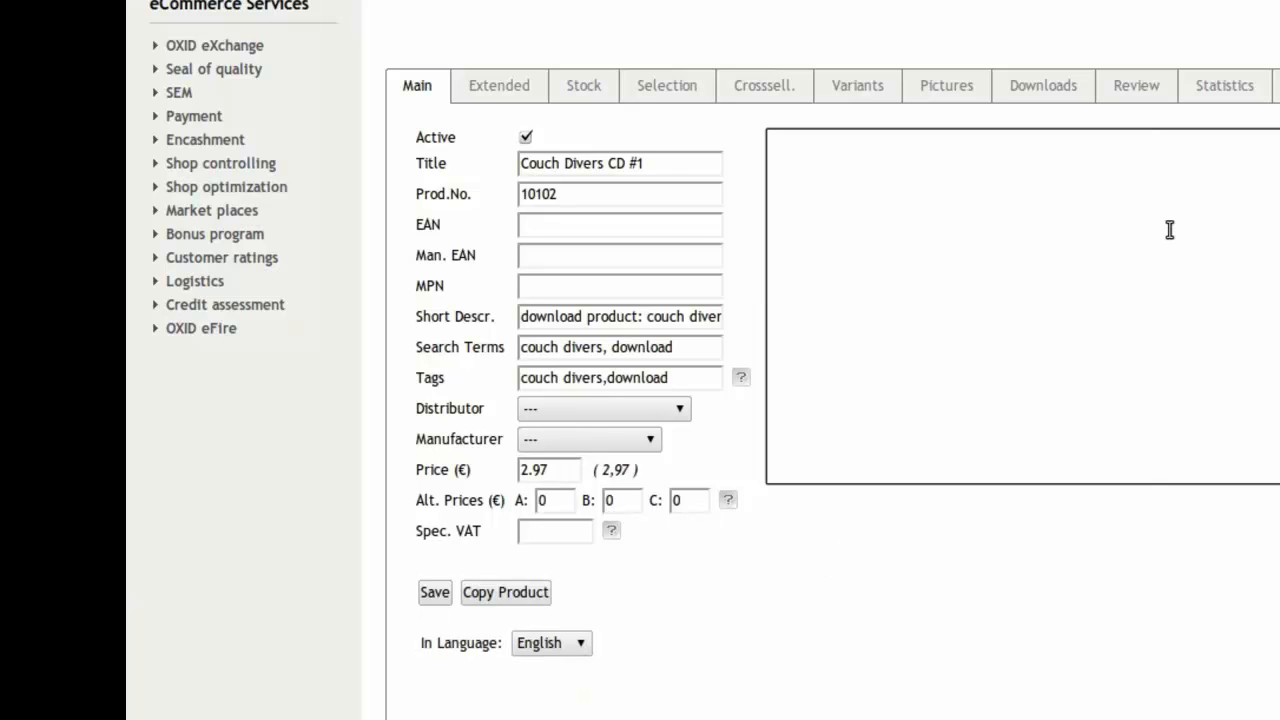
Step: Enter the long description 'this is my first downloadable product and i like it very much.' and save
{"action": "type", "text": "this is my"}
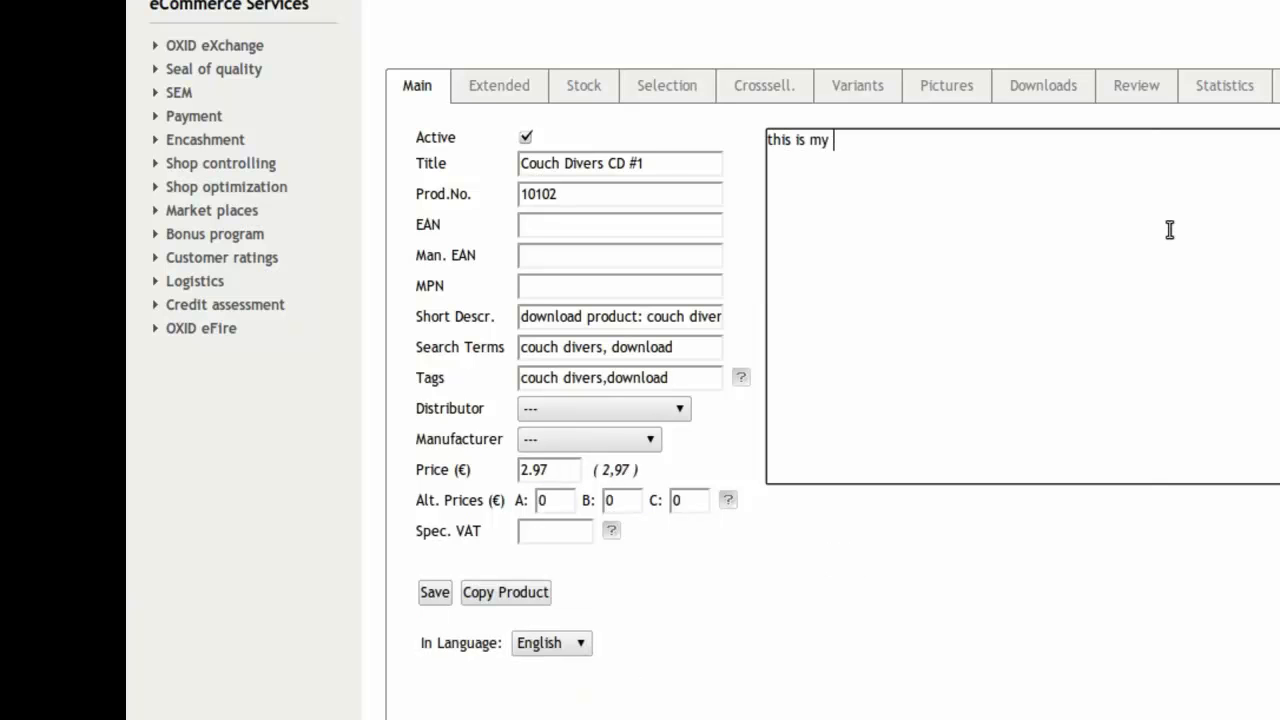
{"action": "type", "text": "first download"}
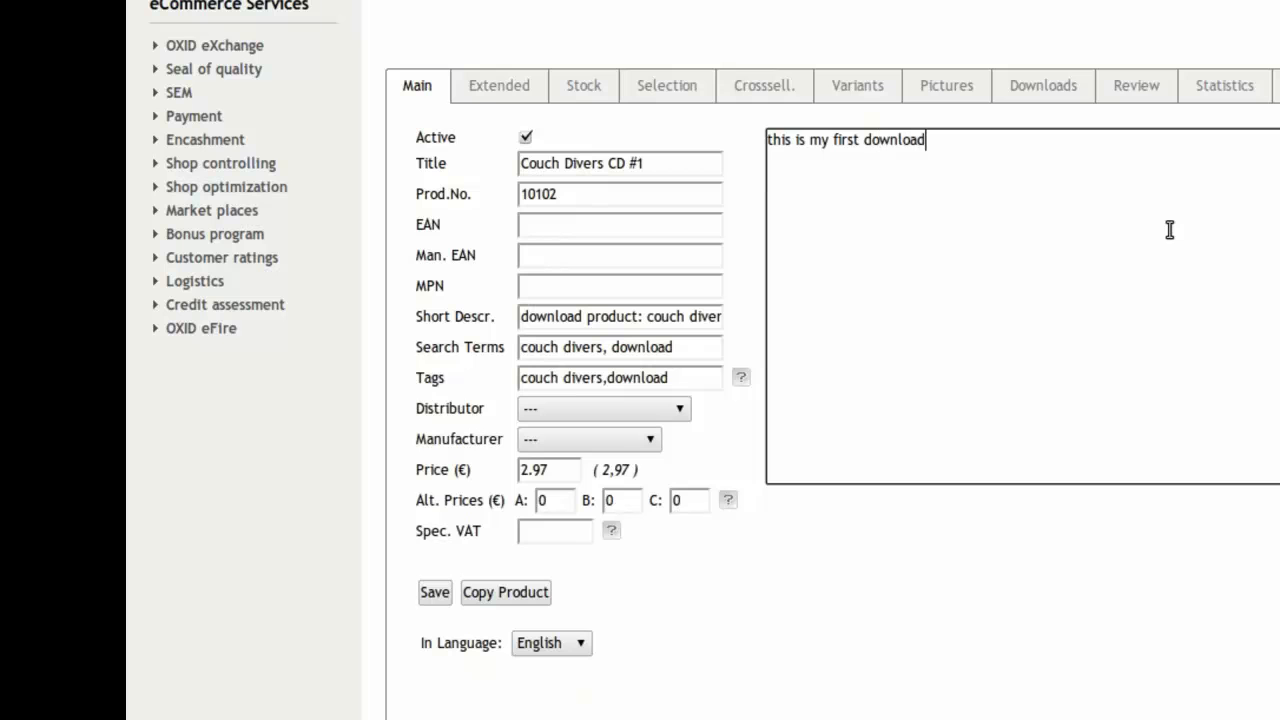
{"action": "type", "text": "able product and i like it very much."}
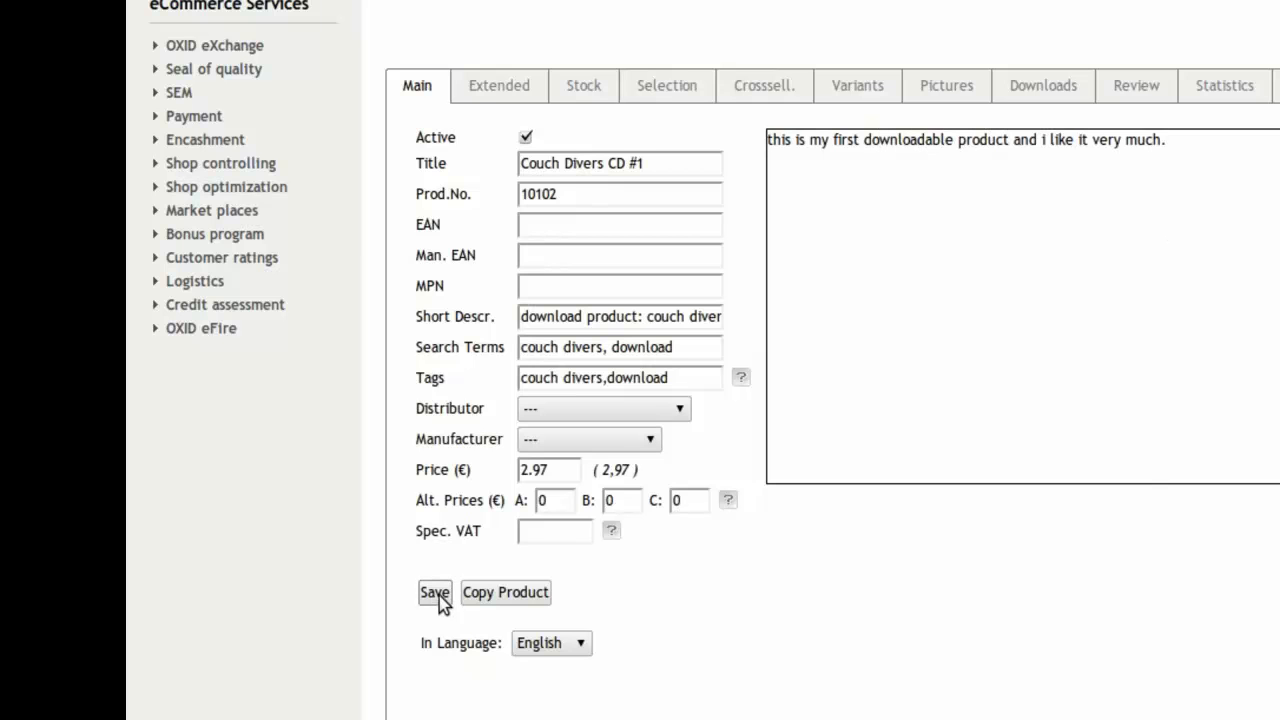
{"action": "left_click", "coordinate": [500, 84]}
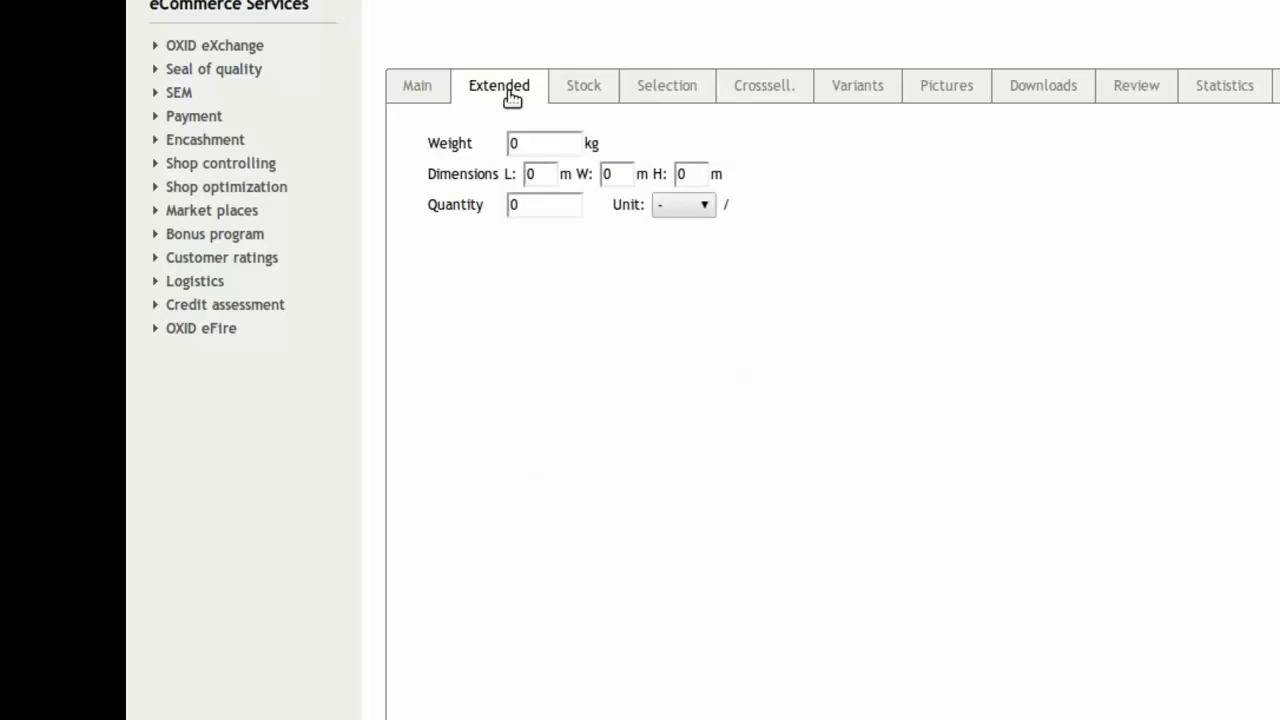
Step: Set cd_cover.png as the product's first picture and save it
{"action": "left_click", "coordinate": [500, 84]}
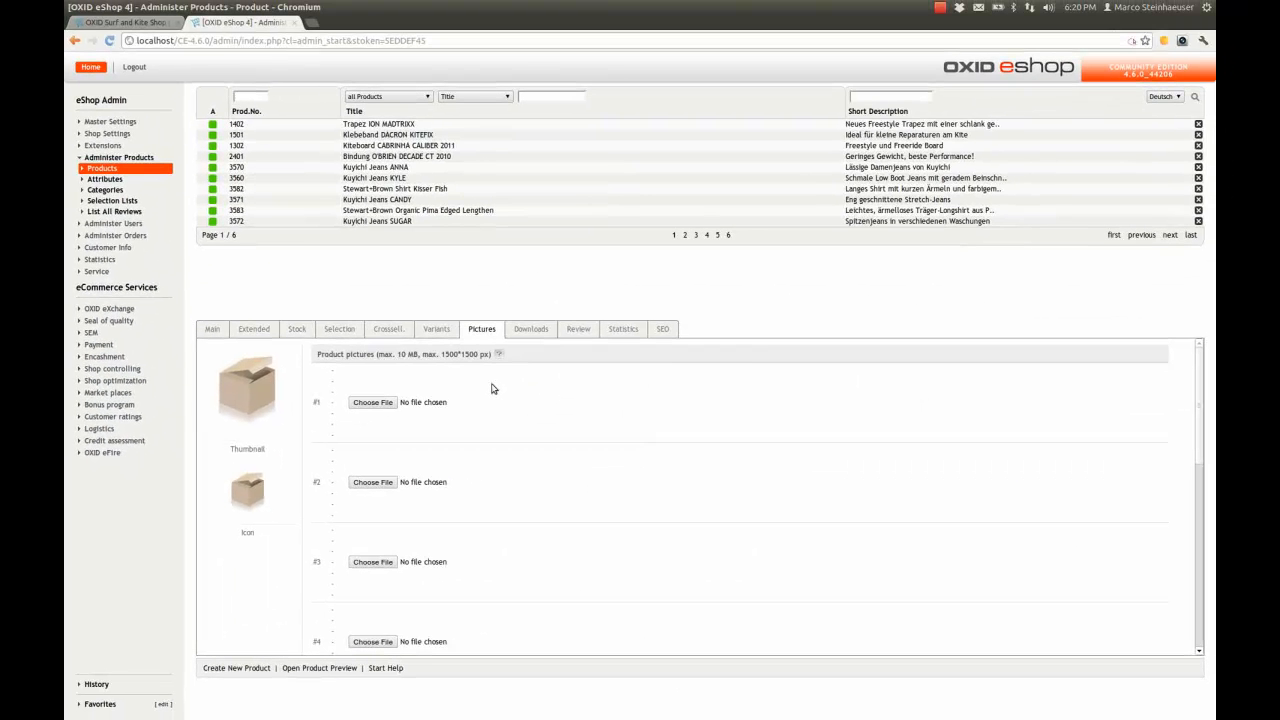
{"action": "left_click", "coordinate": [372, 402]}
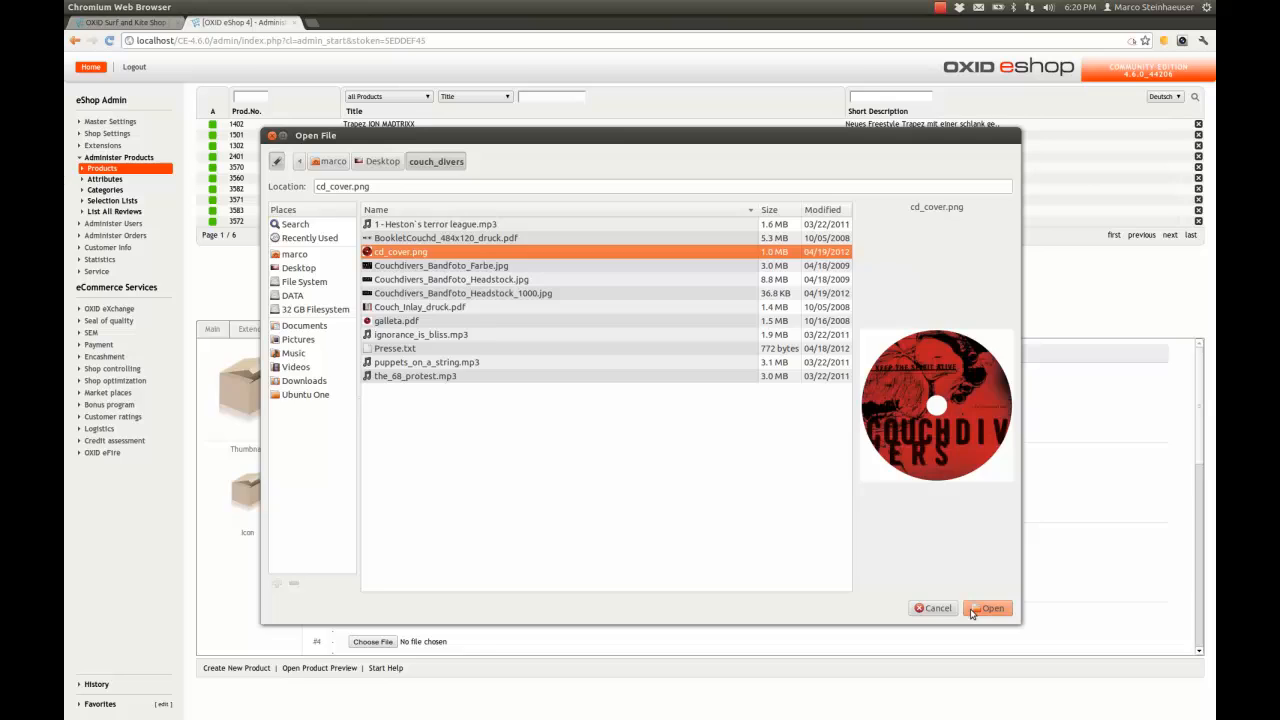
{"action": "left_click", "coordinate": [988, 608]}
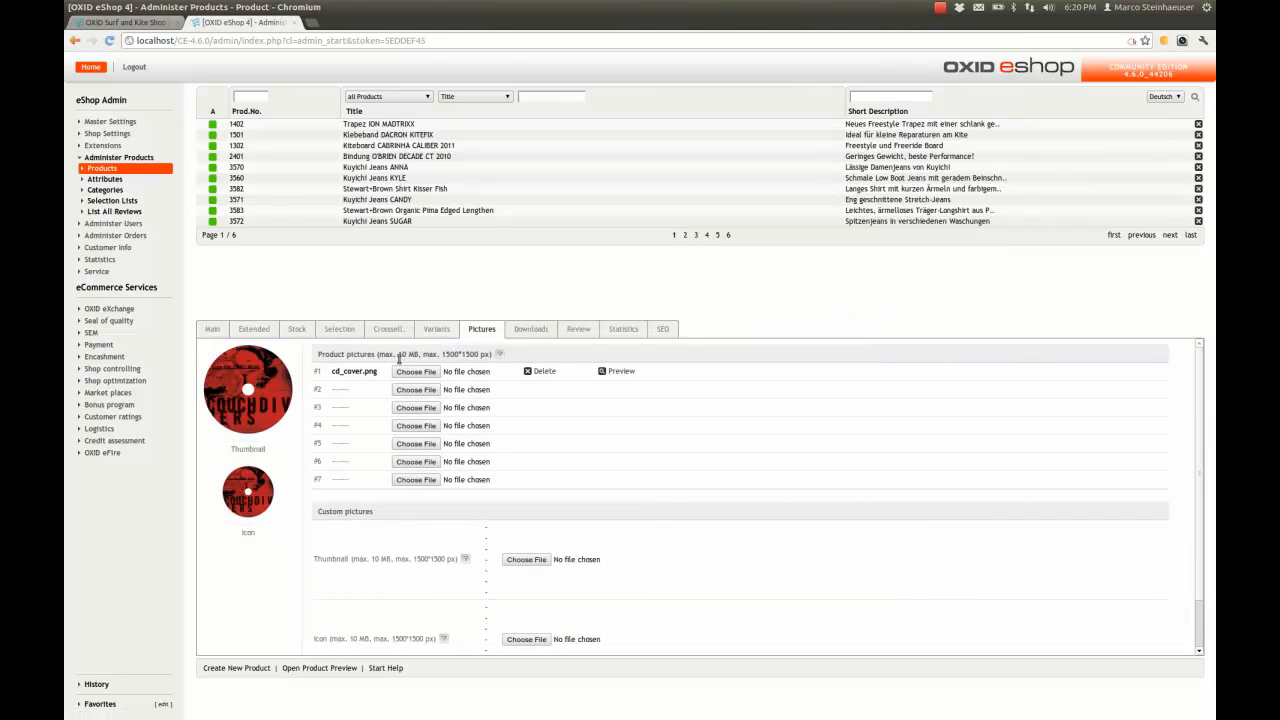
{"action": "left_click", "coordinate": [530, 328]}
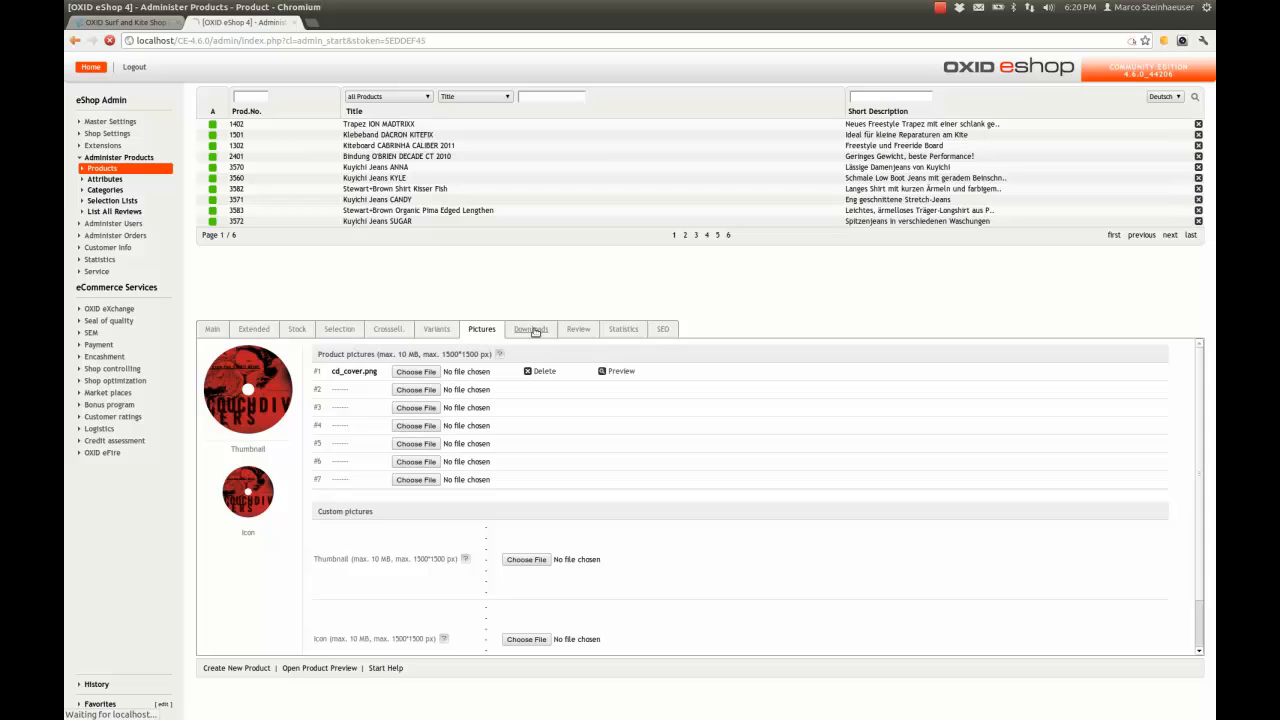
{"action": "left_click", "coordinate": [532, 328]}
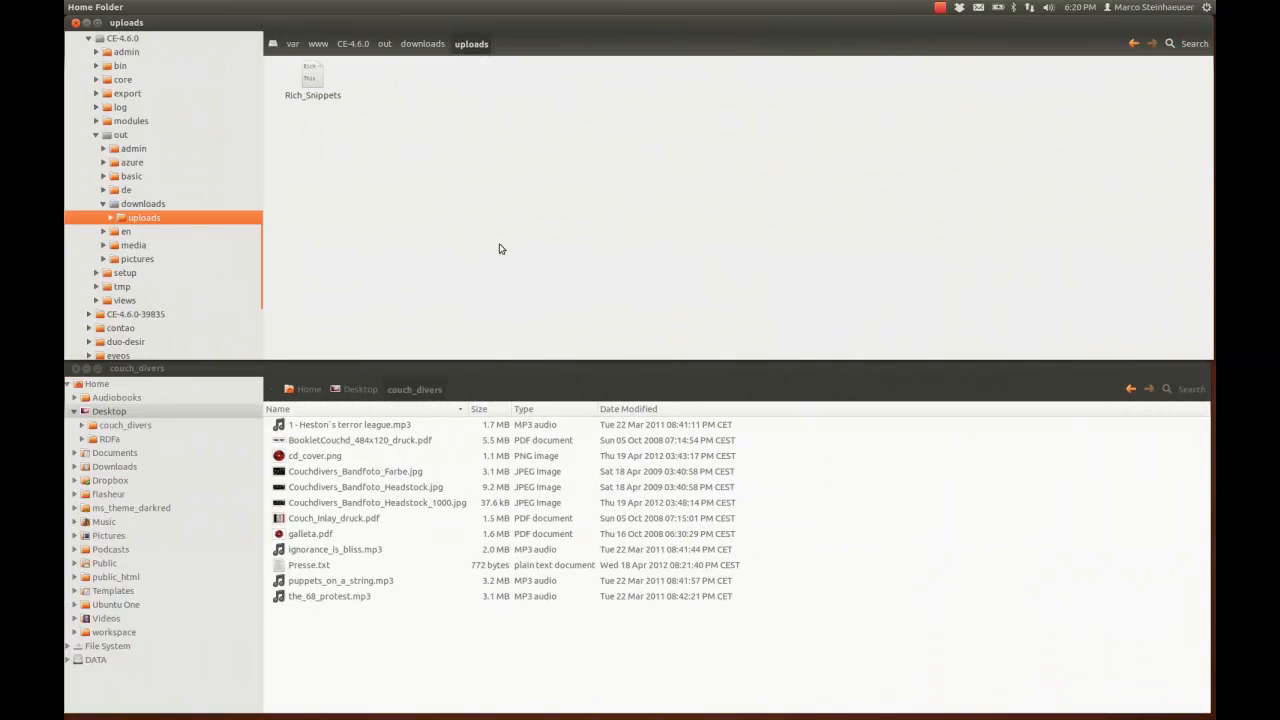
{"action": "mouse_move", "coordinate": [340, 480]}
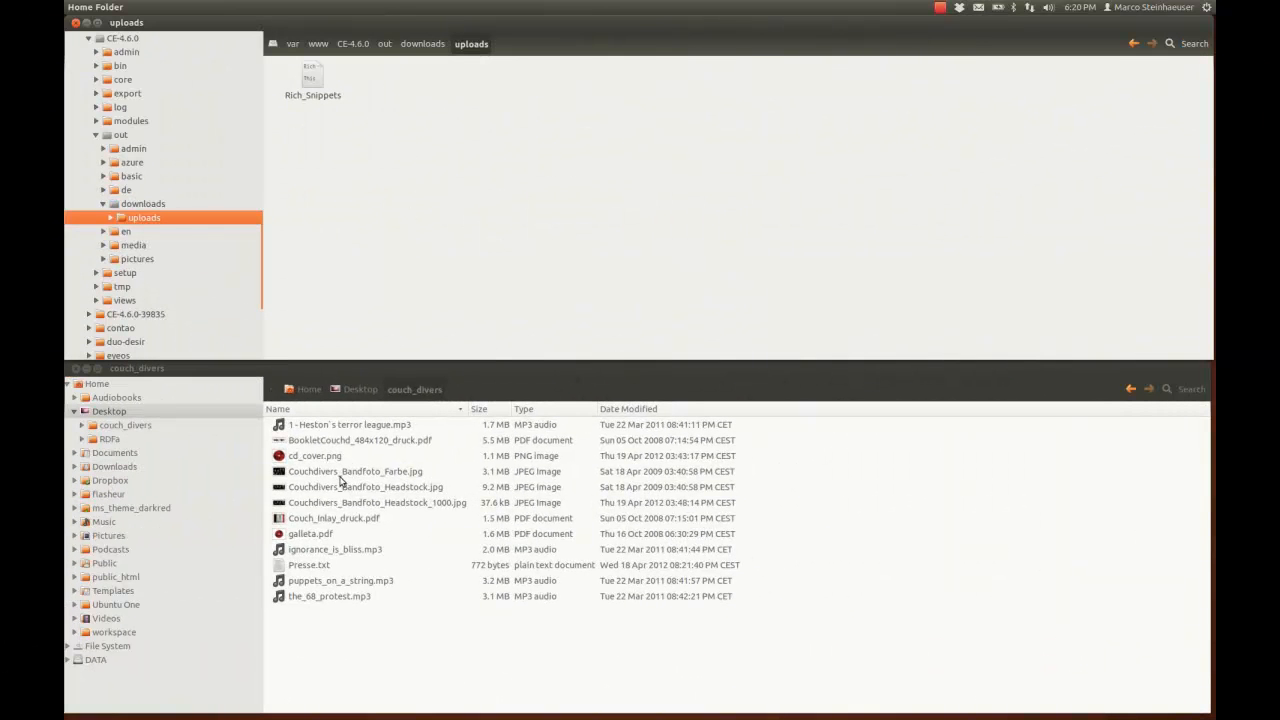
Step: Copy the_68_protest.mp3 from couch_divers into out/downloads/uploads
{"action": "left_click", "coordinate": [328, 596]}
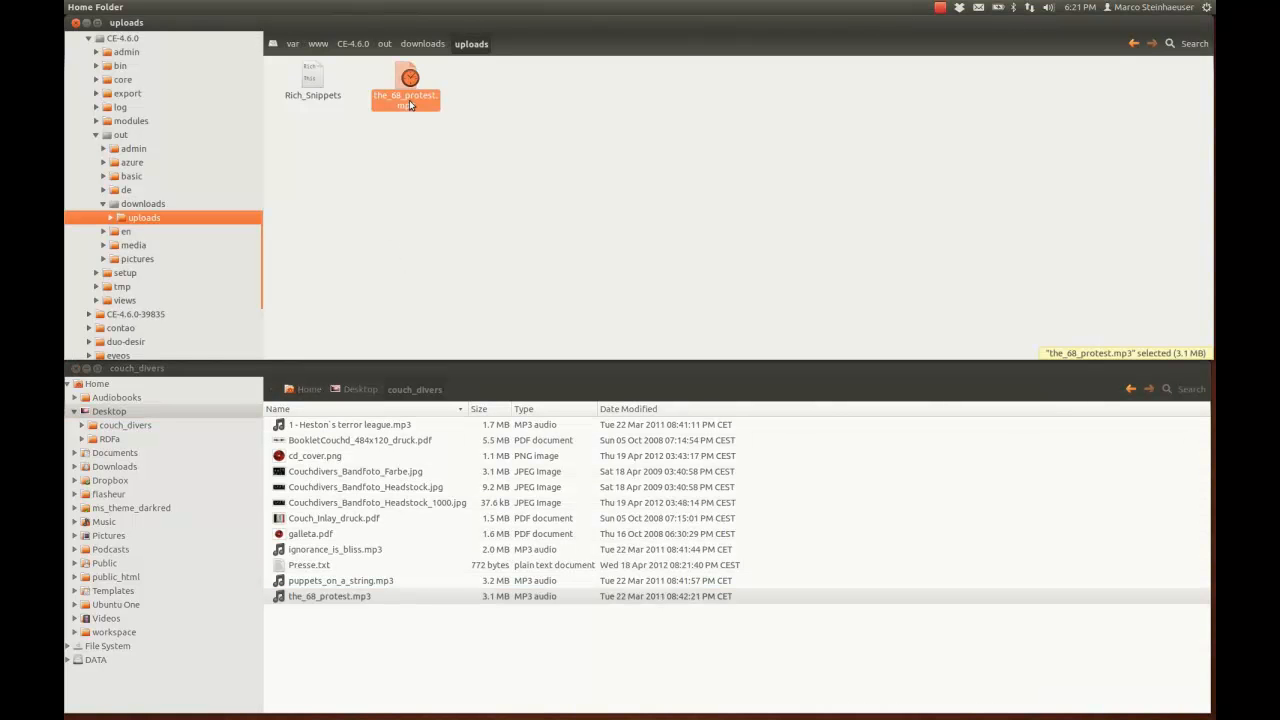
{"action": "right_click", "coordinate": [404, 84]}
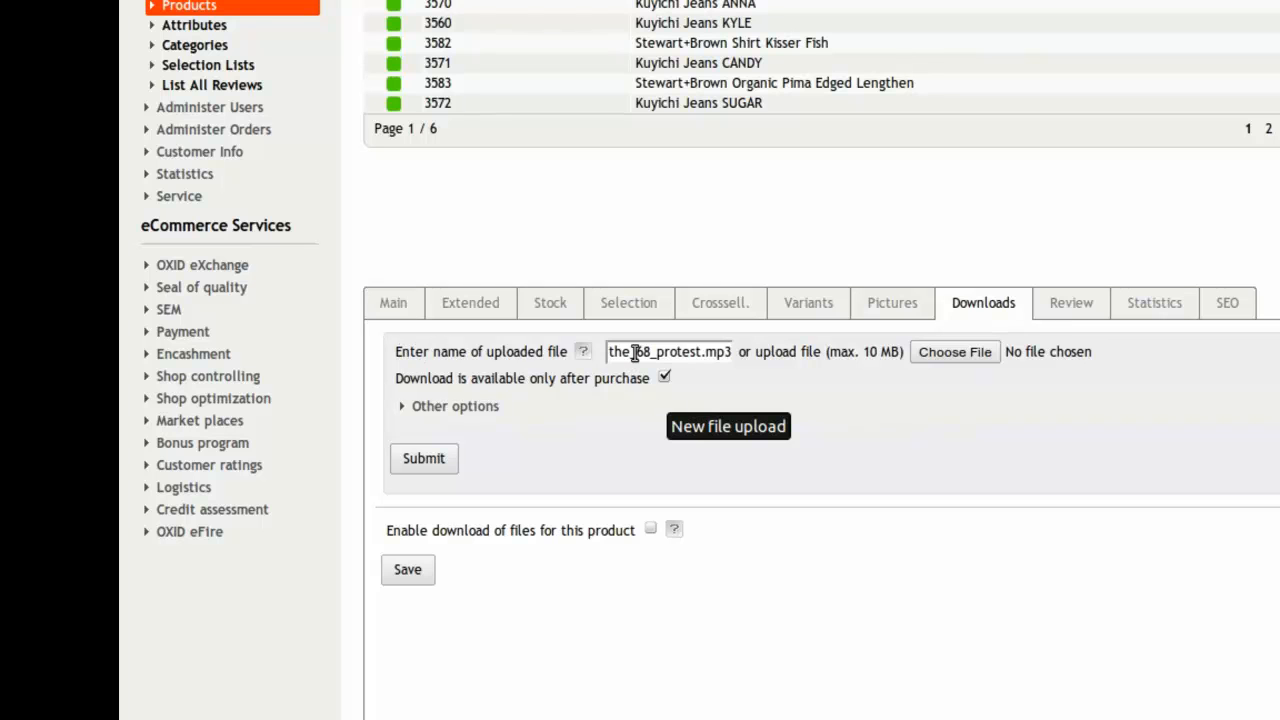
{"action": "mouse_move", "coordinate": [836, 360]}
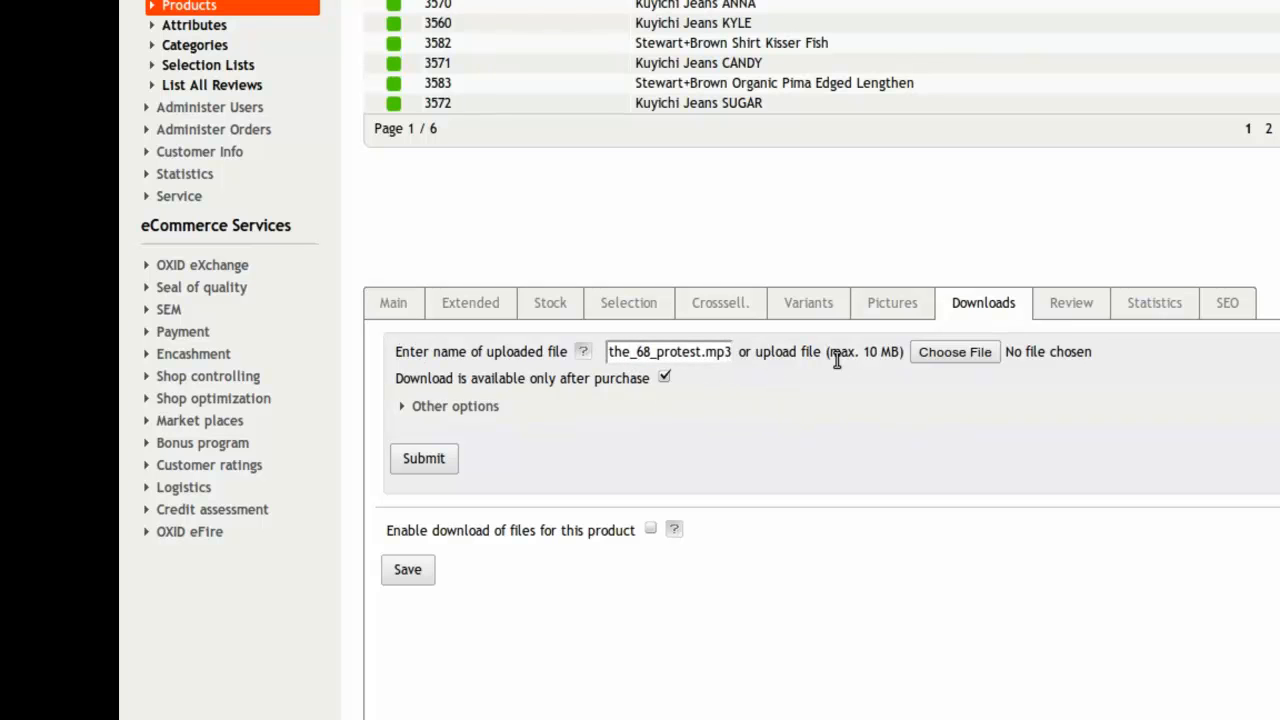
{"action": "mouse_move", "coordinate": [838, 356]}
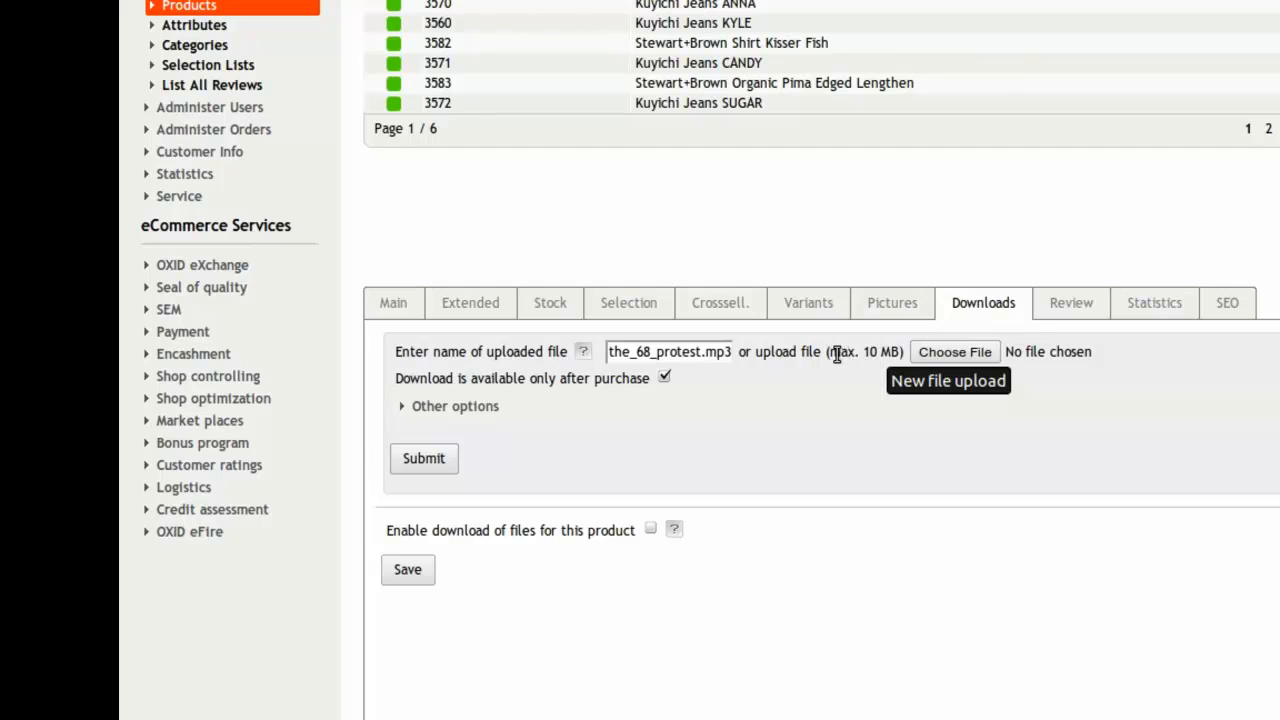
{"action": "mouse_move", "coordinate": [864, 382]}
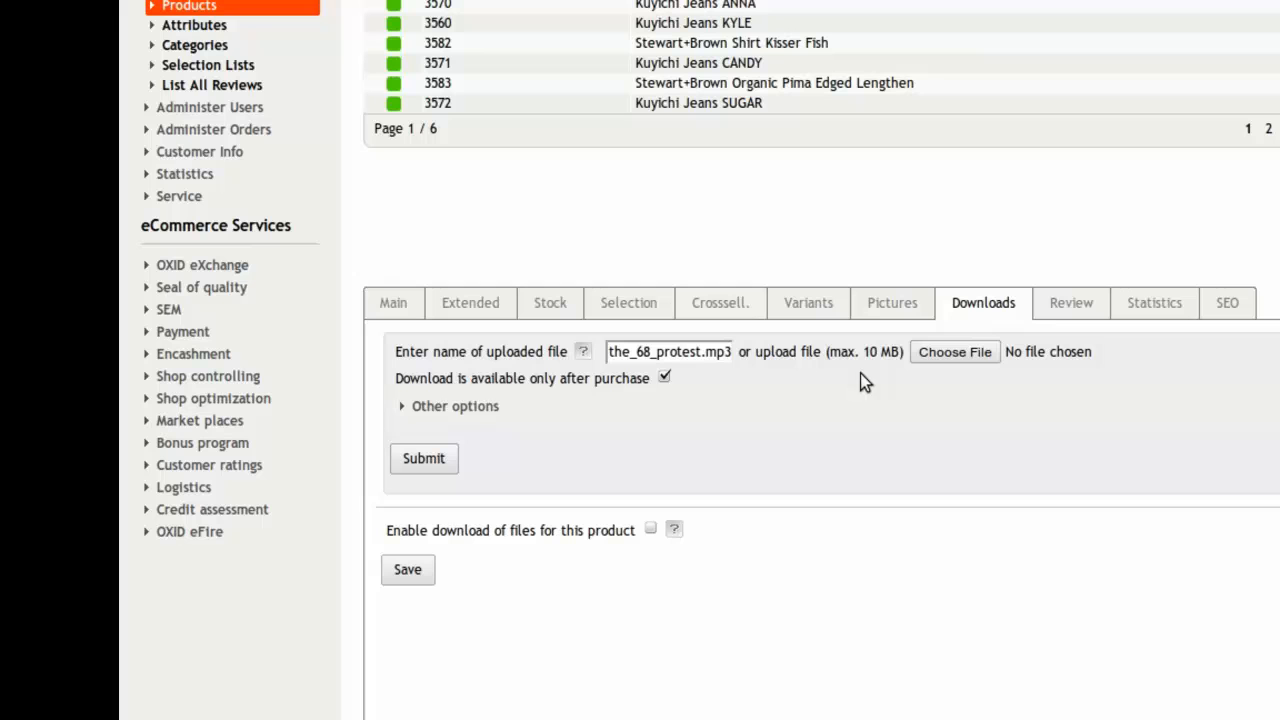
{"action": "mouse_move", "coordinate": [954, 352]}
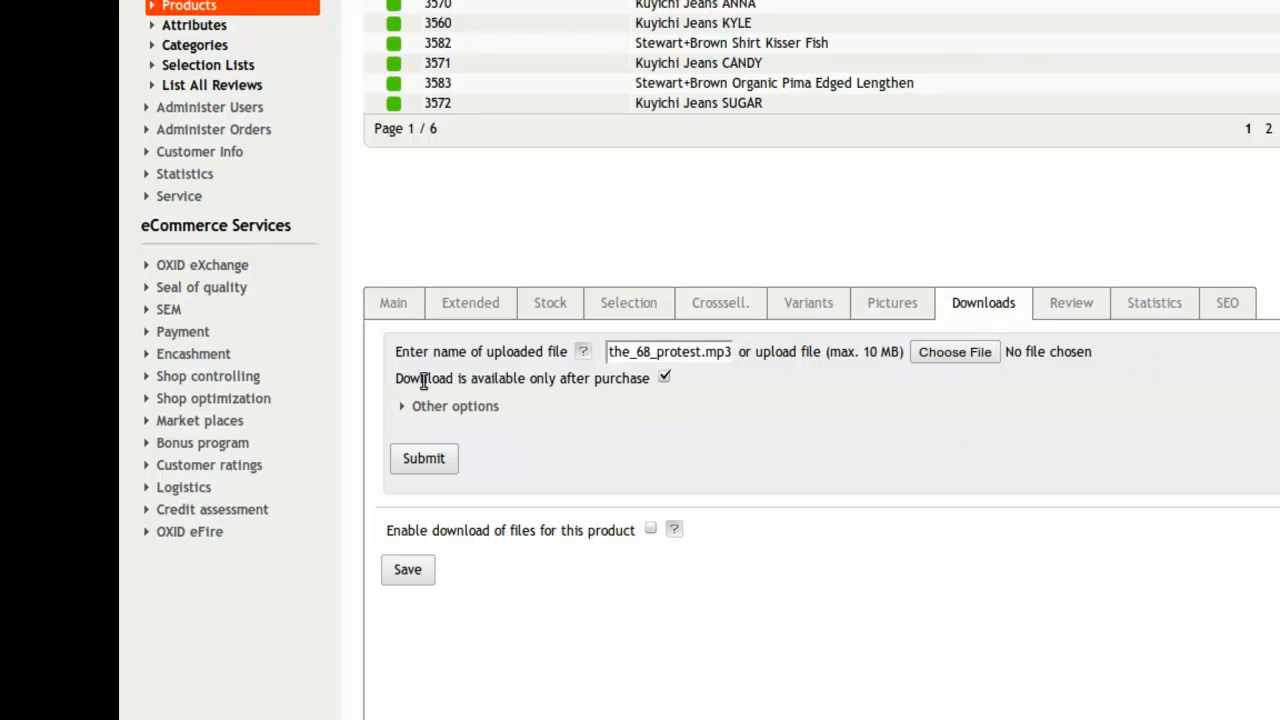
Step: Submit the_68_protest.mp3 as a download available only after purchase, with Other options expanded
{"action": "left_click", "coordinate": [664, 376]}
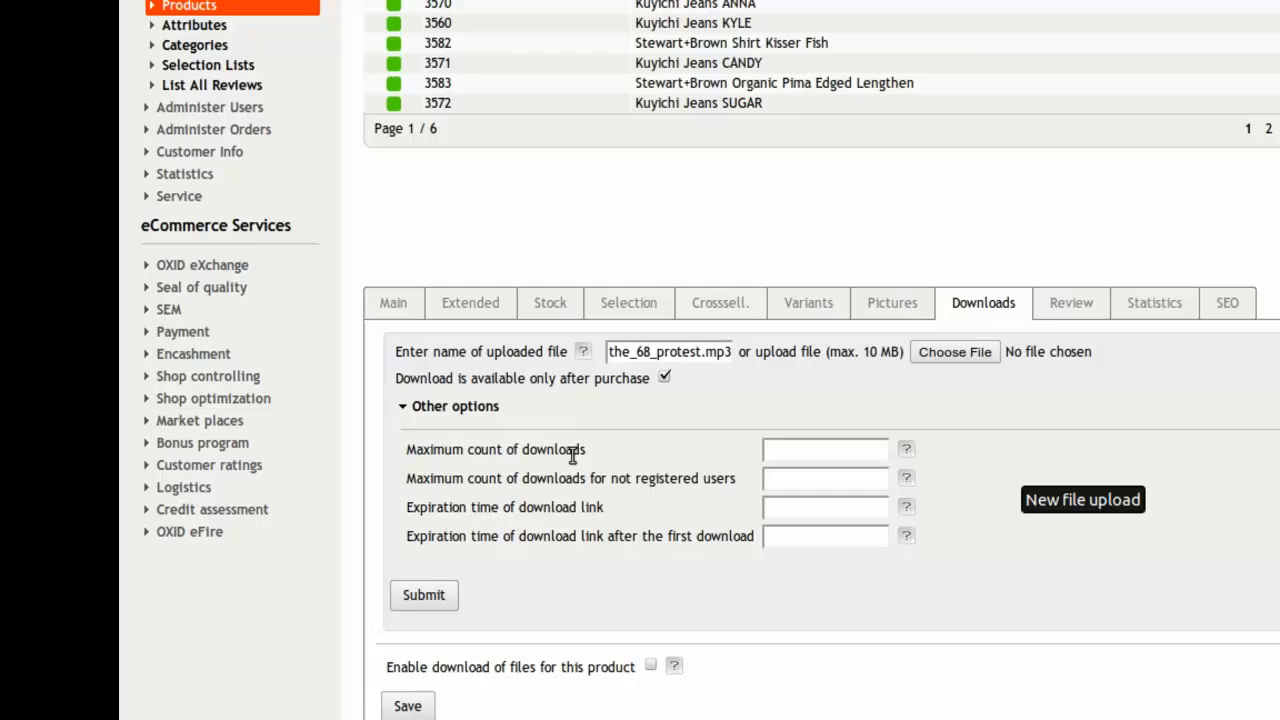
{"action": "left_click", "coordinate": [824, 448]}
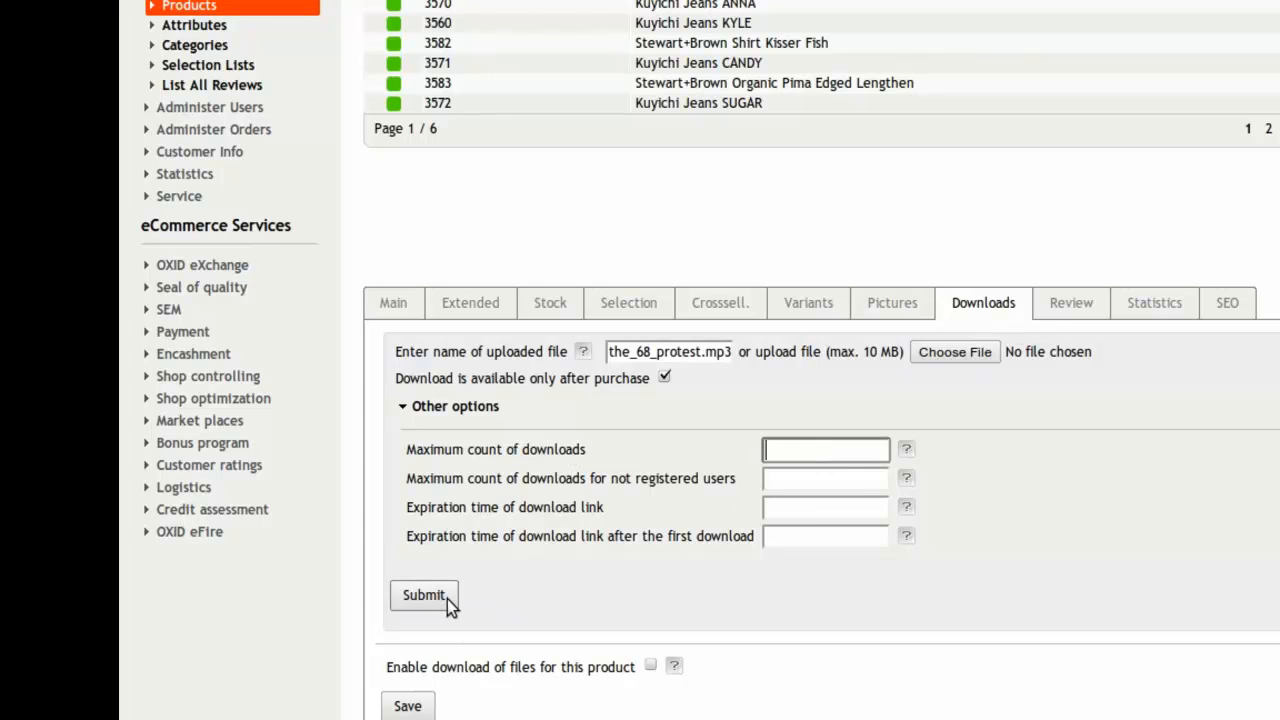
{"action": "left_click", "coordinate": [424, 594]}
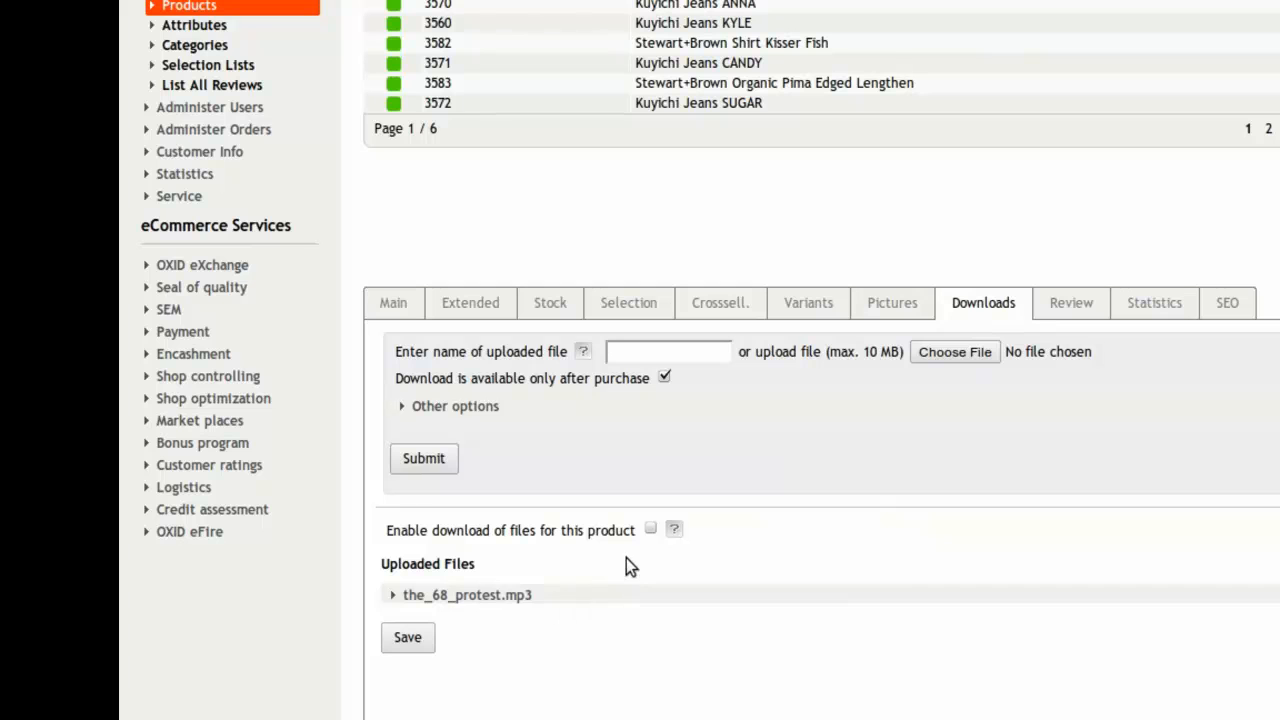
{"action": "mouse_move", "coordinate": [460, 600]}
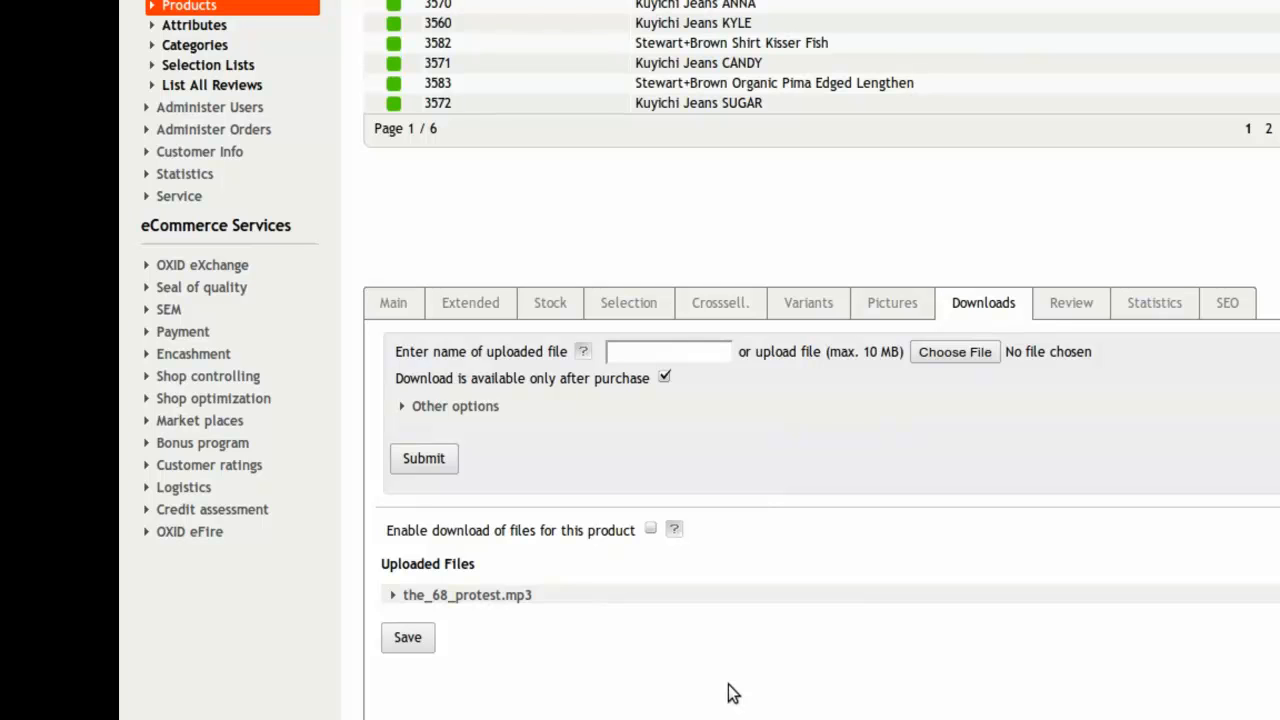
{"action": "mouse_move", "coordinate": [456, 628]}
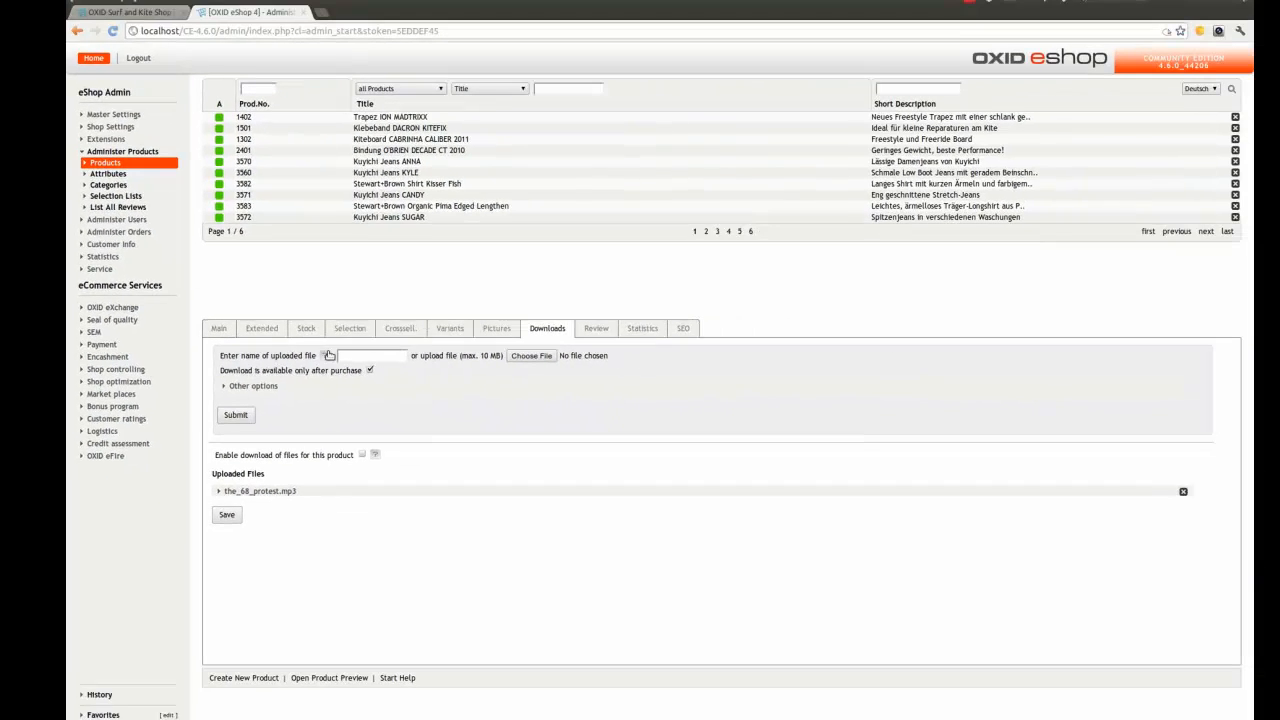
Step: Upload puppets_on_a_string.mp3 and ignorance_is_bliss.mp3 from disk as the second and third downloads
{"action": "left_click", "coordinate": [532, 356]}
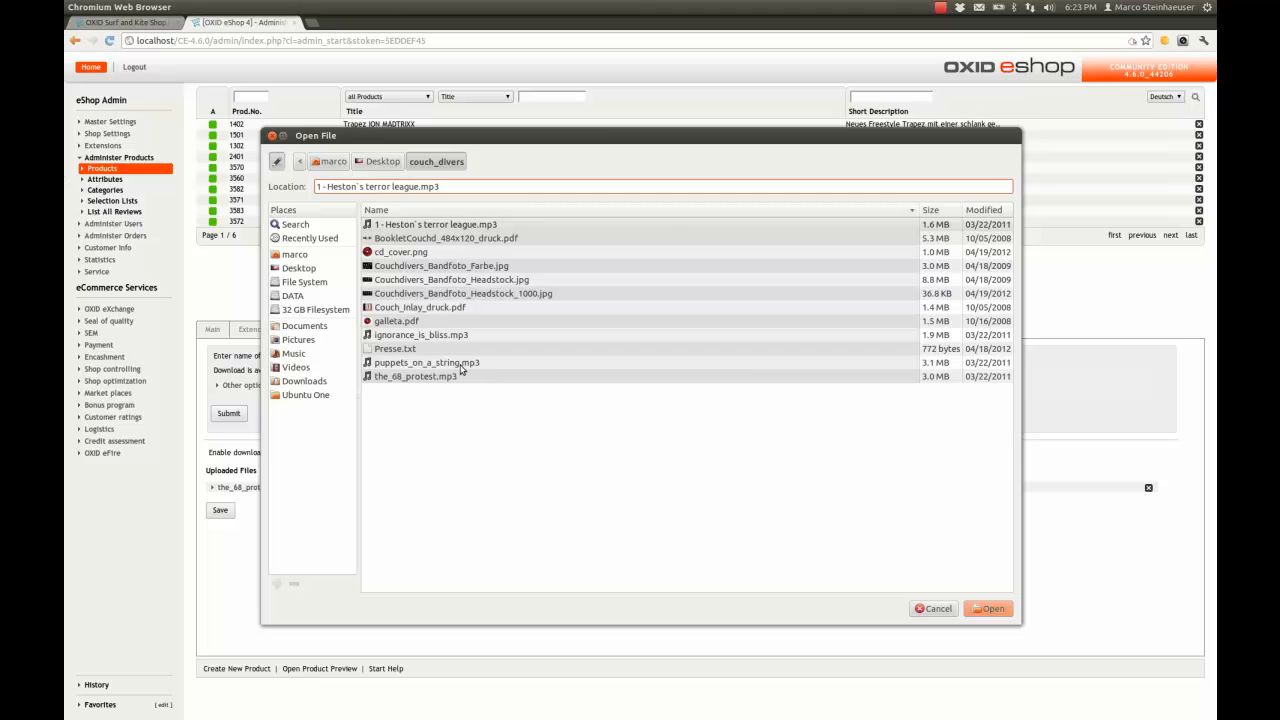
{"action": "left_click", "coordinate": [428, 362]}
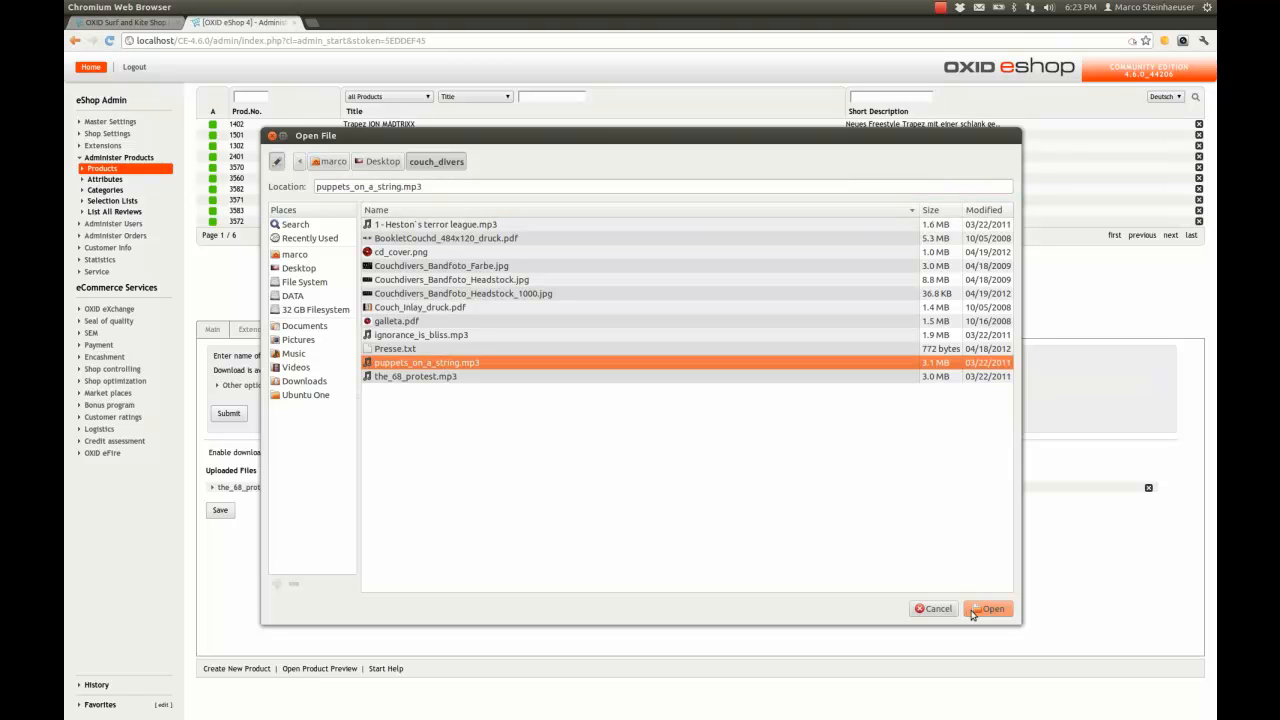
{"action": "left_click", "coordinate": [988, 608]}
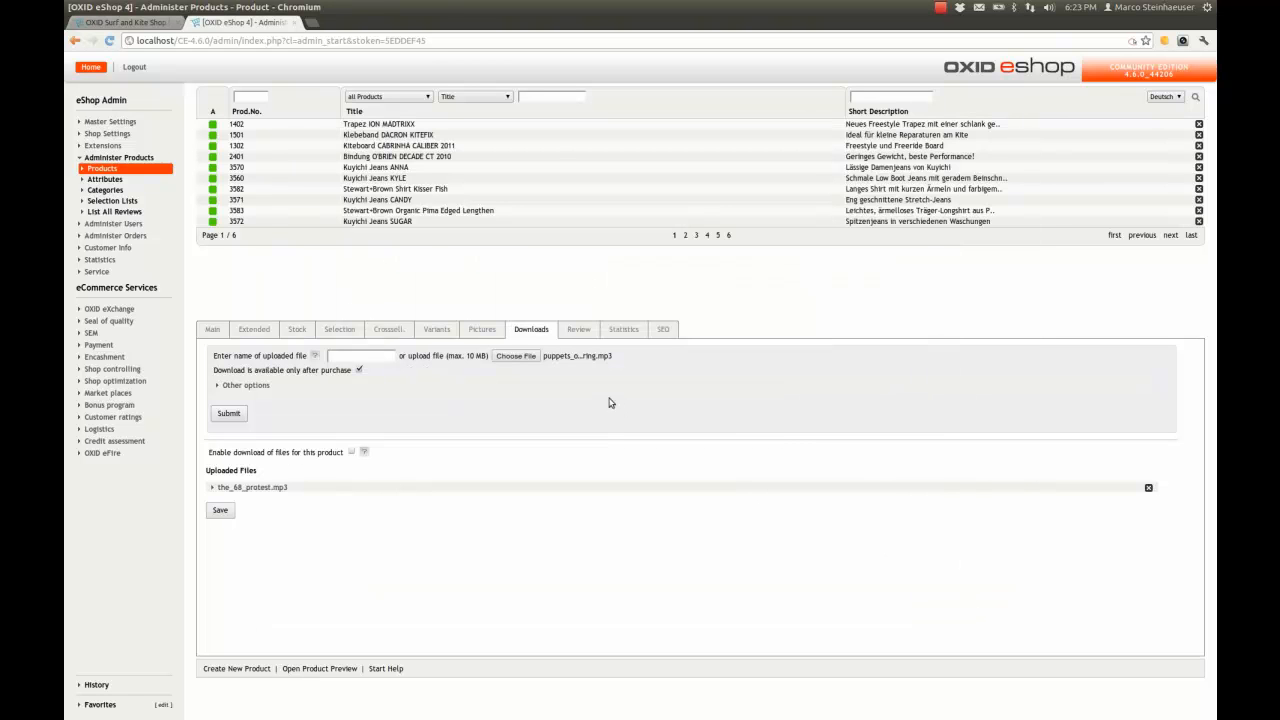
{"action": "mouse_move", "coordinate": [228, 412]}
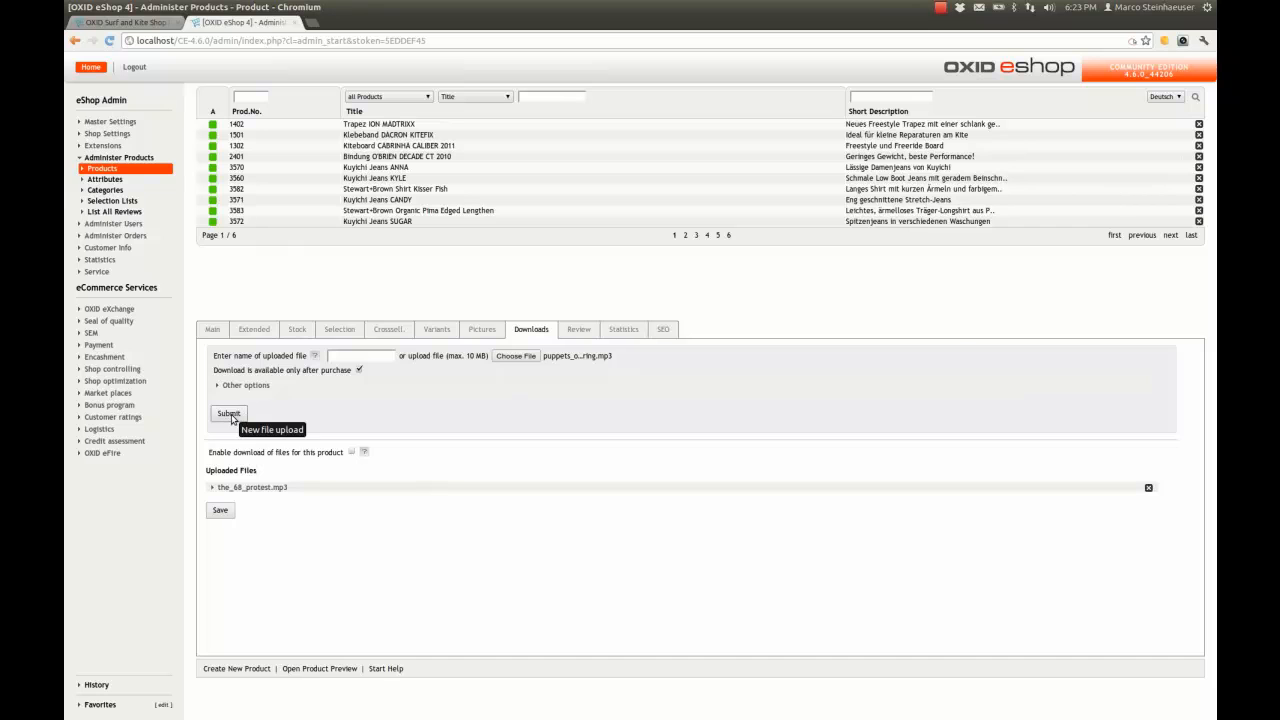
{"action": "left_click", "coordinate": [228, 412]}
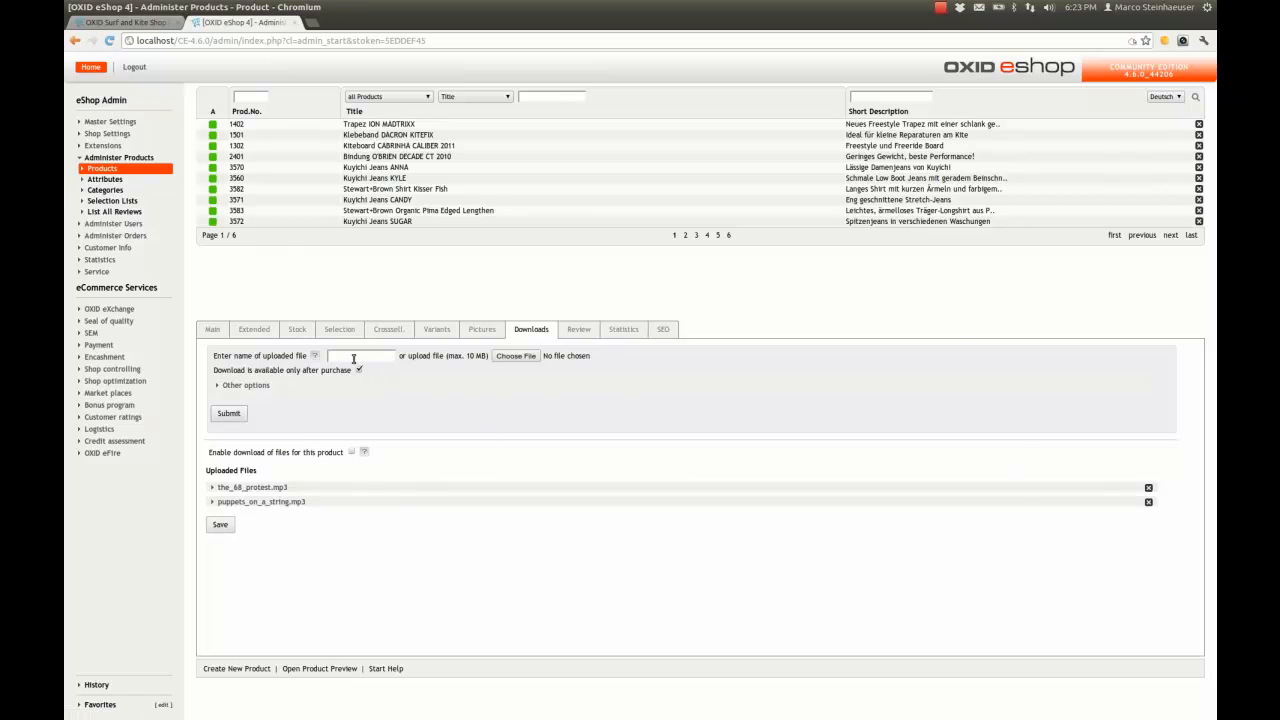
{"action": "left_click", "coordinate": [516, 356]}
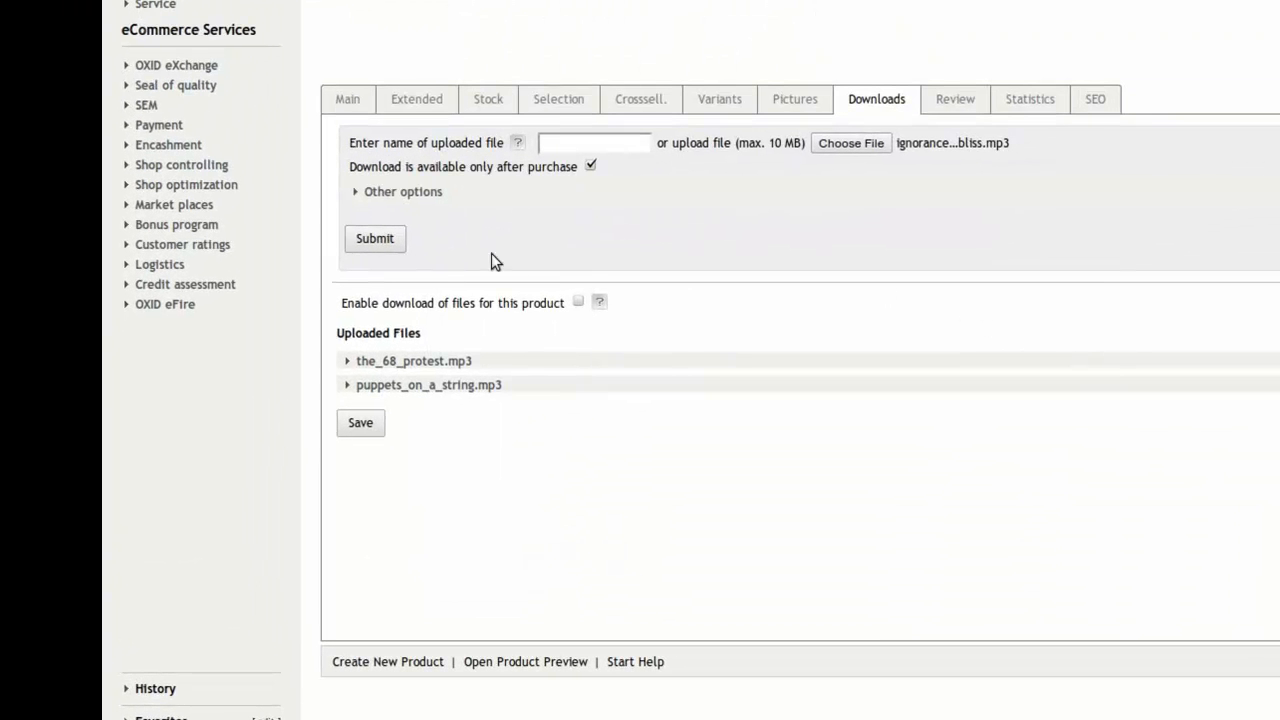
{"action": "left_click", "coordinate": [376, 238]}
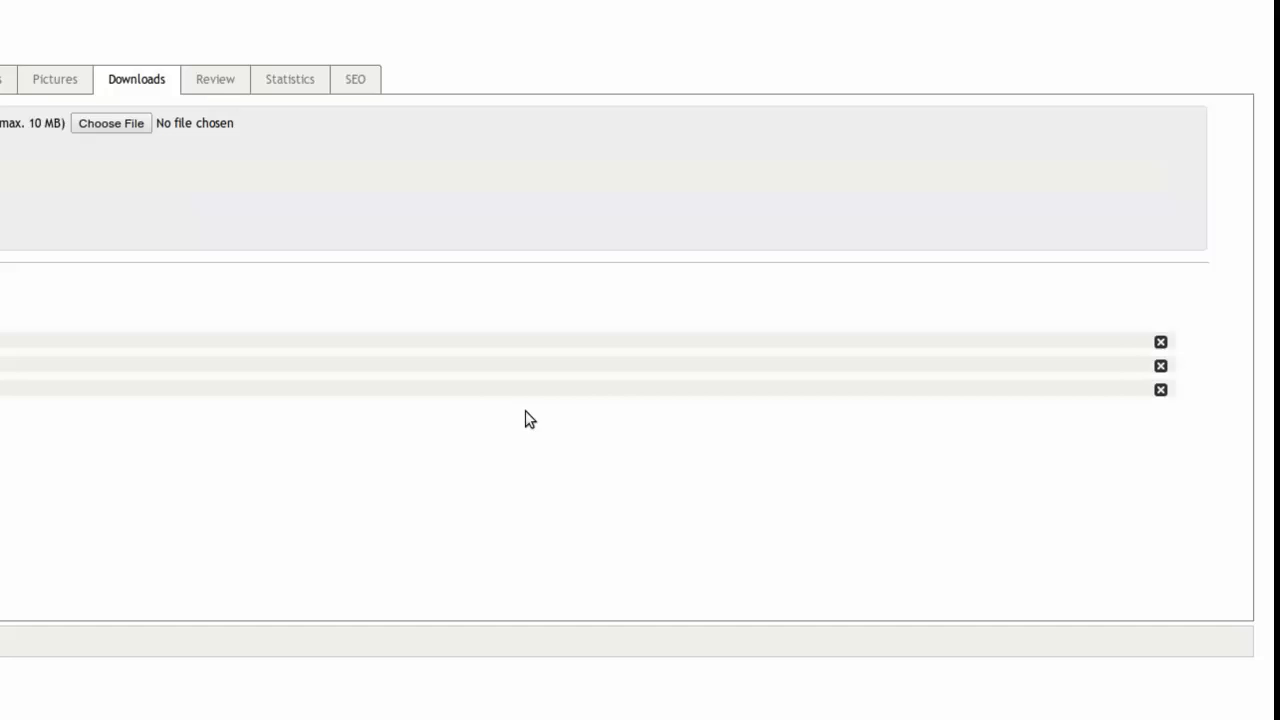
{"action": "mouse_move", "coordinate": [1164, 364]}
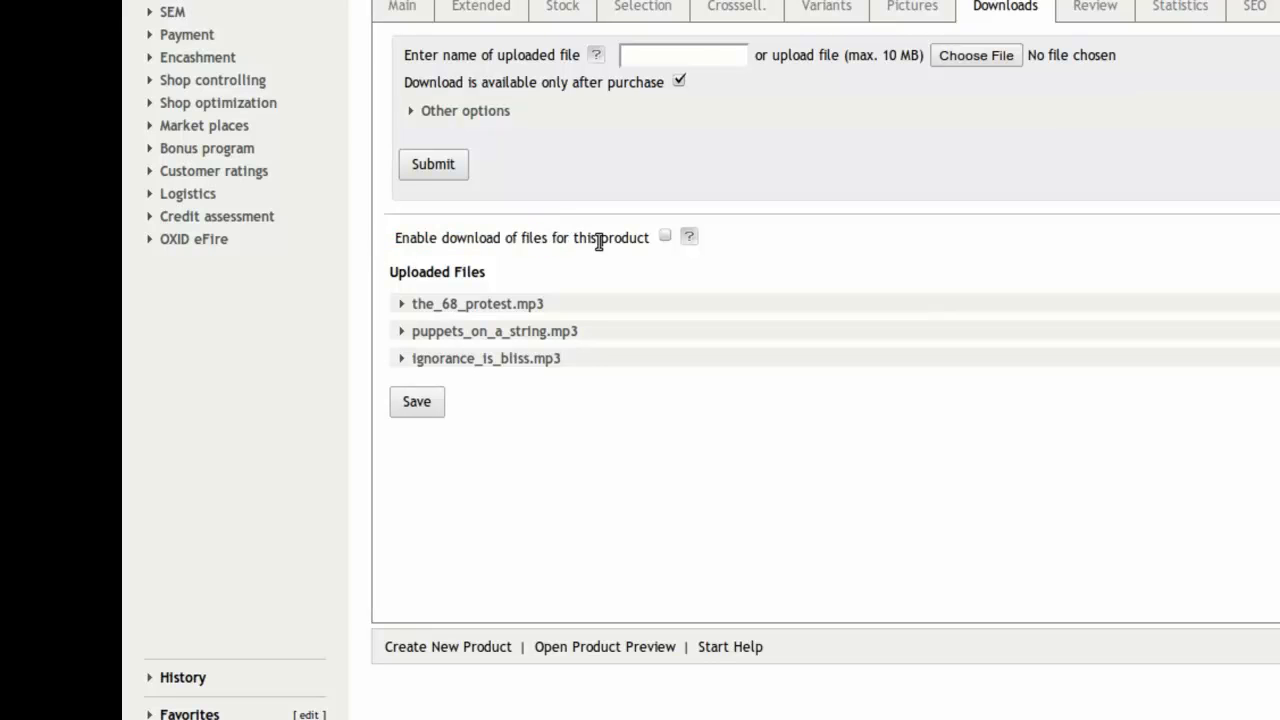
Step: Enable file downloads for the product, save, and edit puppets_on_a_string.mp3's file name to 'Puppet'
{"action": "left_click", "coordinate": [664, 236]}
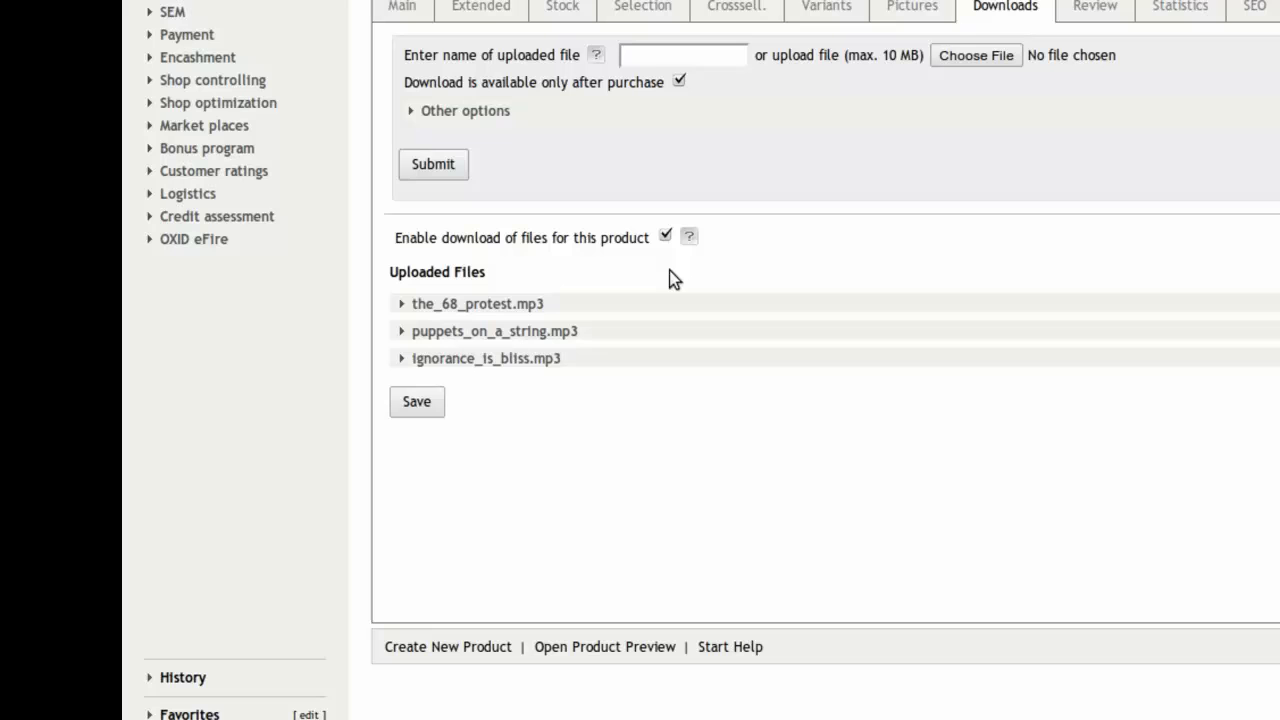
{"action": "mouse_move", "coordinate": [650, 276]}
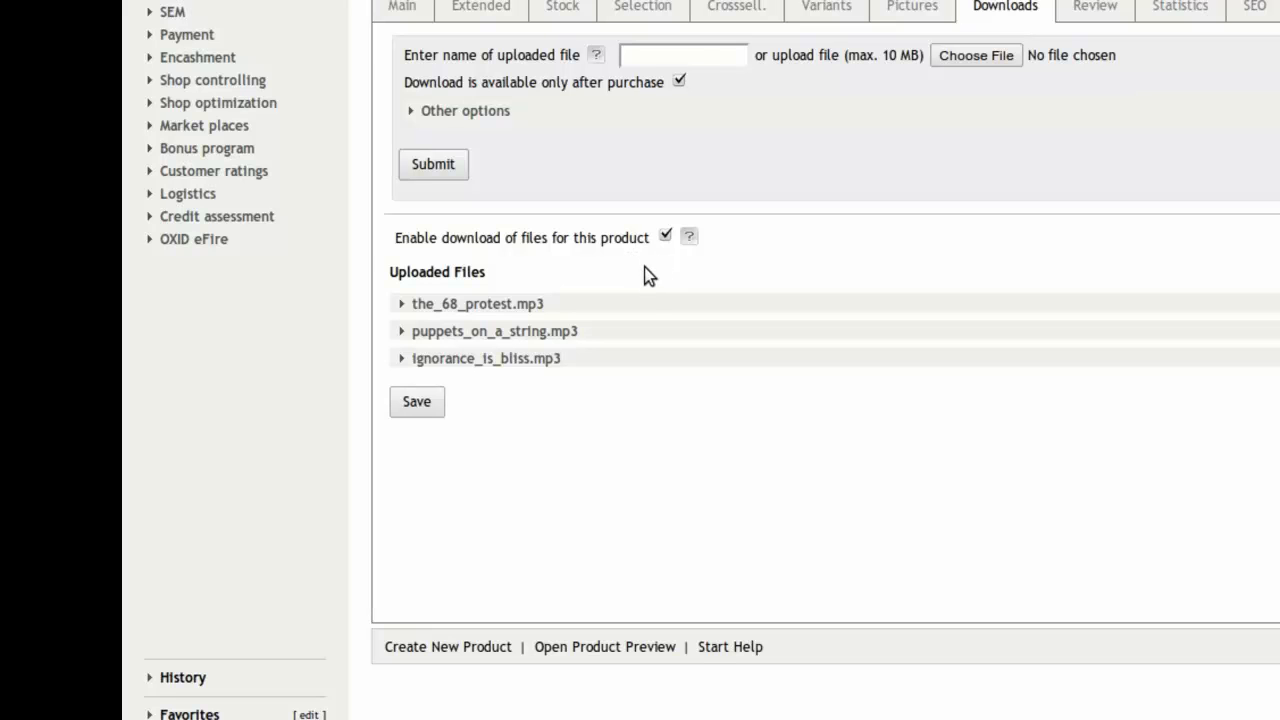
{"action": "mouse_move", "coordinate": [572, 292]}
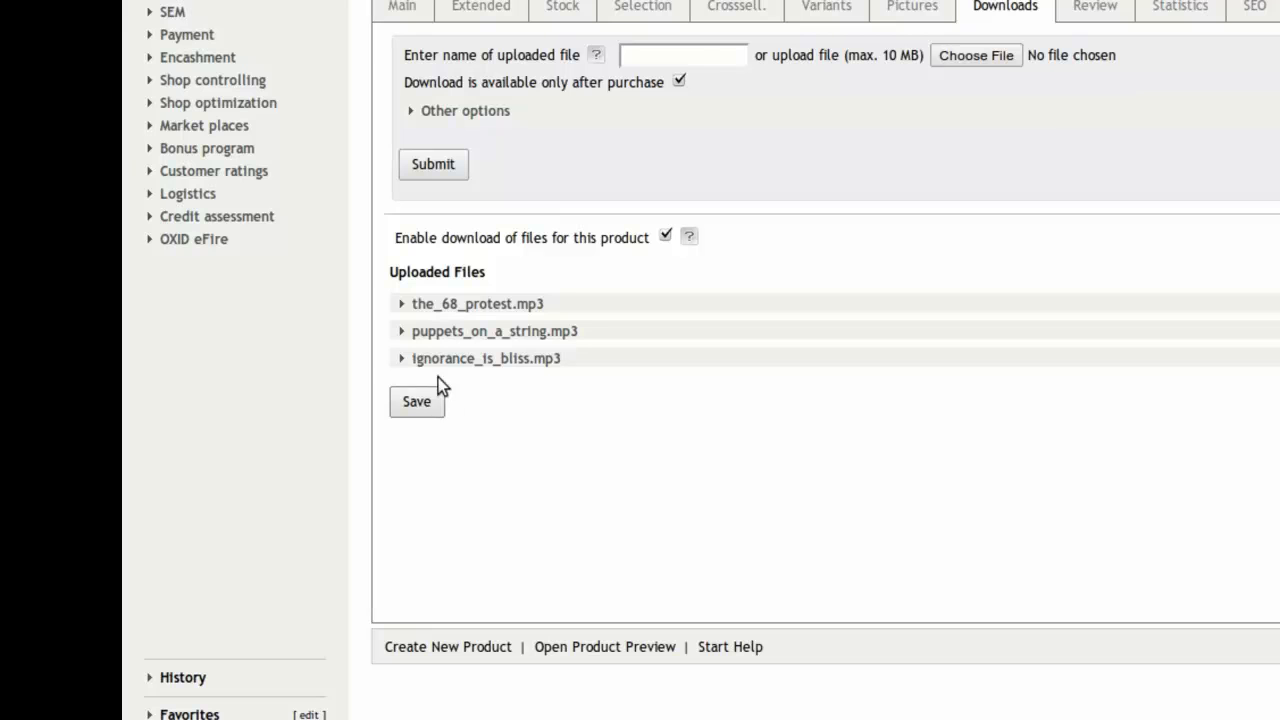
{"action": "left_click", "coordinate": [476, 304]}
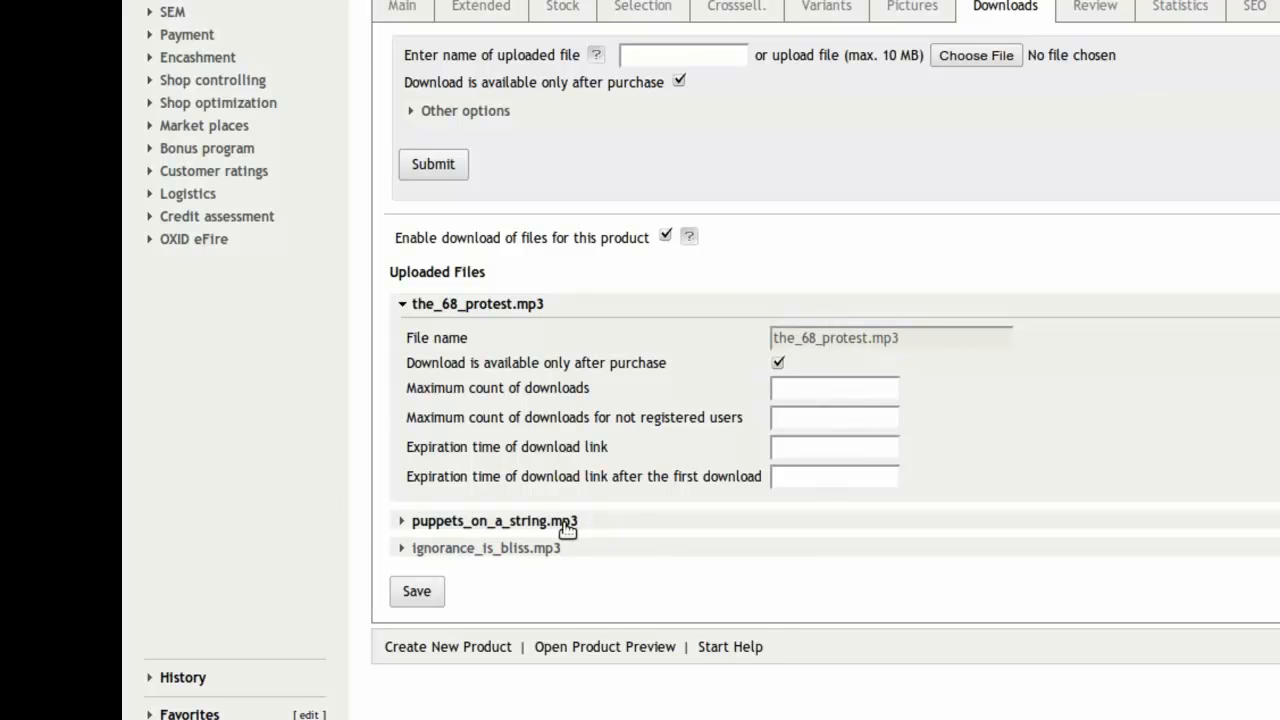
{"action": "left_click", "coordinate": [496, 520]}
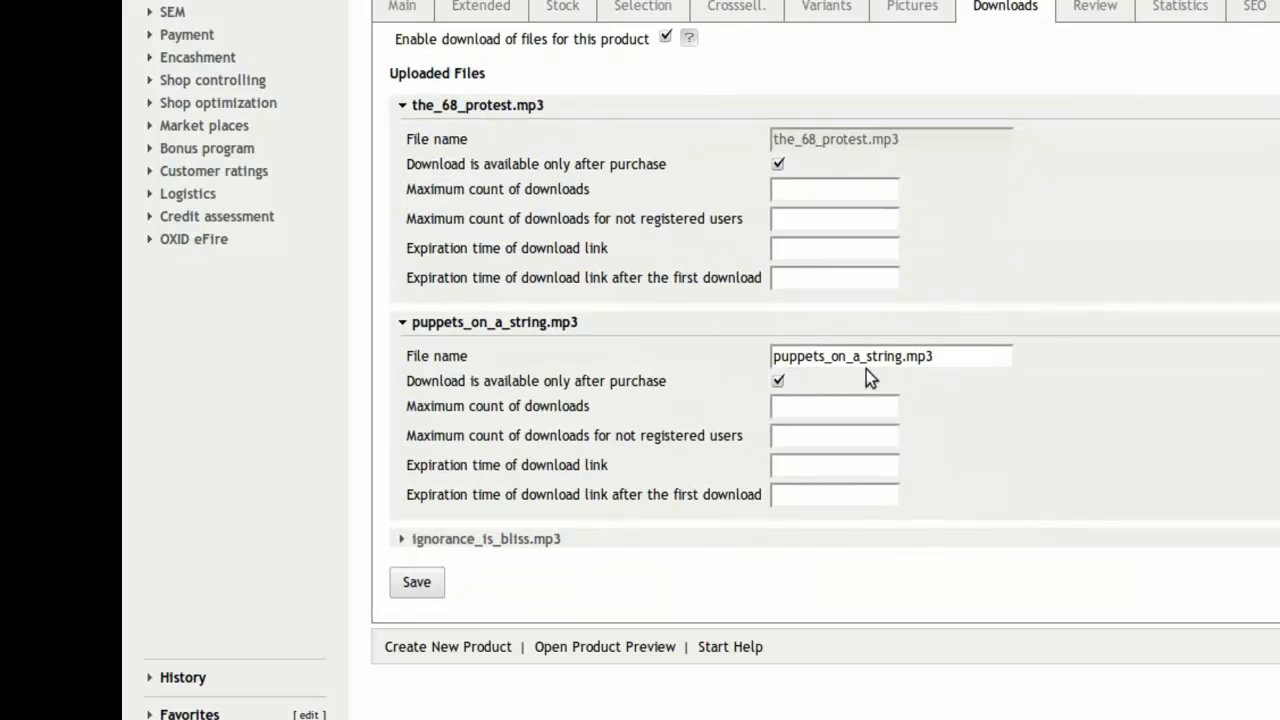
{"action": "type", "text": "Puppet"}
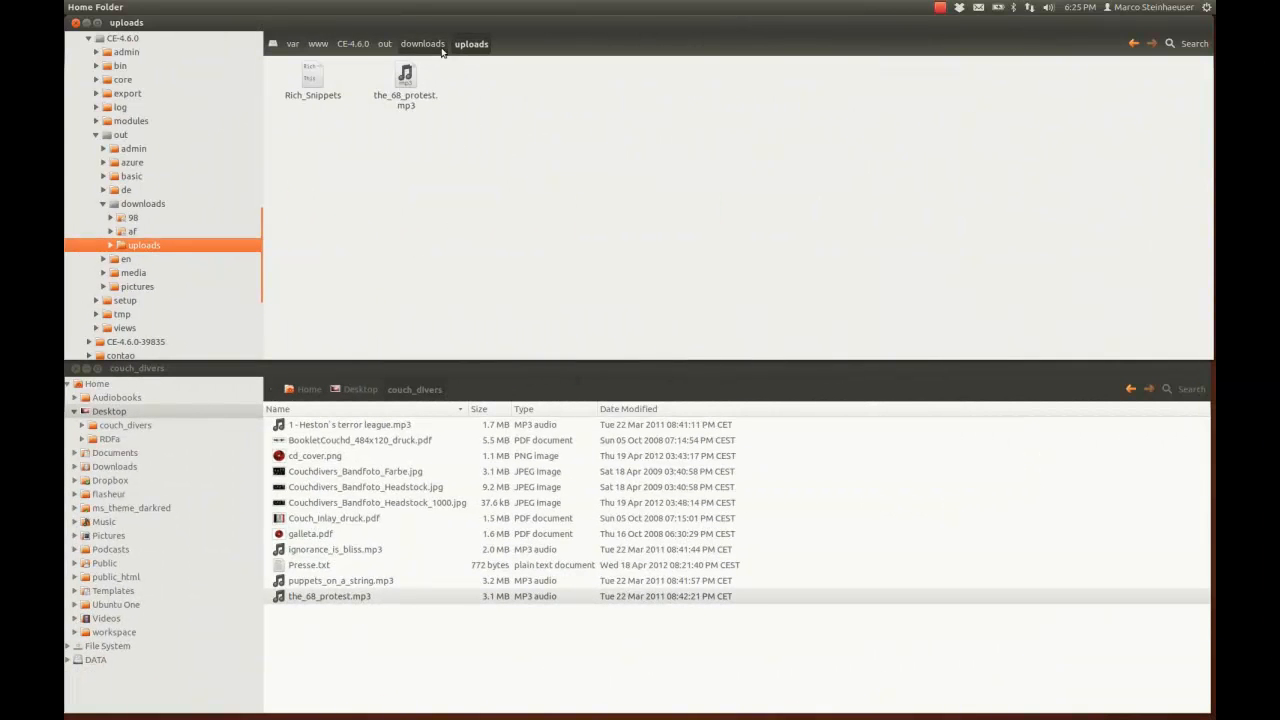
Step: Browse downloads/98/af in Nautilus to the MP3 stored under a hashed name
{"action": "left_click", "coordinate": [422, 44]}
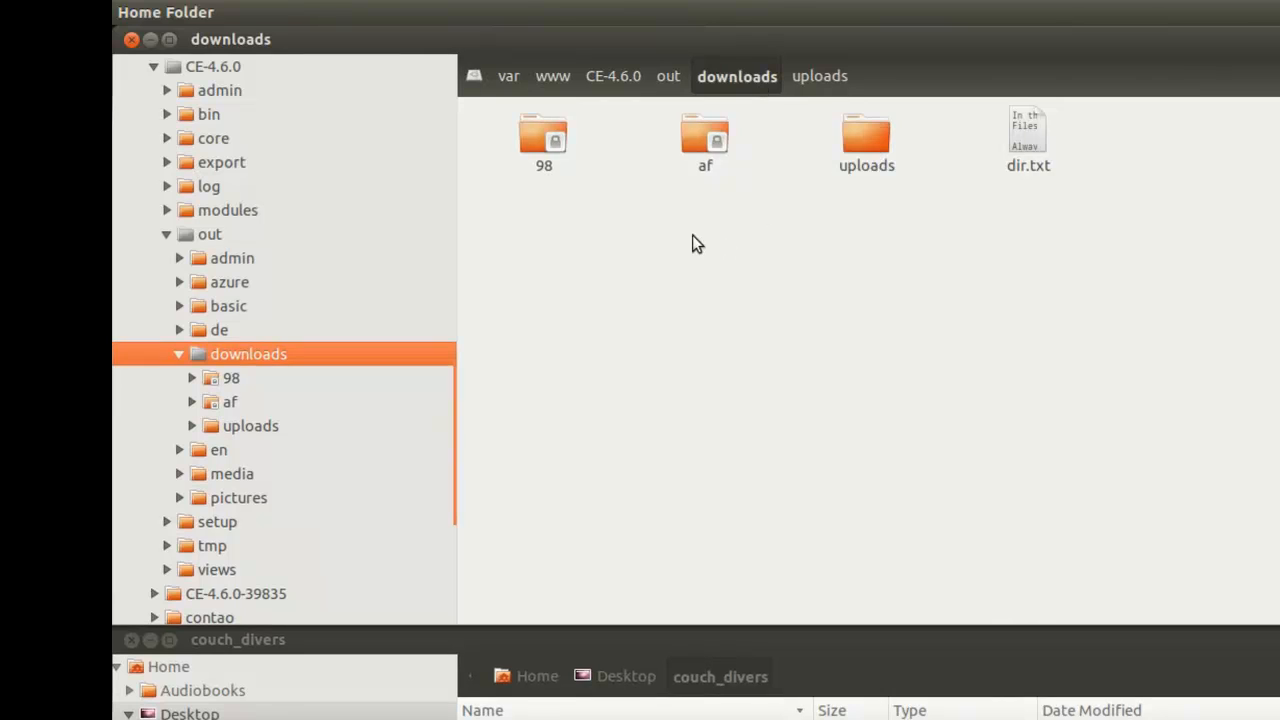
{"action": "left_click", "coordinate": [544, 140]}
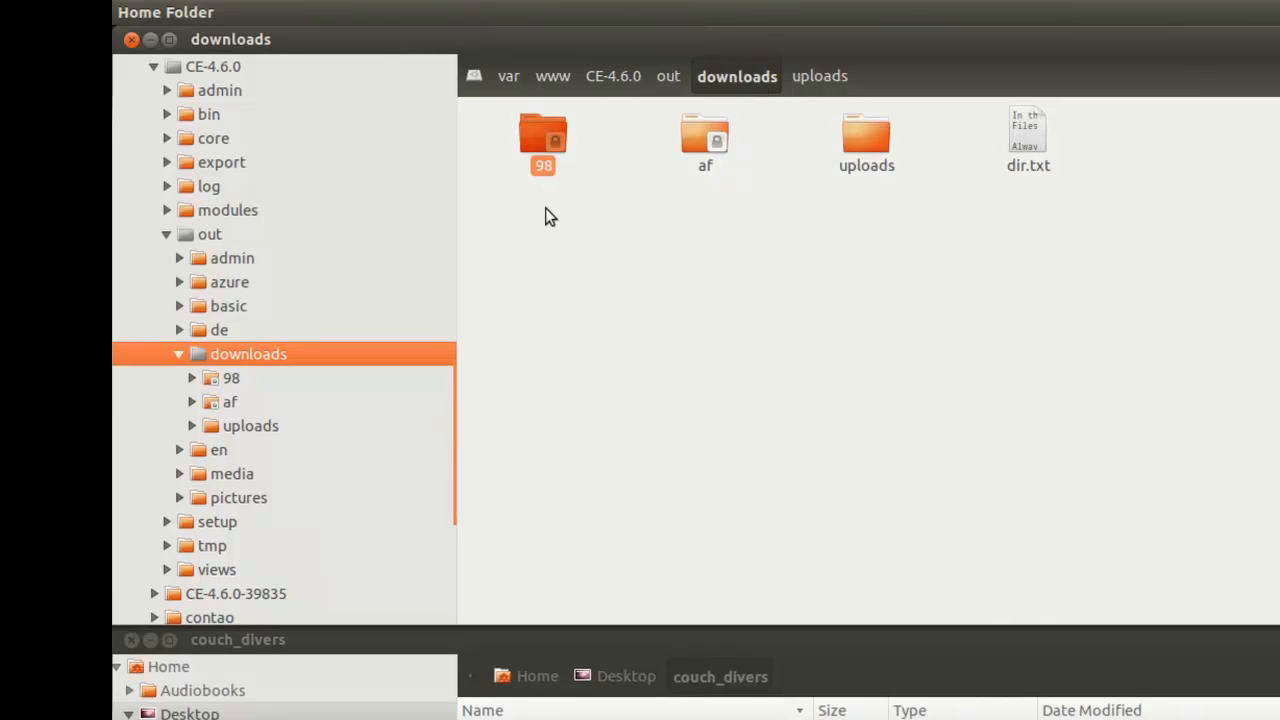
{"action": "double_click", "coordinate": [544, 140]}
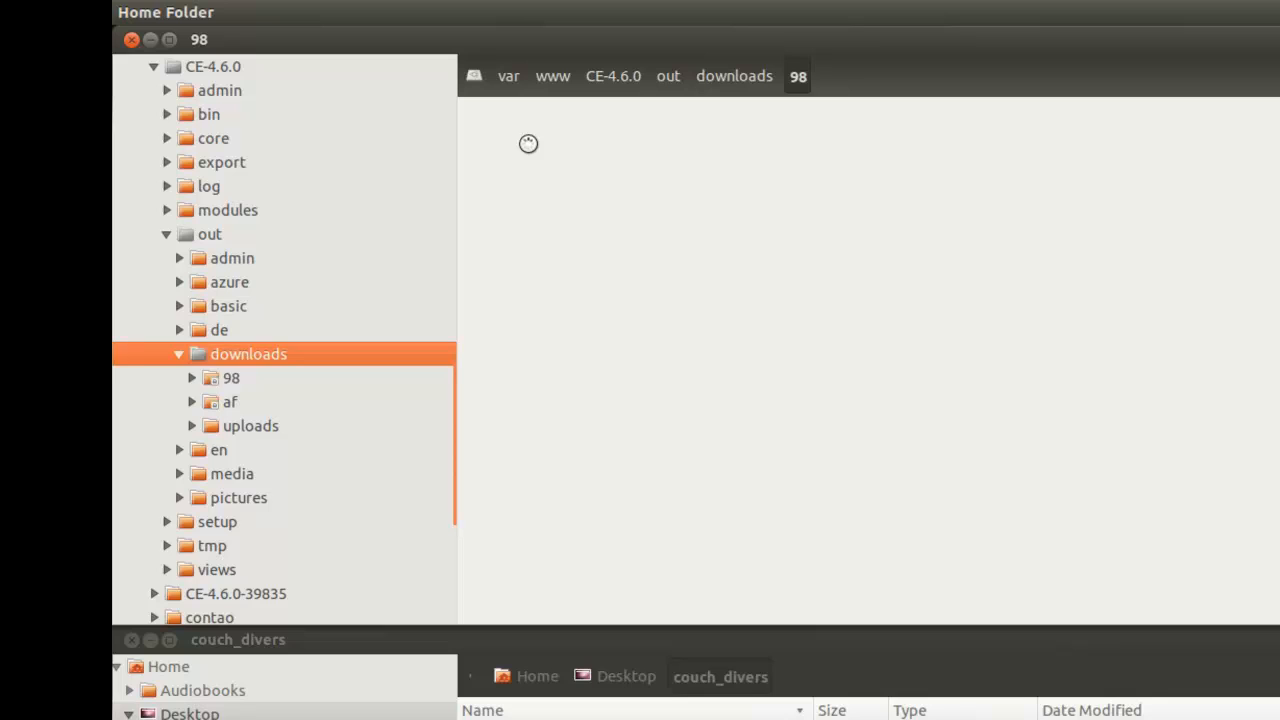
{"action": "left_click", "coordinate": [232, 378]}
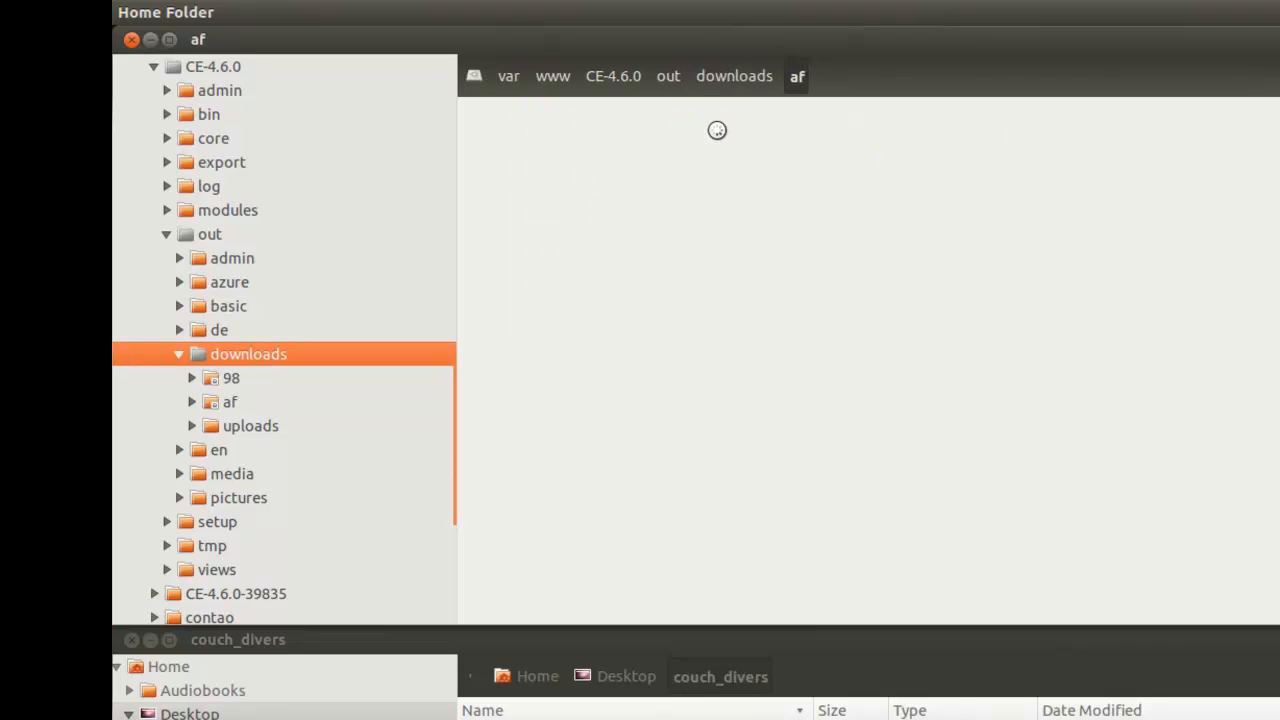
{"action": "left_click", "coordinate": [230, 400]}
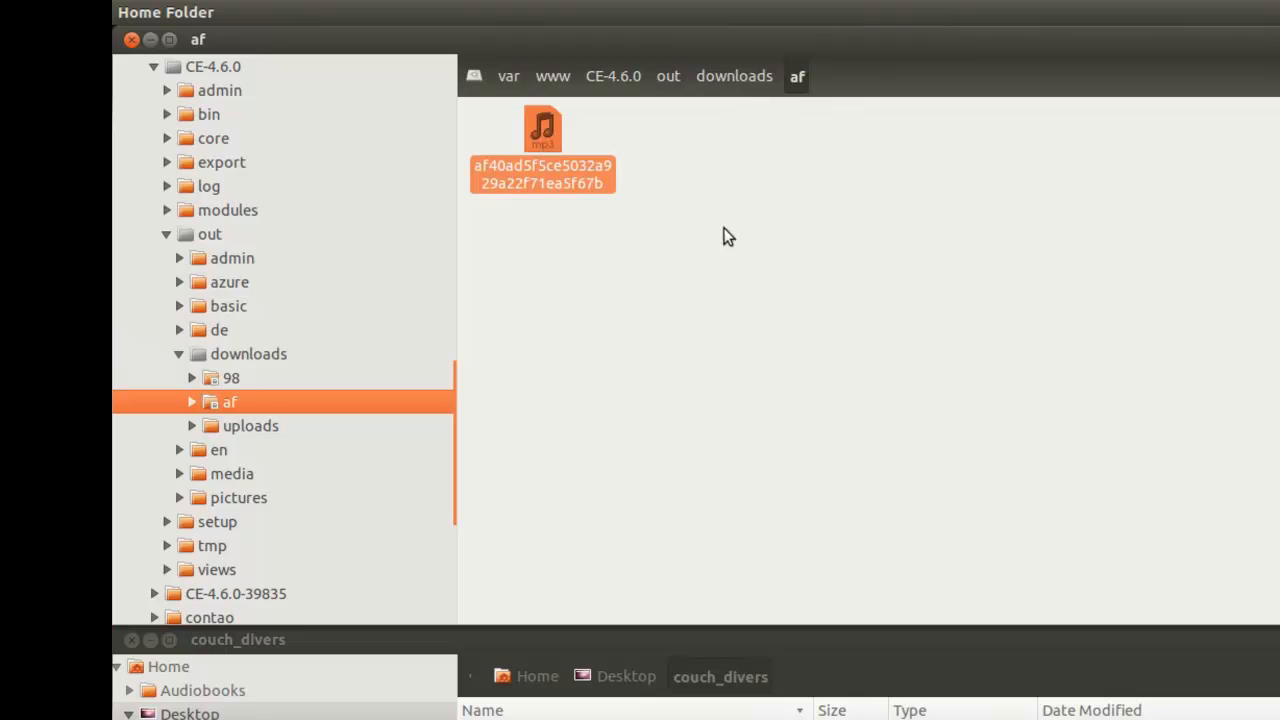
{"action": "left_click", "coordinate": [734, 76]}
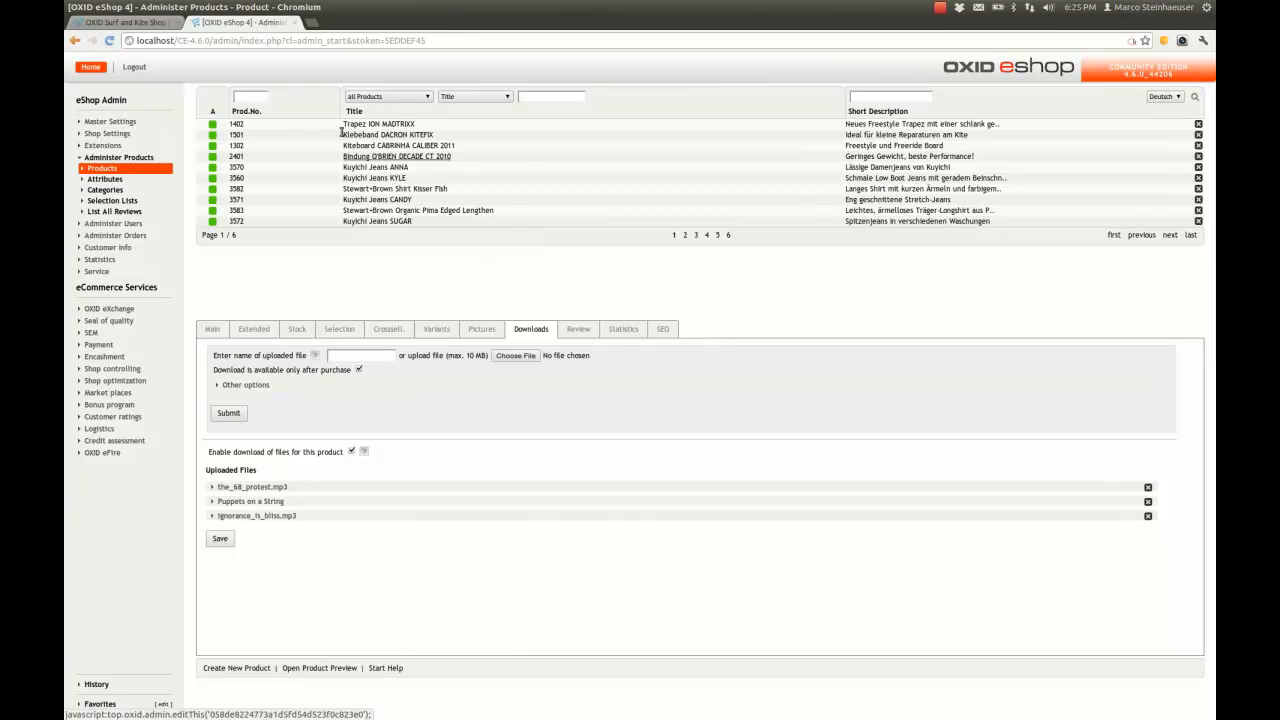
Step: Switch to the storefront and show the Couch Divers CD #1 (10102) product details
{"action": "left_click", "coordinate": [124, 22]}
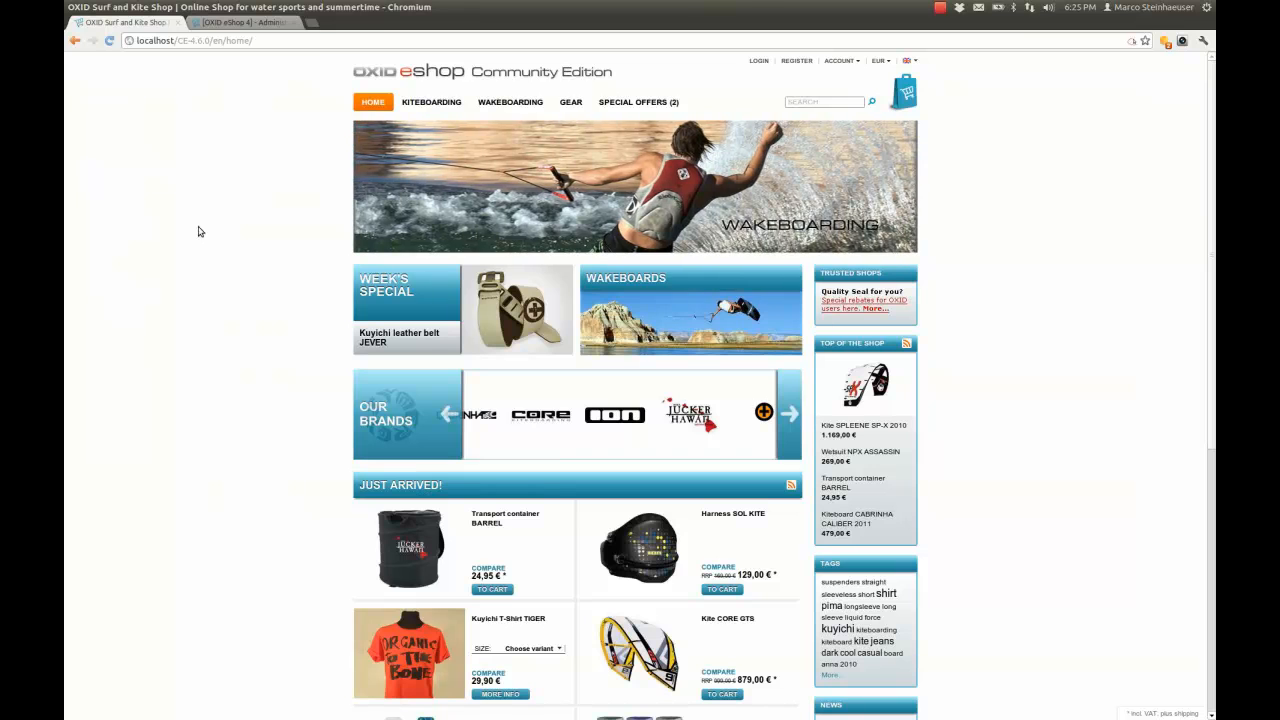
{"action": "mouse_move", "coordinate": [220, 176]}
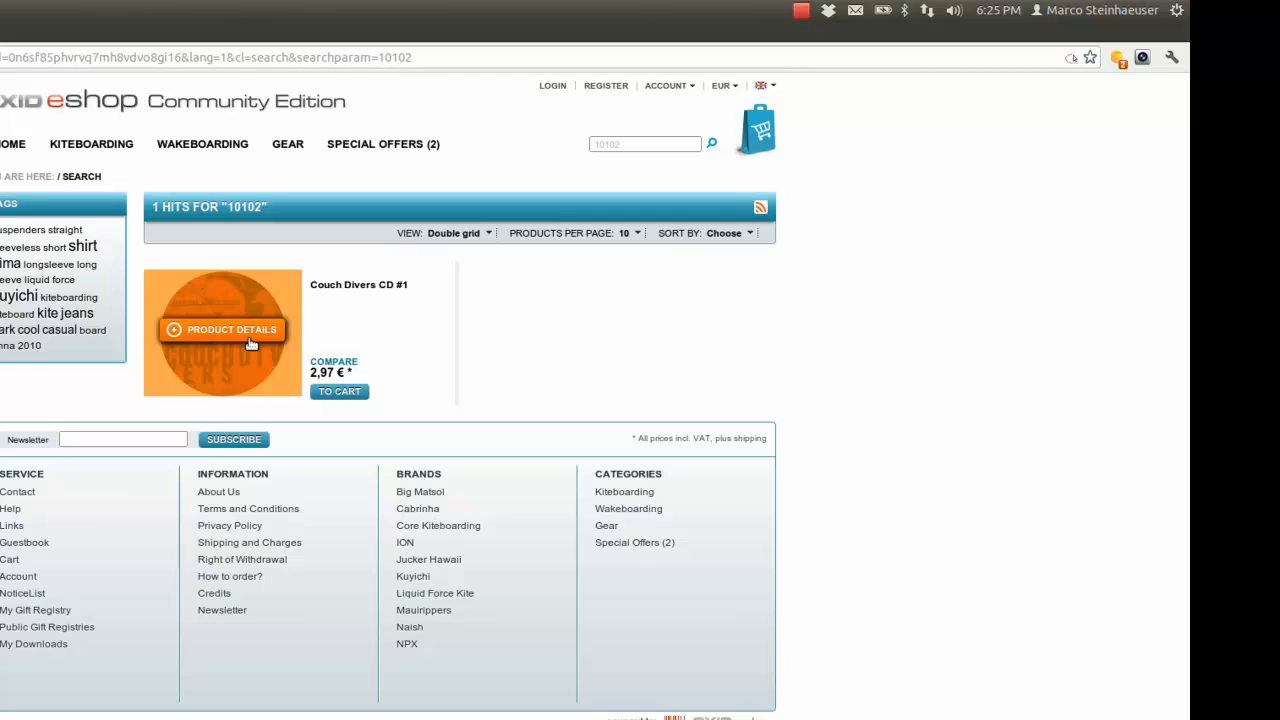
{"action": "left_click", "coordinate": [220, 328]}
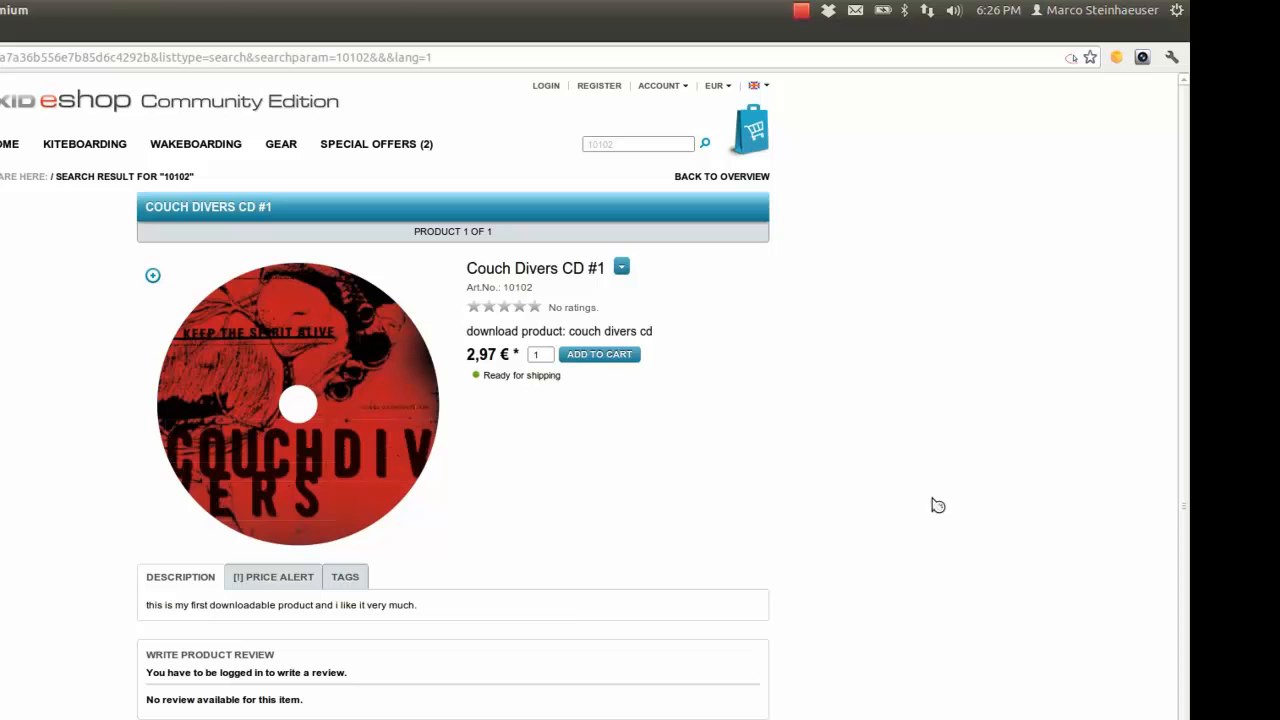
Step: Add Couch Divers CD #1 to the cart, log in, and proceed past the address step
{"action": "left_click", "coordinate": [600, 354]}
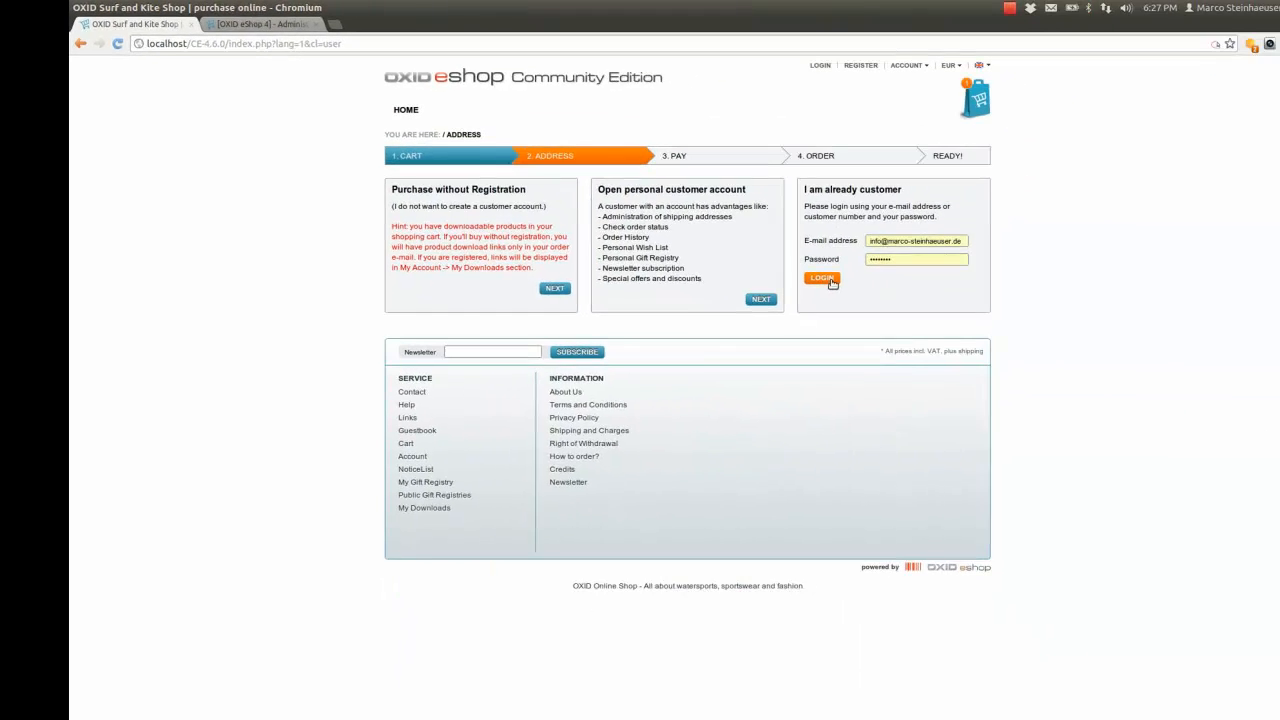
{"action": "left_click", "coordinate": [822, 278]}
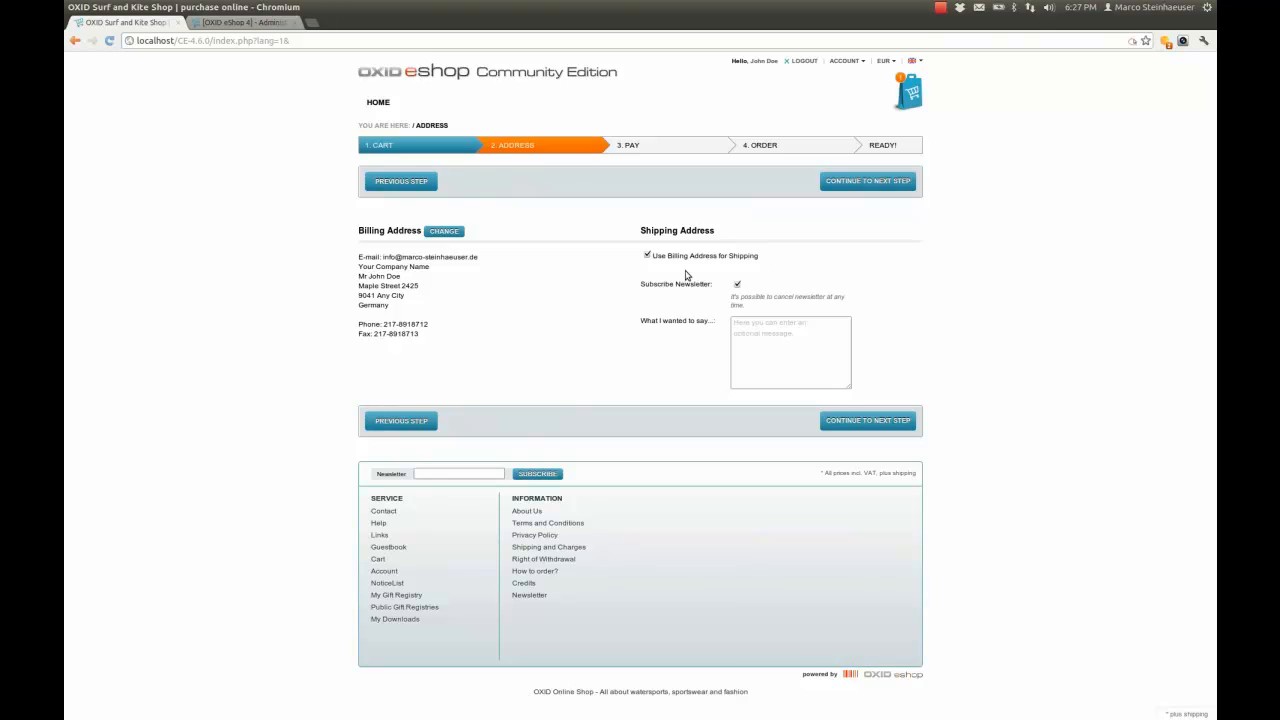
{"action": "mouse_move", "coordinate": [428, 340]}
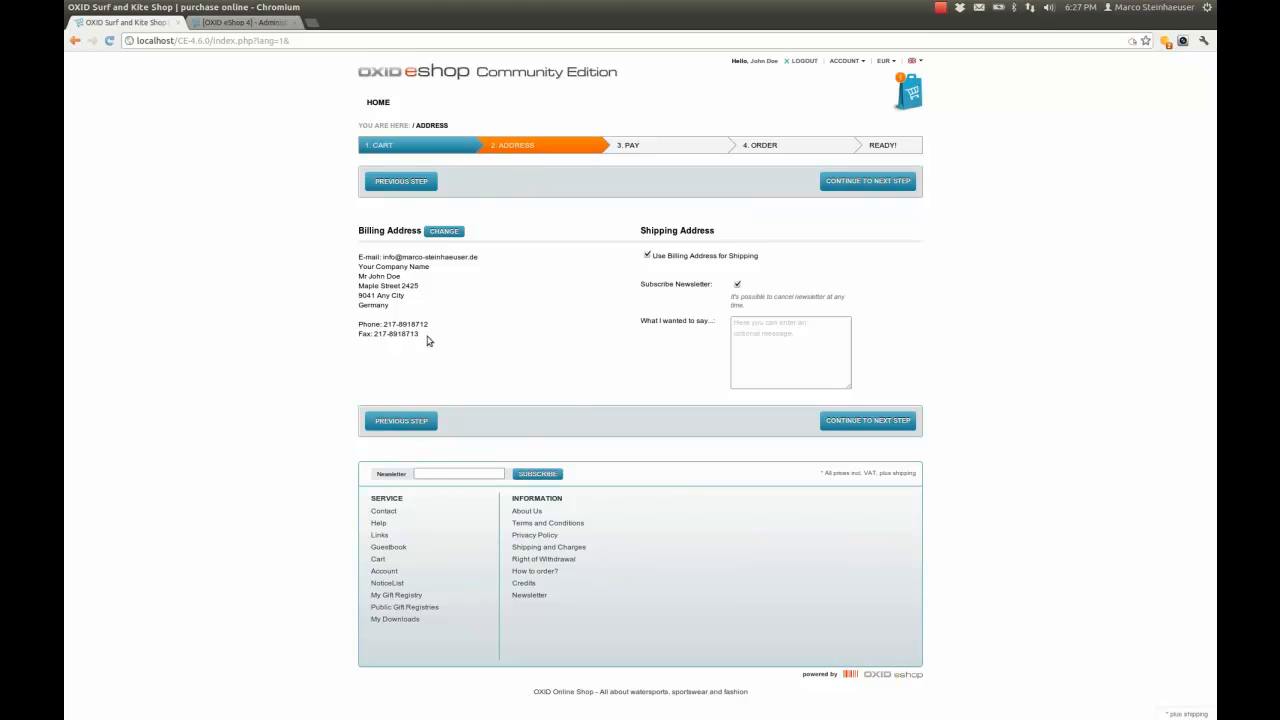
{"action": "mouse_move", "coordinate": [732, 208]}
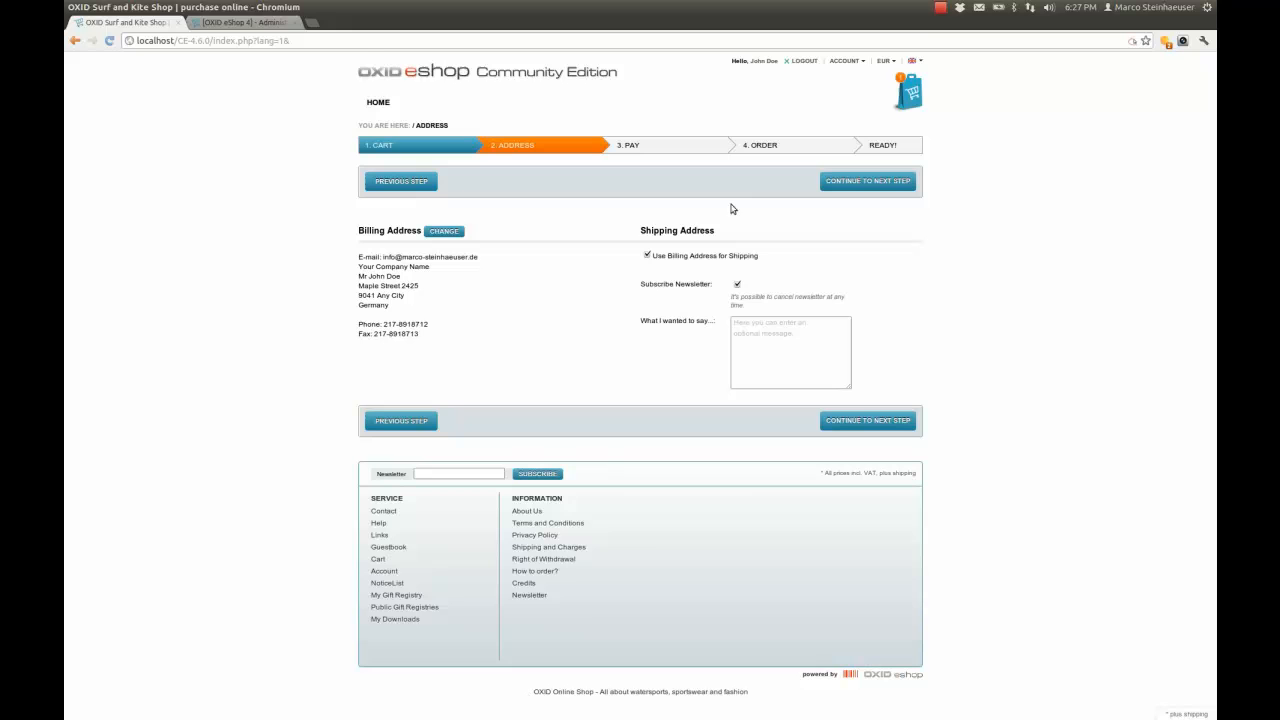
{"action": "left_click", "coordinate": [868, 180]}
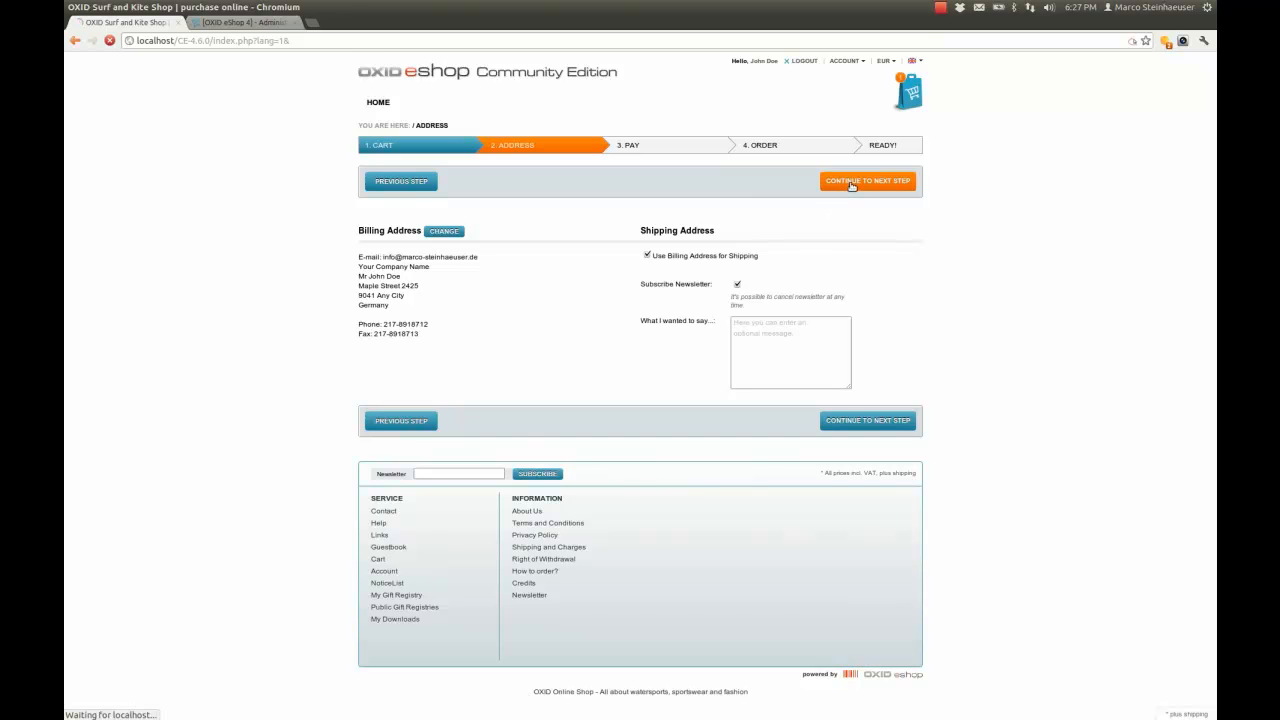
{"action": "left_click", "coordinate": [868, 180]}
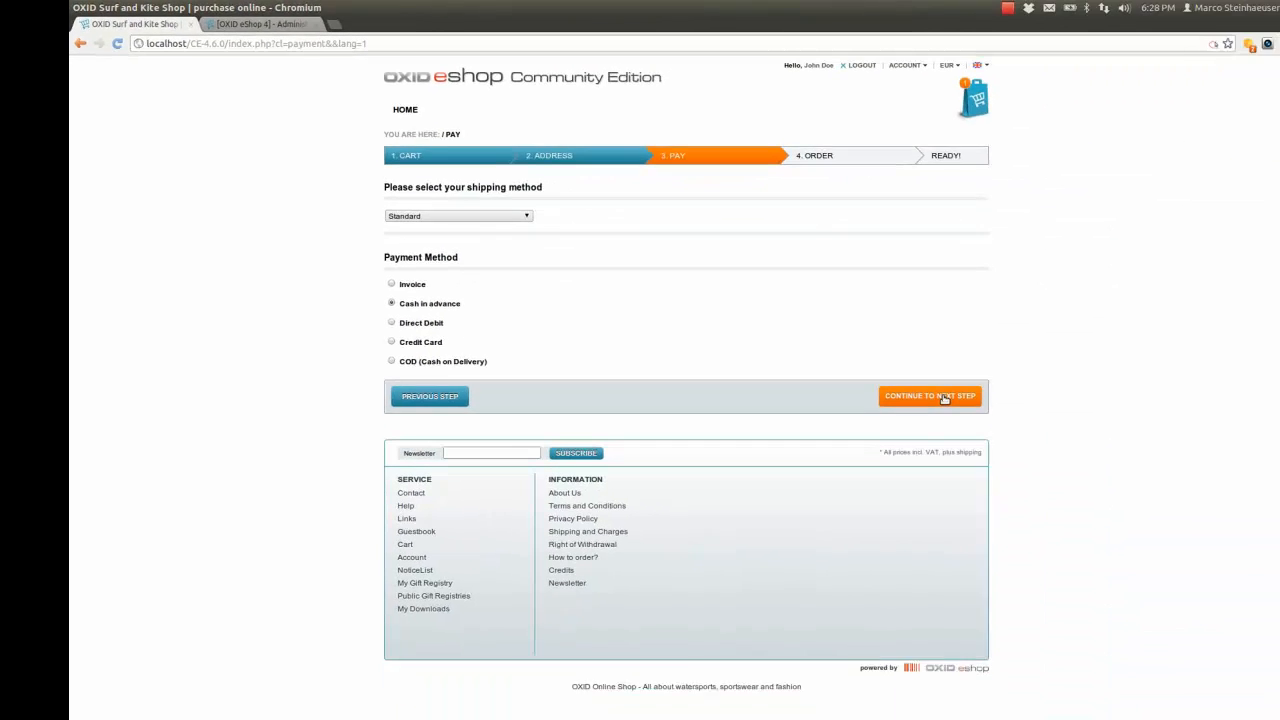
Step: Continue with cash in advance and standard shipping and place the order as order no. 5
{"action": "left_click", "coordinate": [928, 396]}
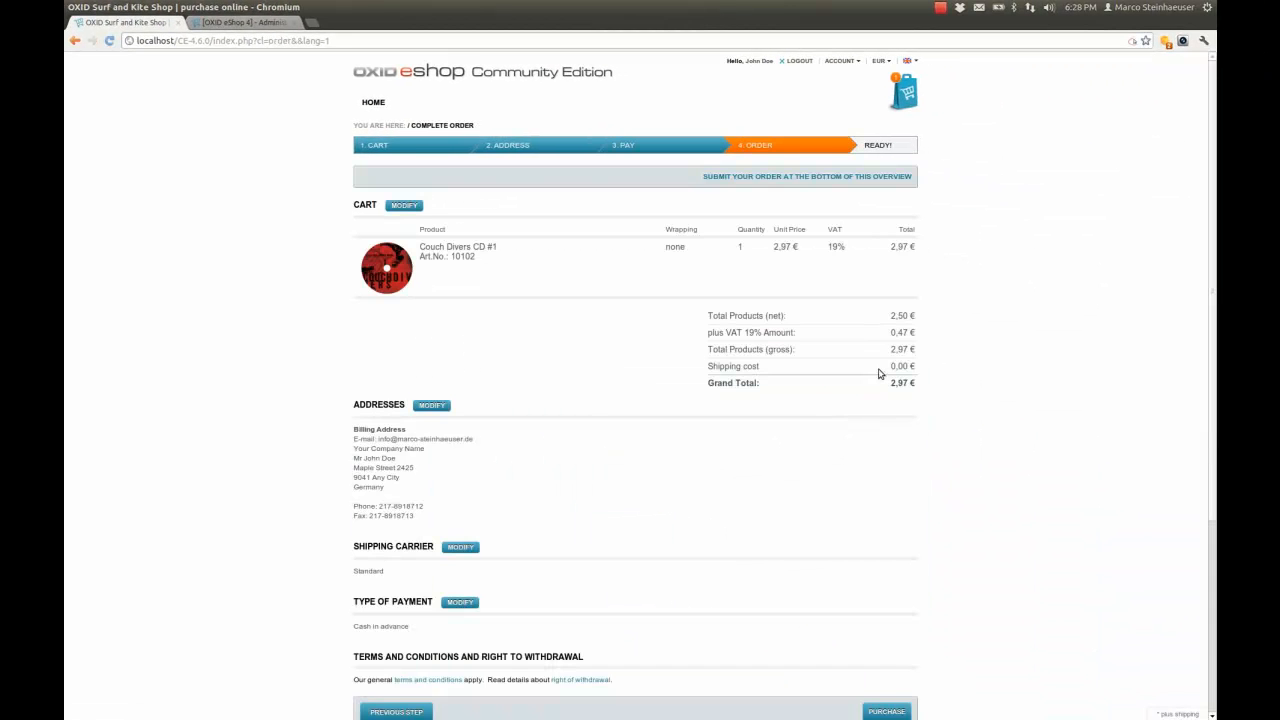
{"action": "mouse_move", "coordinate": [678, 366]}
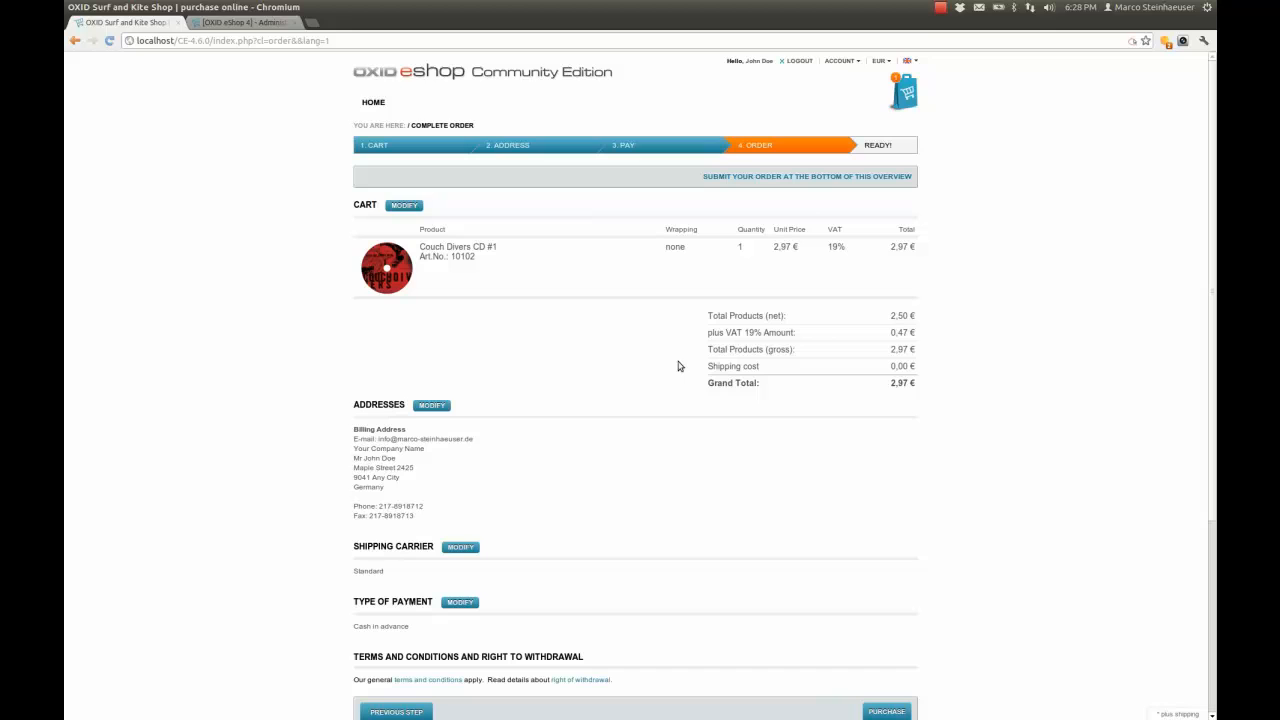
{"action": "scroll", "scroll_direction": "down", "scroll_amount": 3}
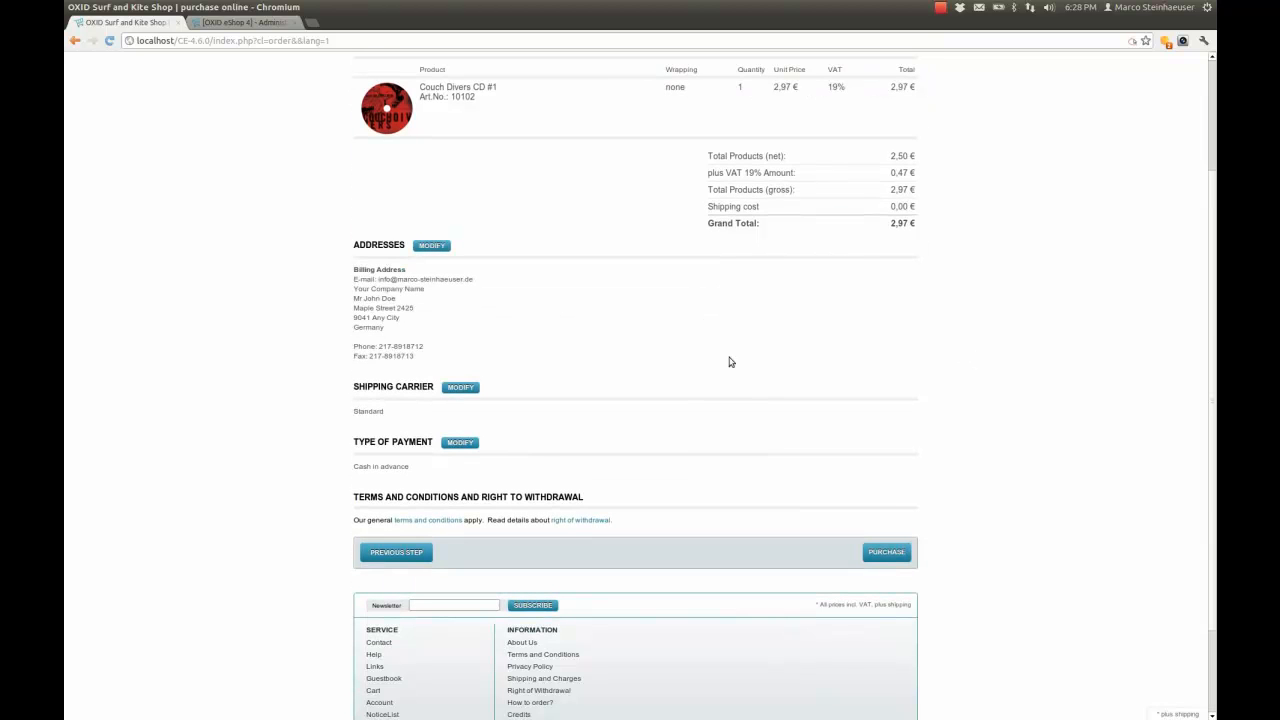
{"action": "mouse_move", "coordinate": [826, 560]}
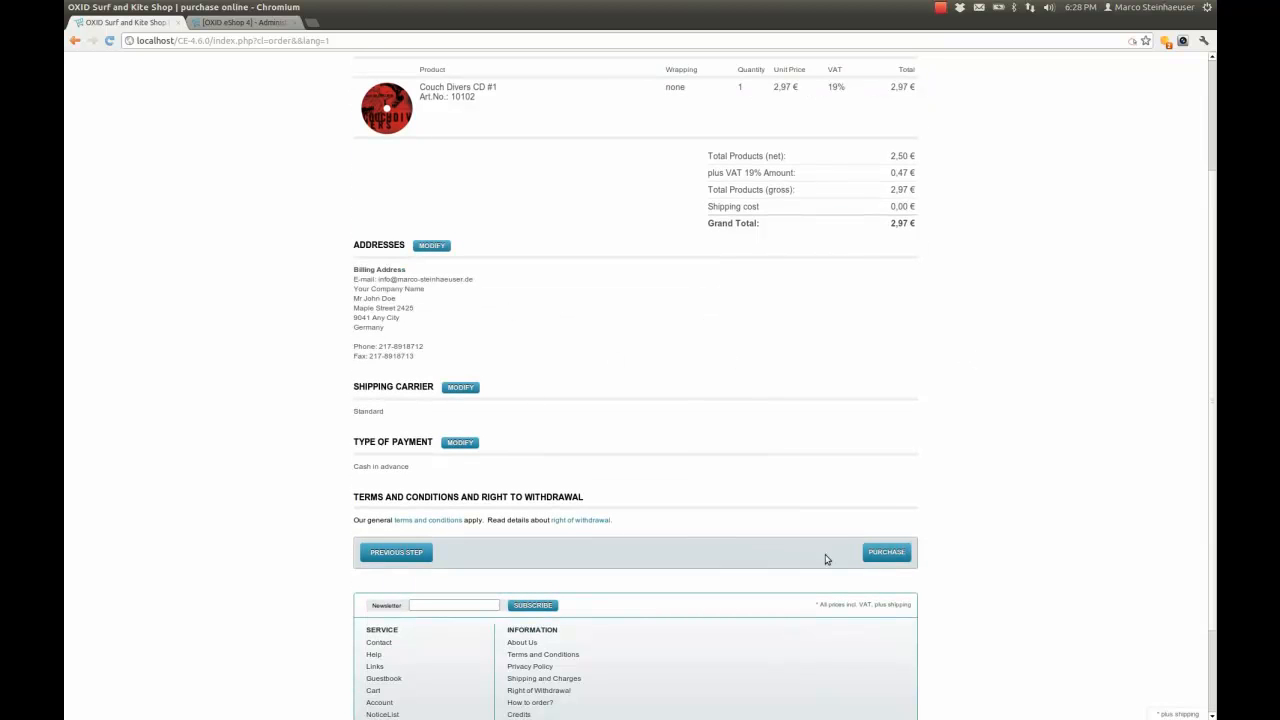
{"action": "left_click", "coordinate": [884, 552]}
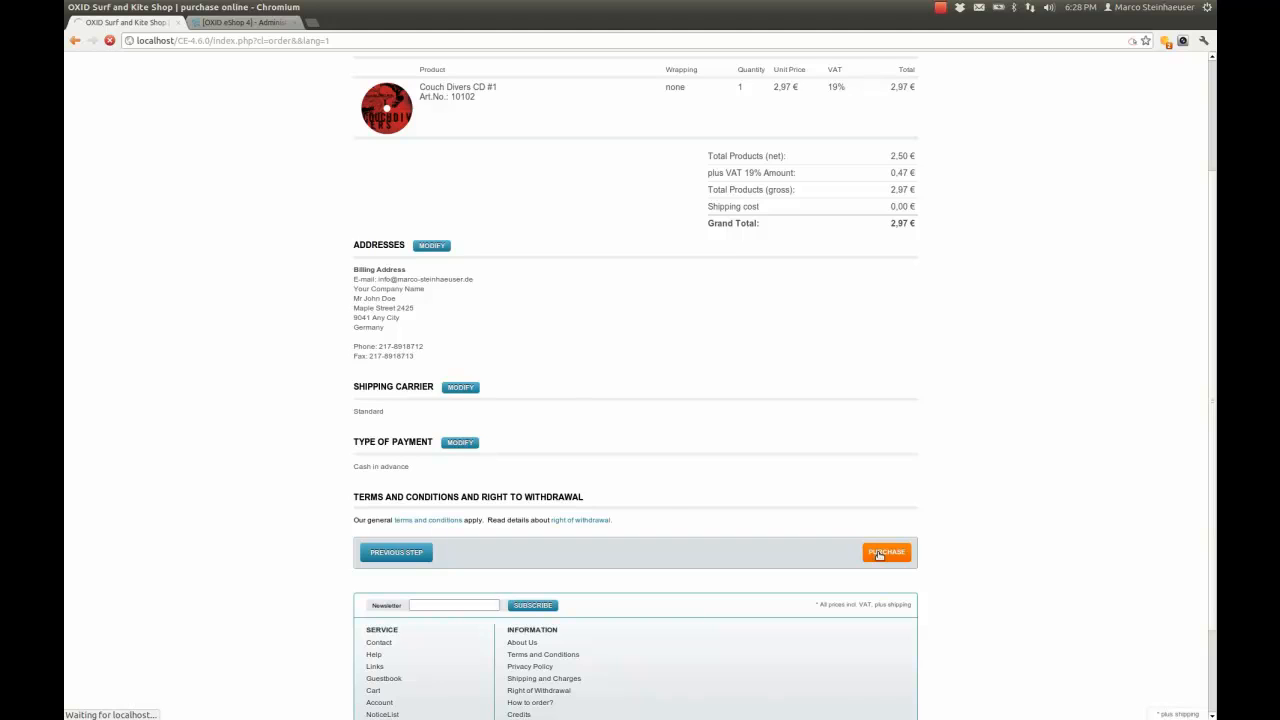
{"action": "left_click", "coordinate": [886, 552]}
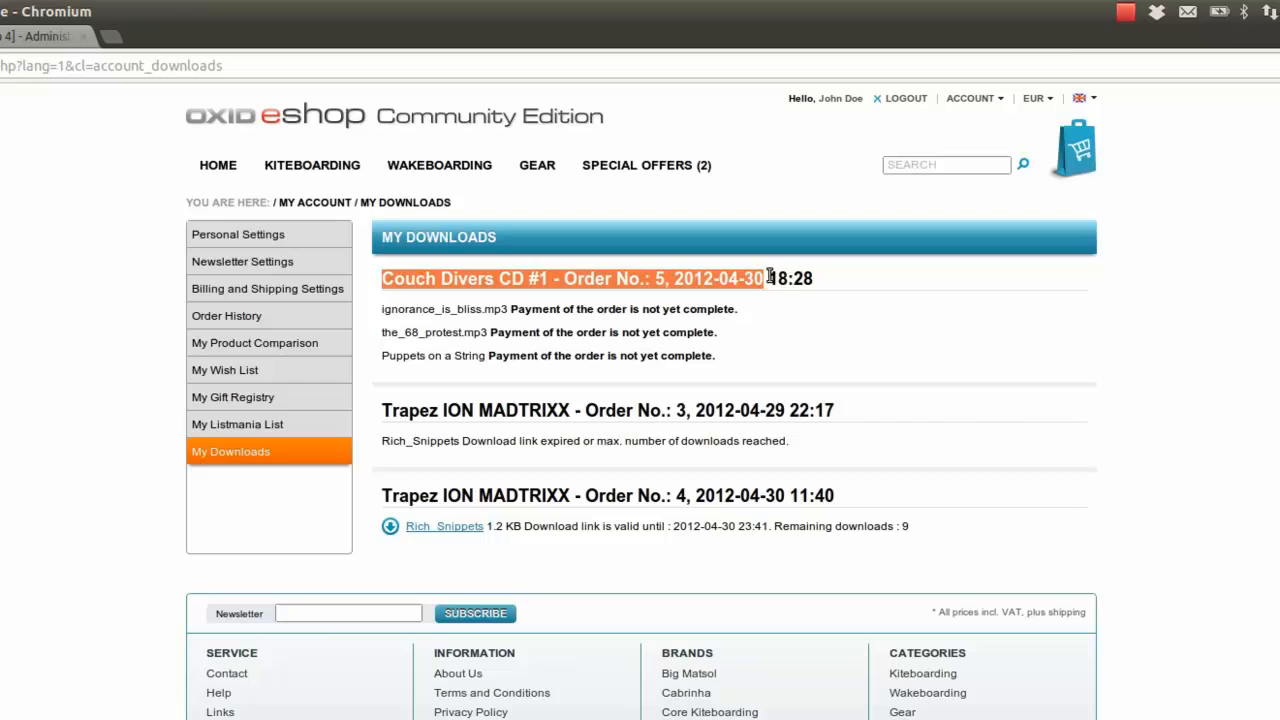
{"action": "mouse_move", "coordinate": [478, 378]}
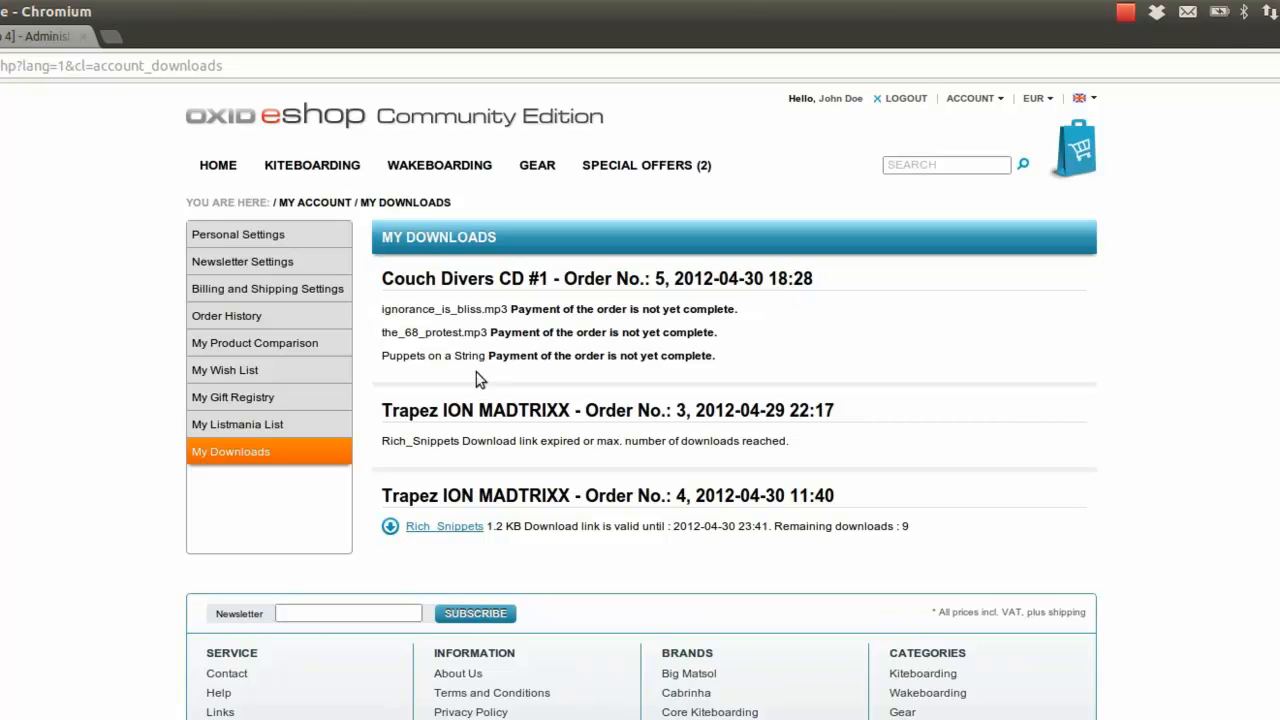
{"action": "mouse_move", "coordinate": [500, 356]}
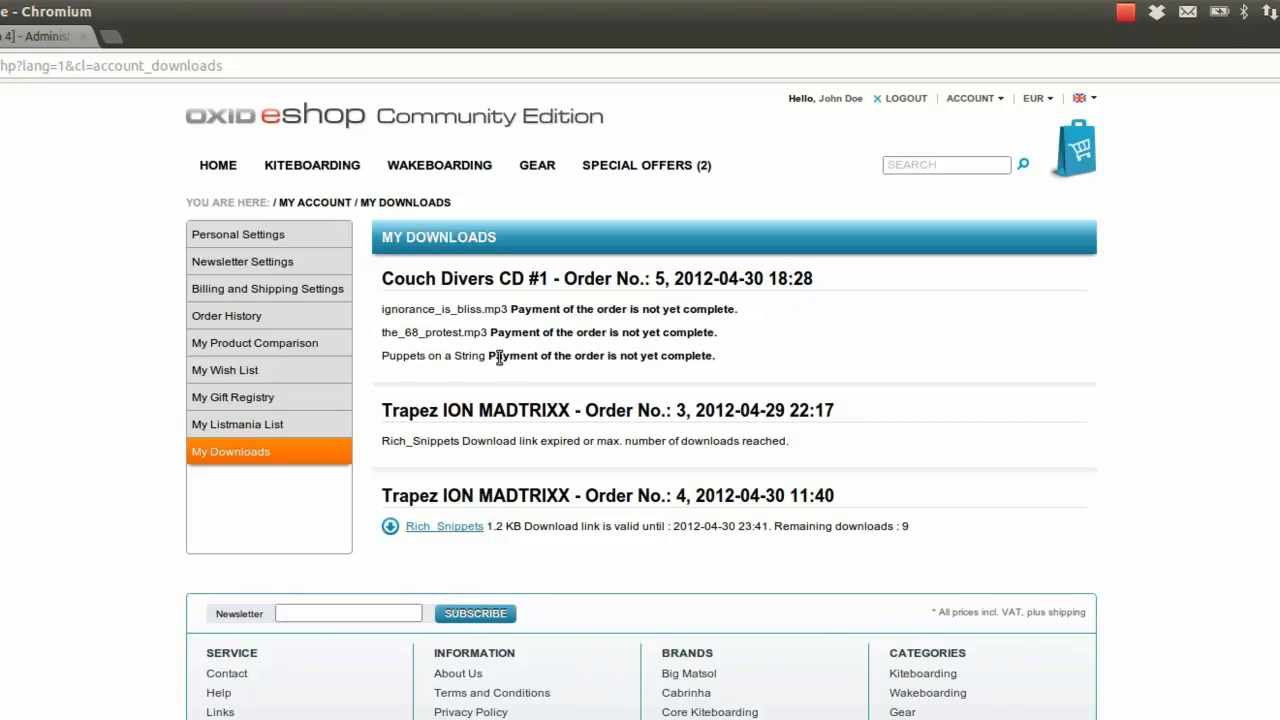
{"action": "mouse_move", "coordinate": [712, 356]}
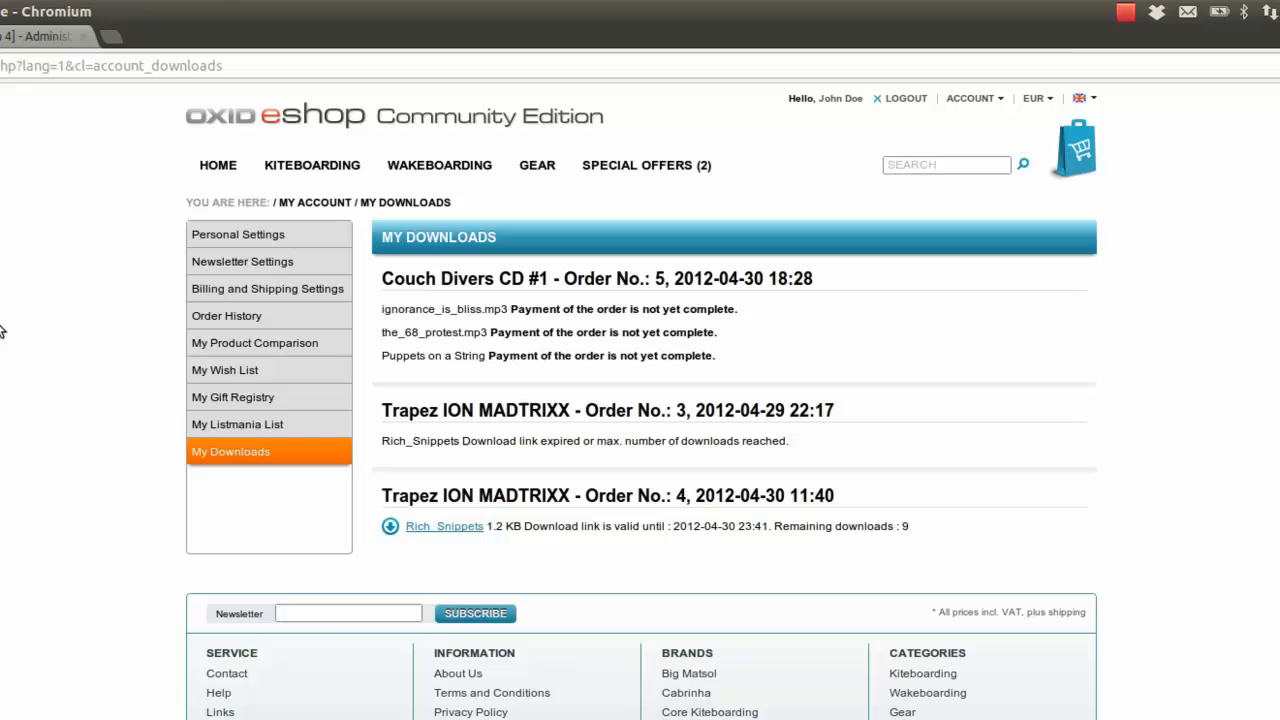
{"action": "mouse_move", "coordinate": [4, 58]}
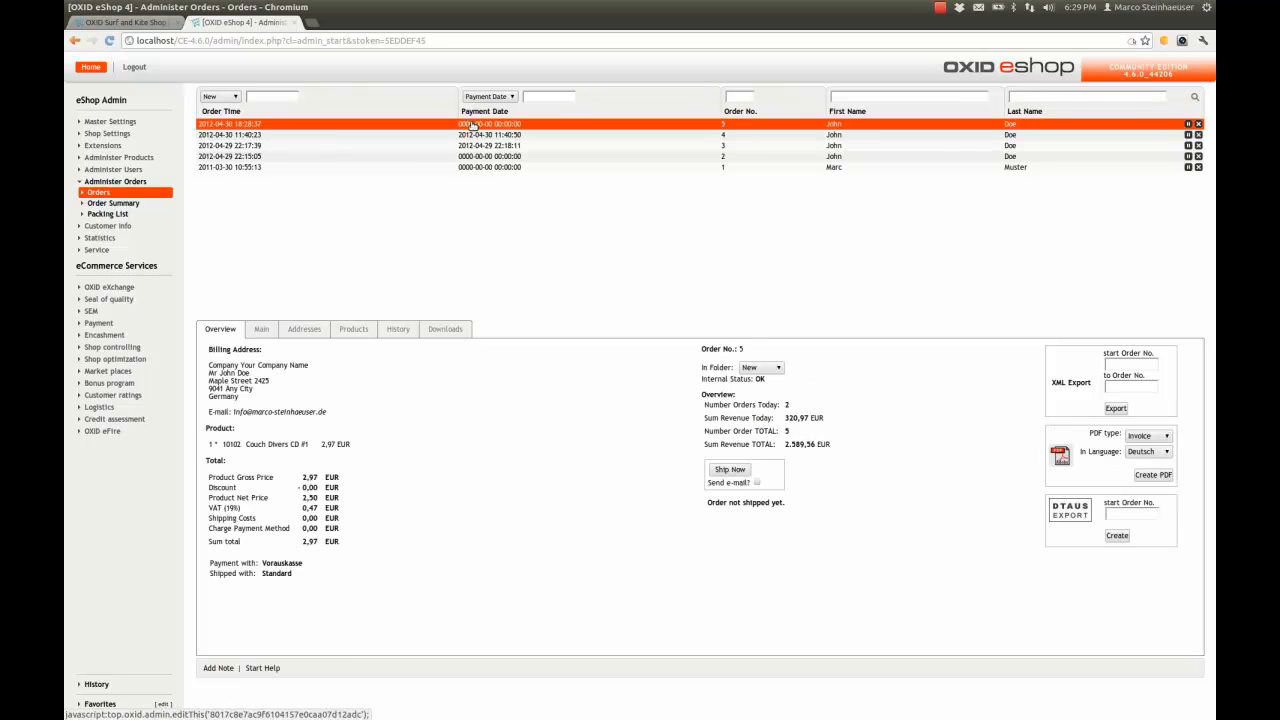
{"action": "mouse_move", "coordinate": [296, 130]}
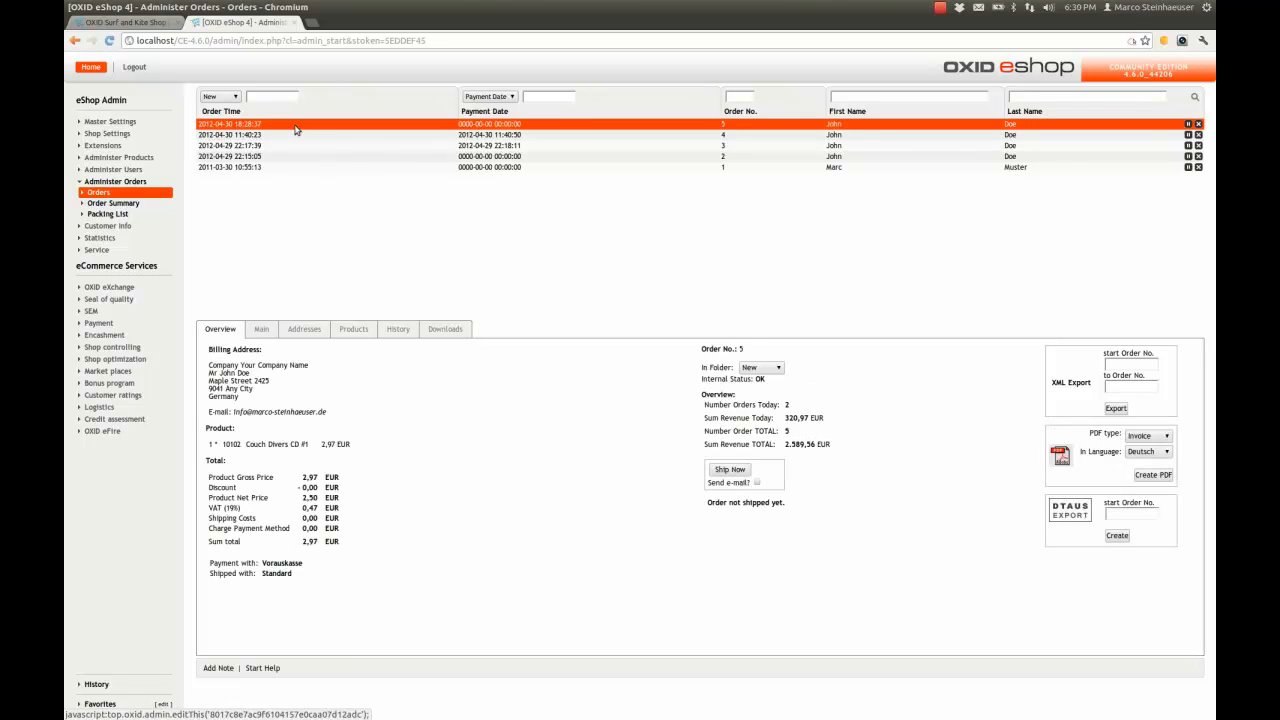
{"action": "mouse_move", "coordinate": [262, 328]}
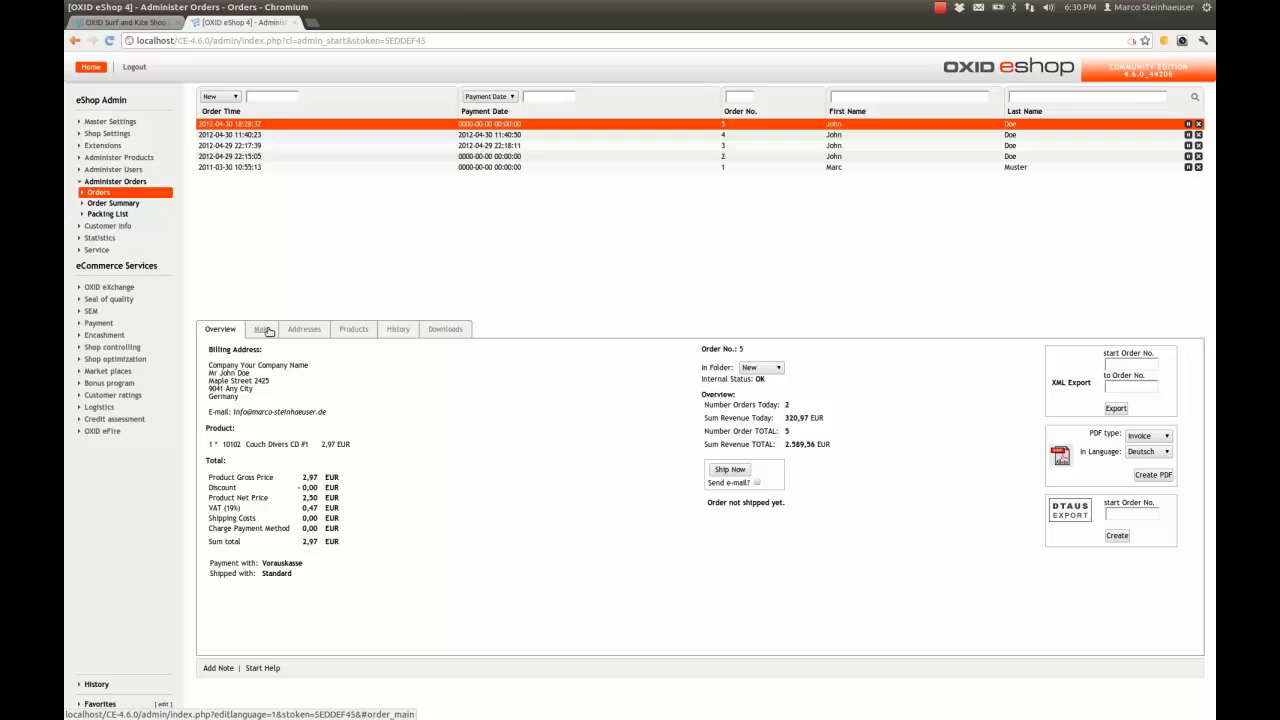
{"action": "left_click", "coordinate": [264, 328]}
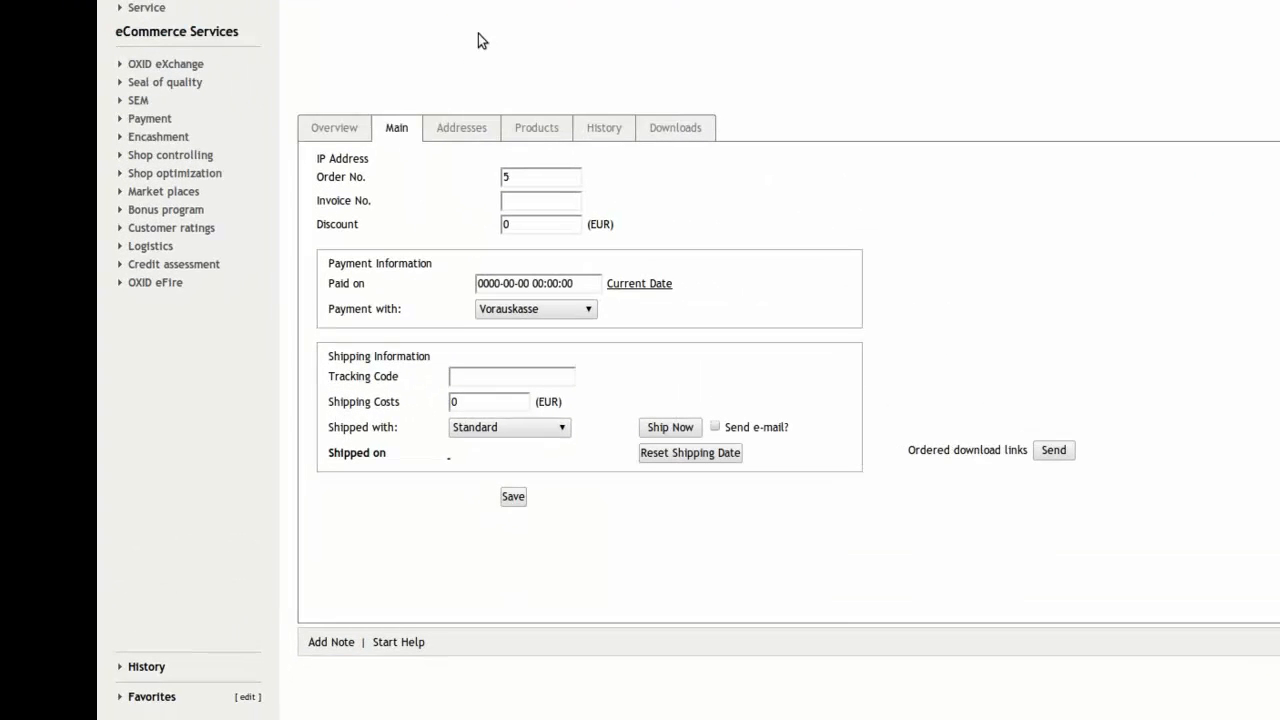
{"action": "left_click", "coordinate": [640, 284]}
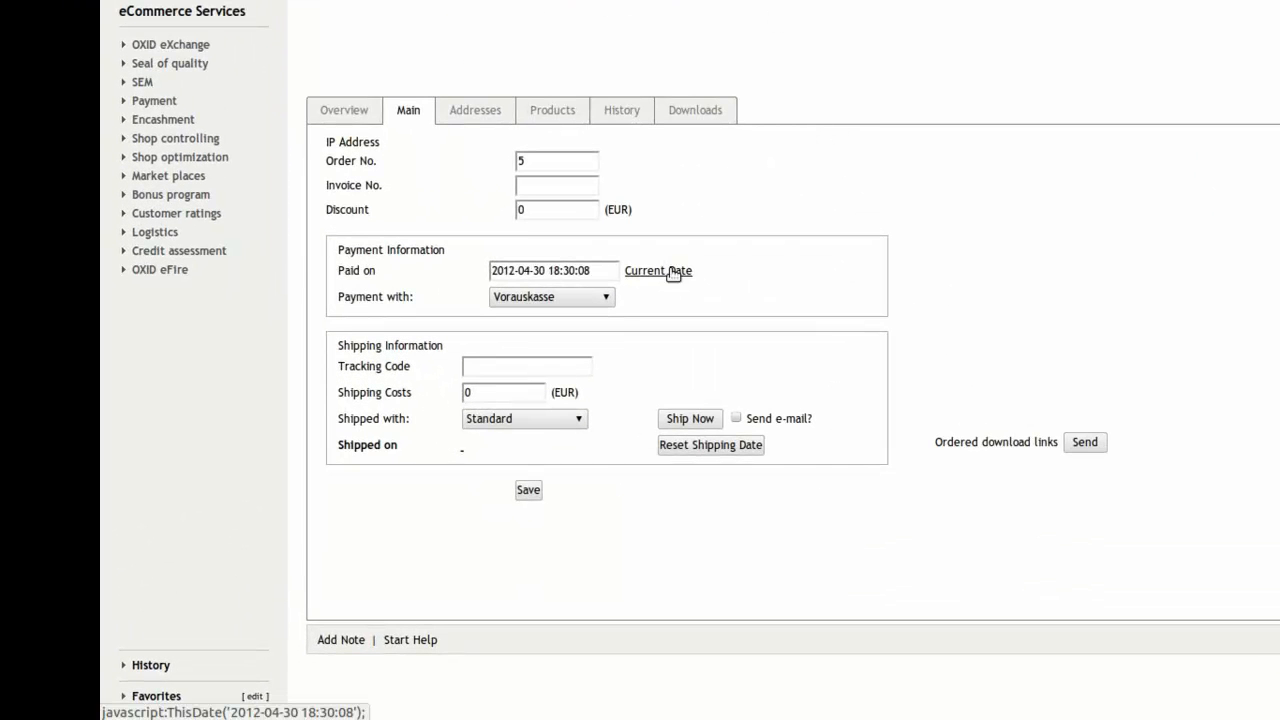
{"action": "mouse_move", "coordinate": [576, 488]}
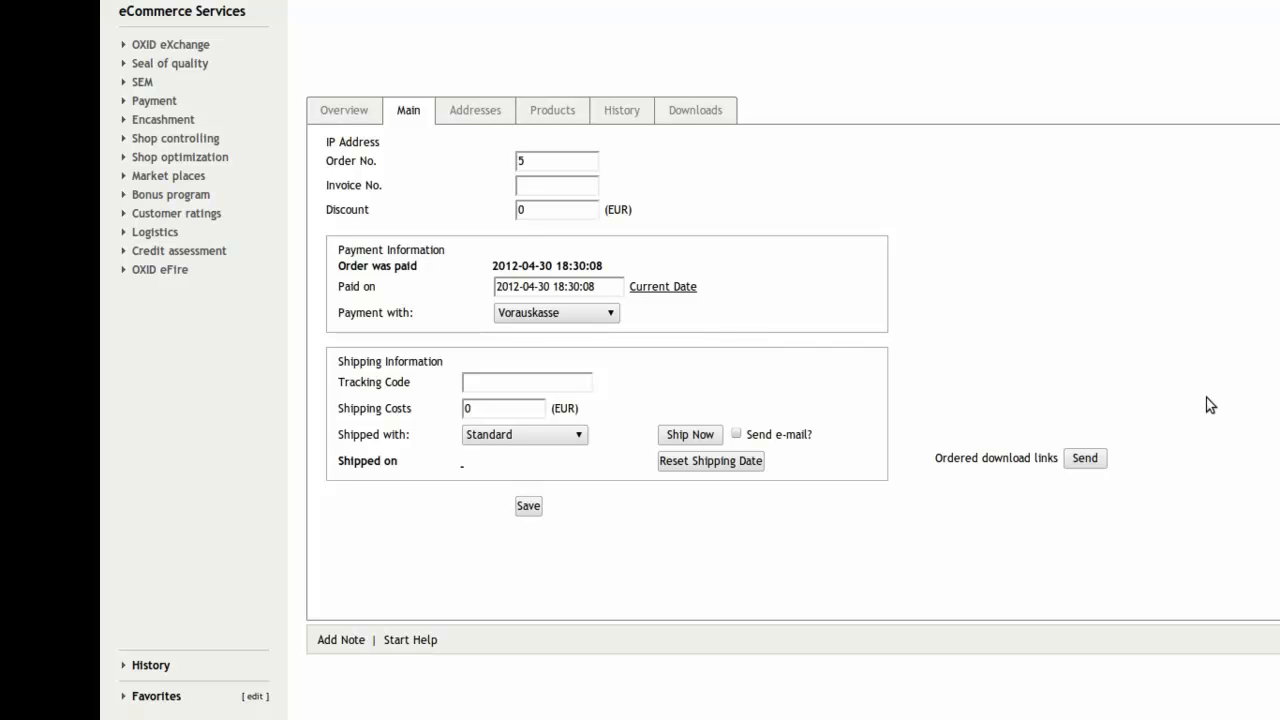
{"action": "left_click", "coordinate": [1084, 458]}
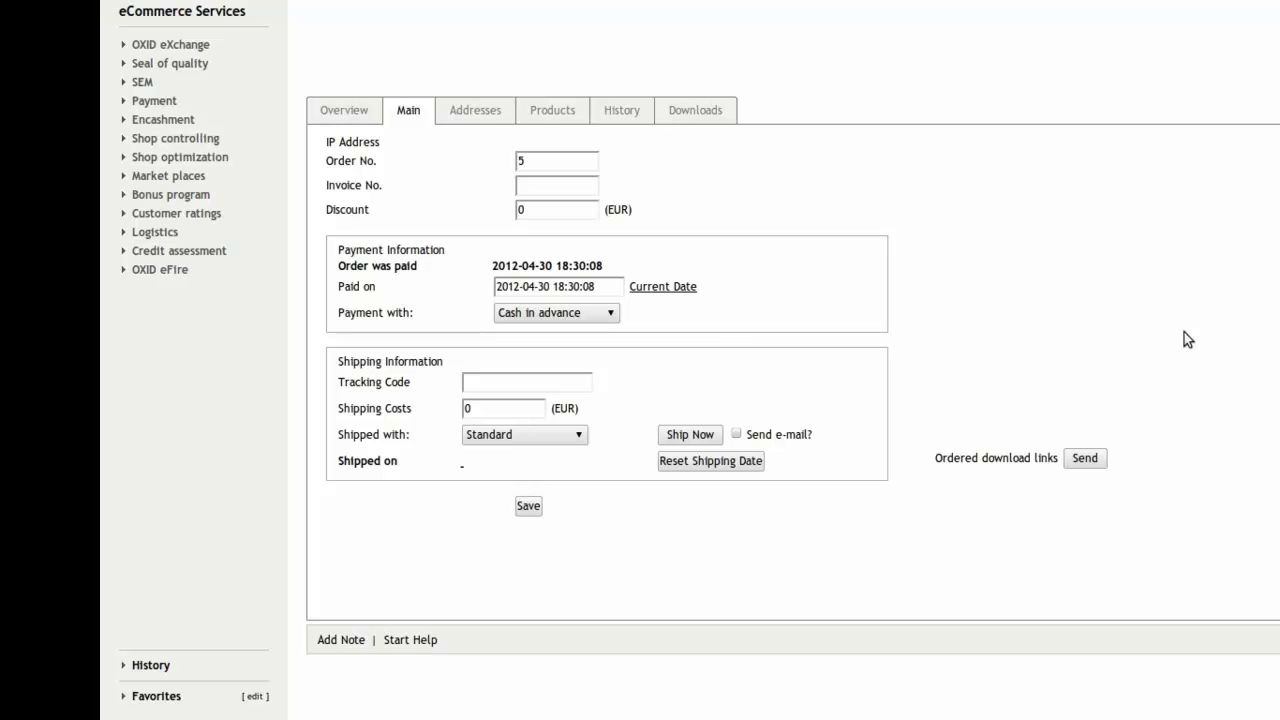
{"action": "mouse_move", "coordinate": [1214, 284]}
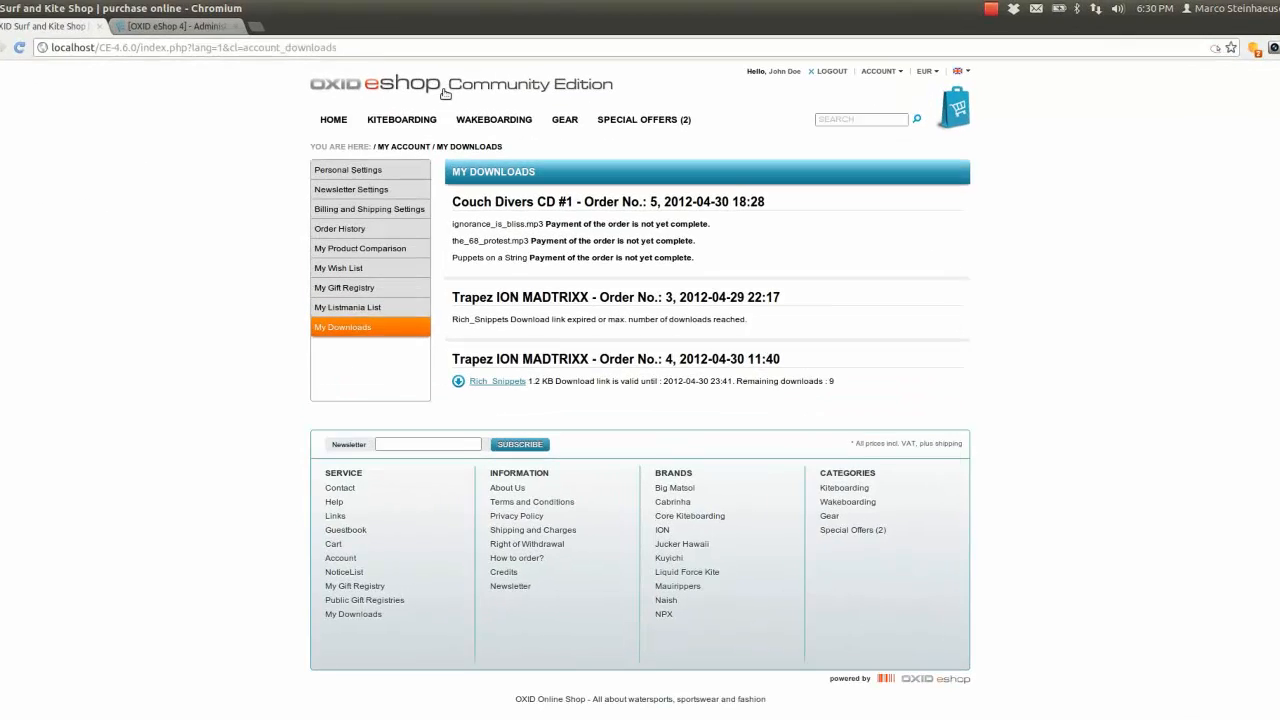
Step: Refresh My Downloads and download ignorance_is_bliss.mp3, the_68_protest.mp3 and Puppets on a String
{"action": "left_click", "coordinate": [880, 72]}
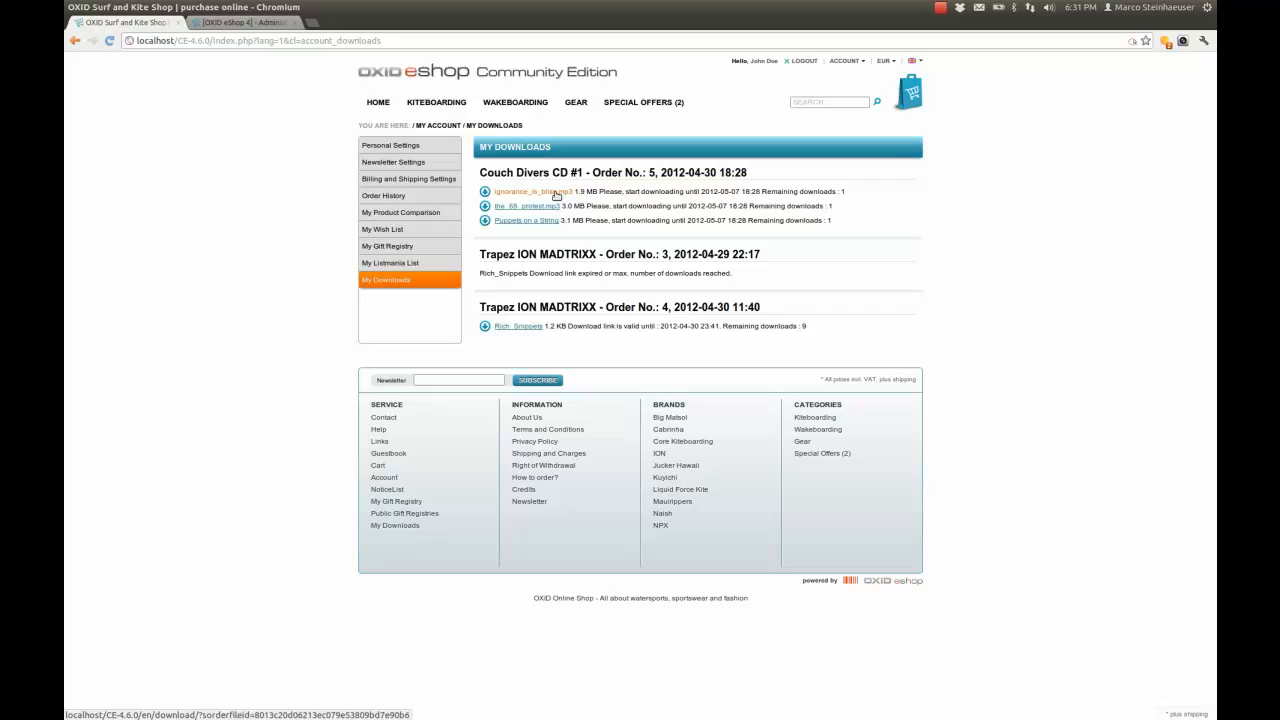
{"action": "left_click", "coordinate": [532, 192]}
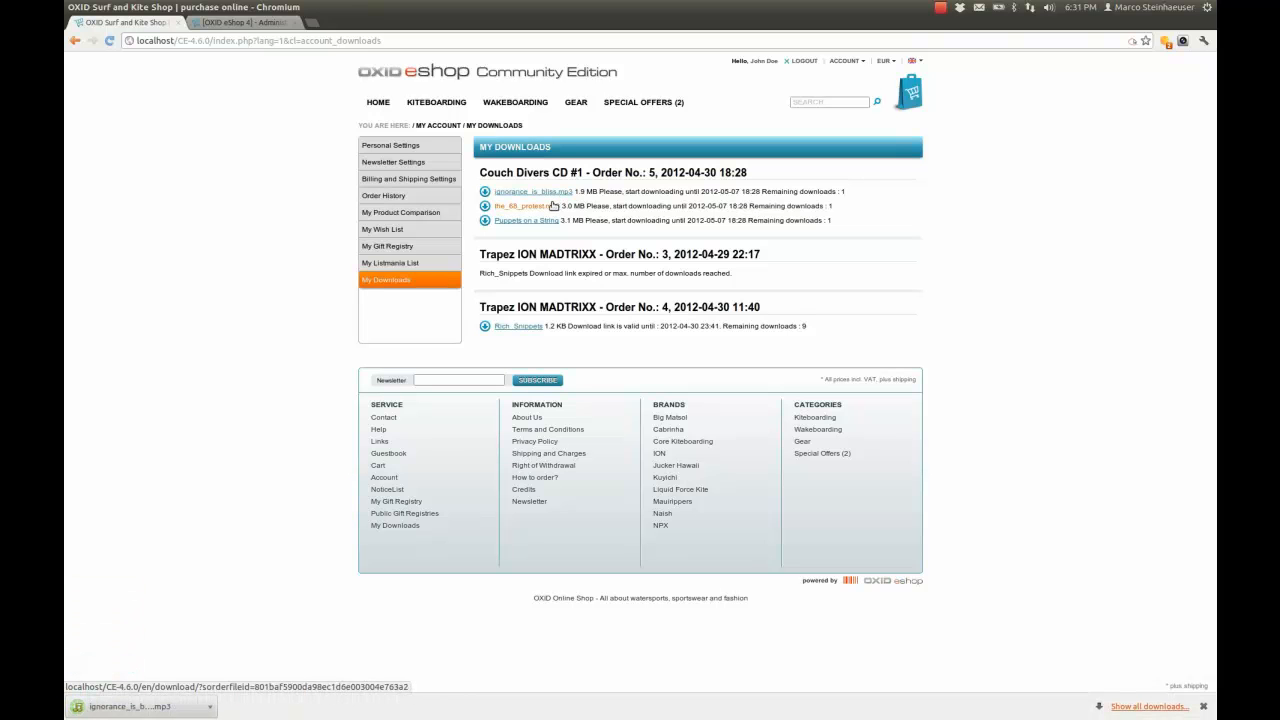
{"action": "left_click", "coordinate": [520, 204]}
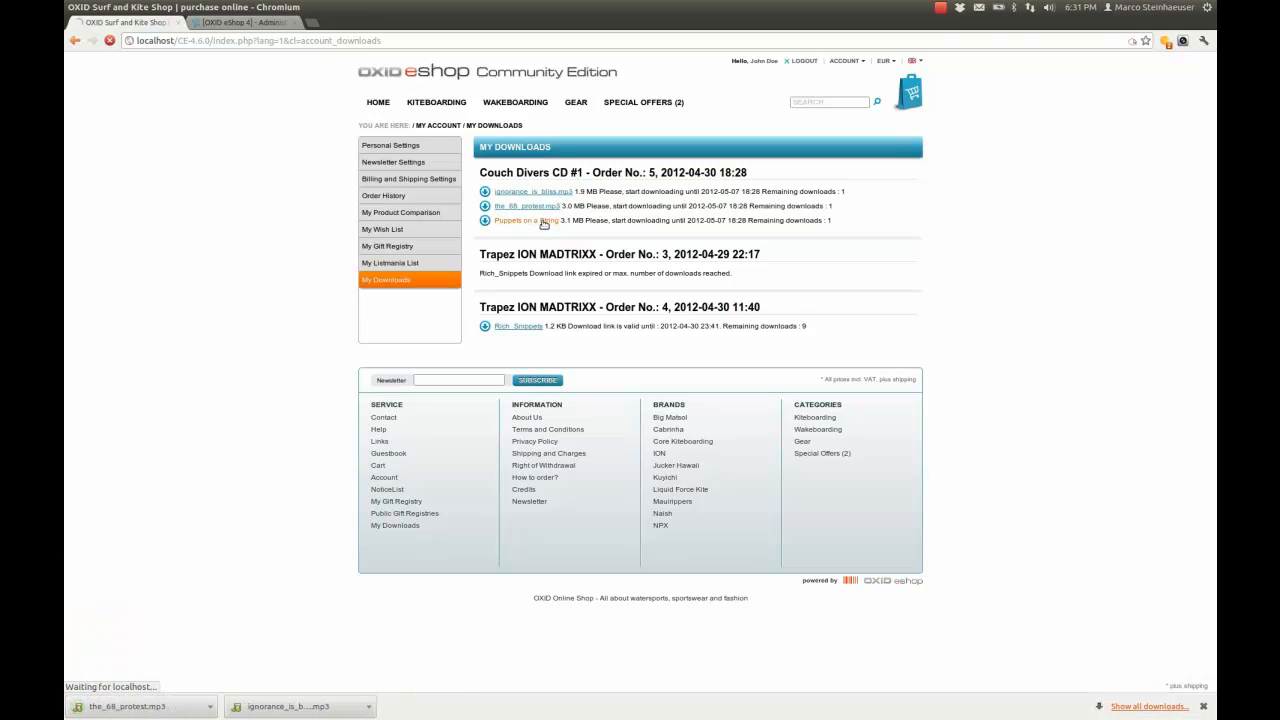
{"action": "left_click", "coordinate": [526, 220]}
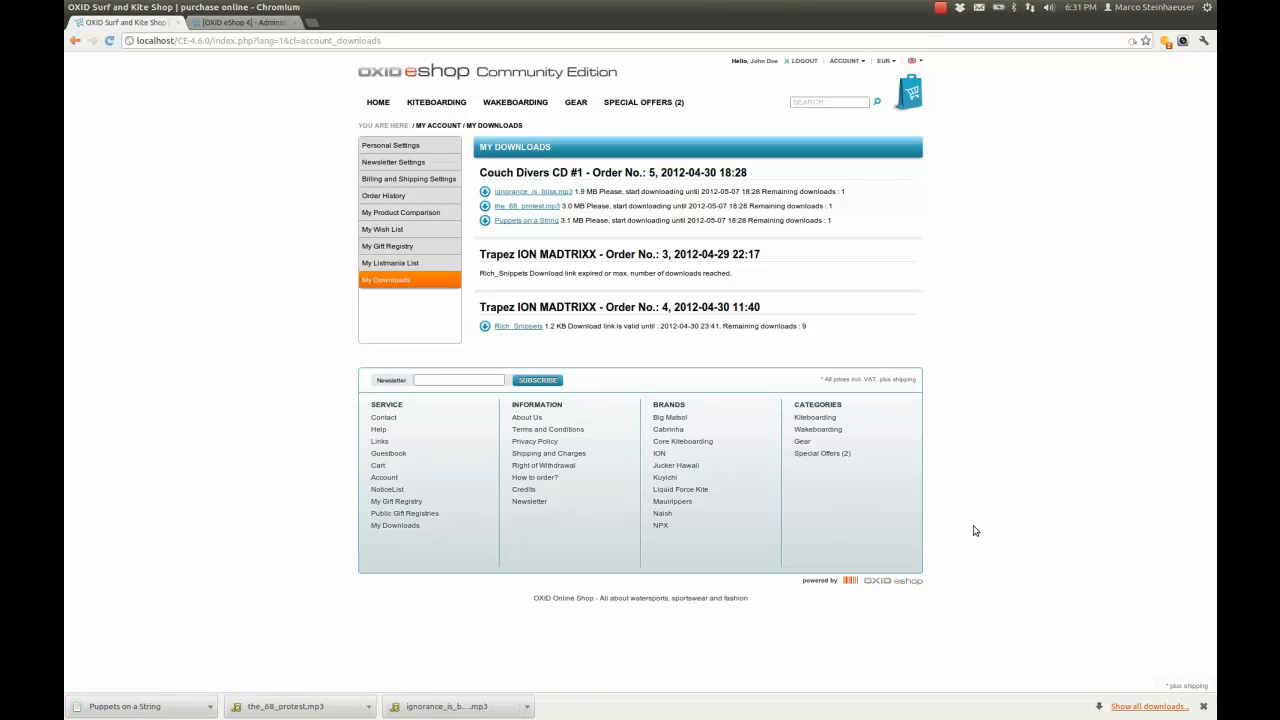
{"action": "mouse_move", "coordinate": [568, 264]}
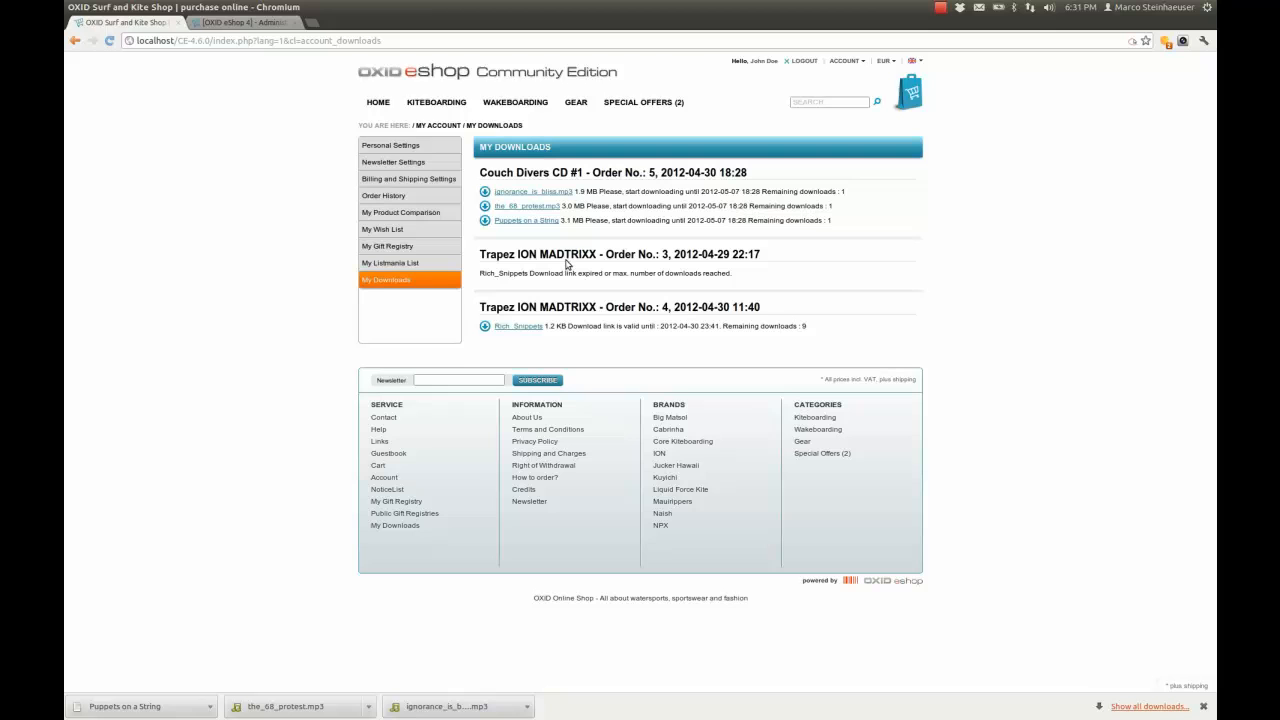